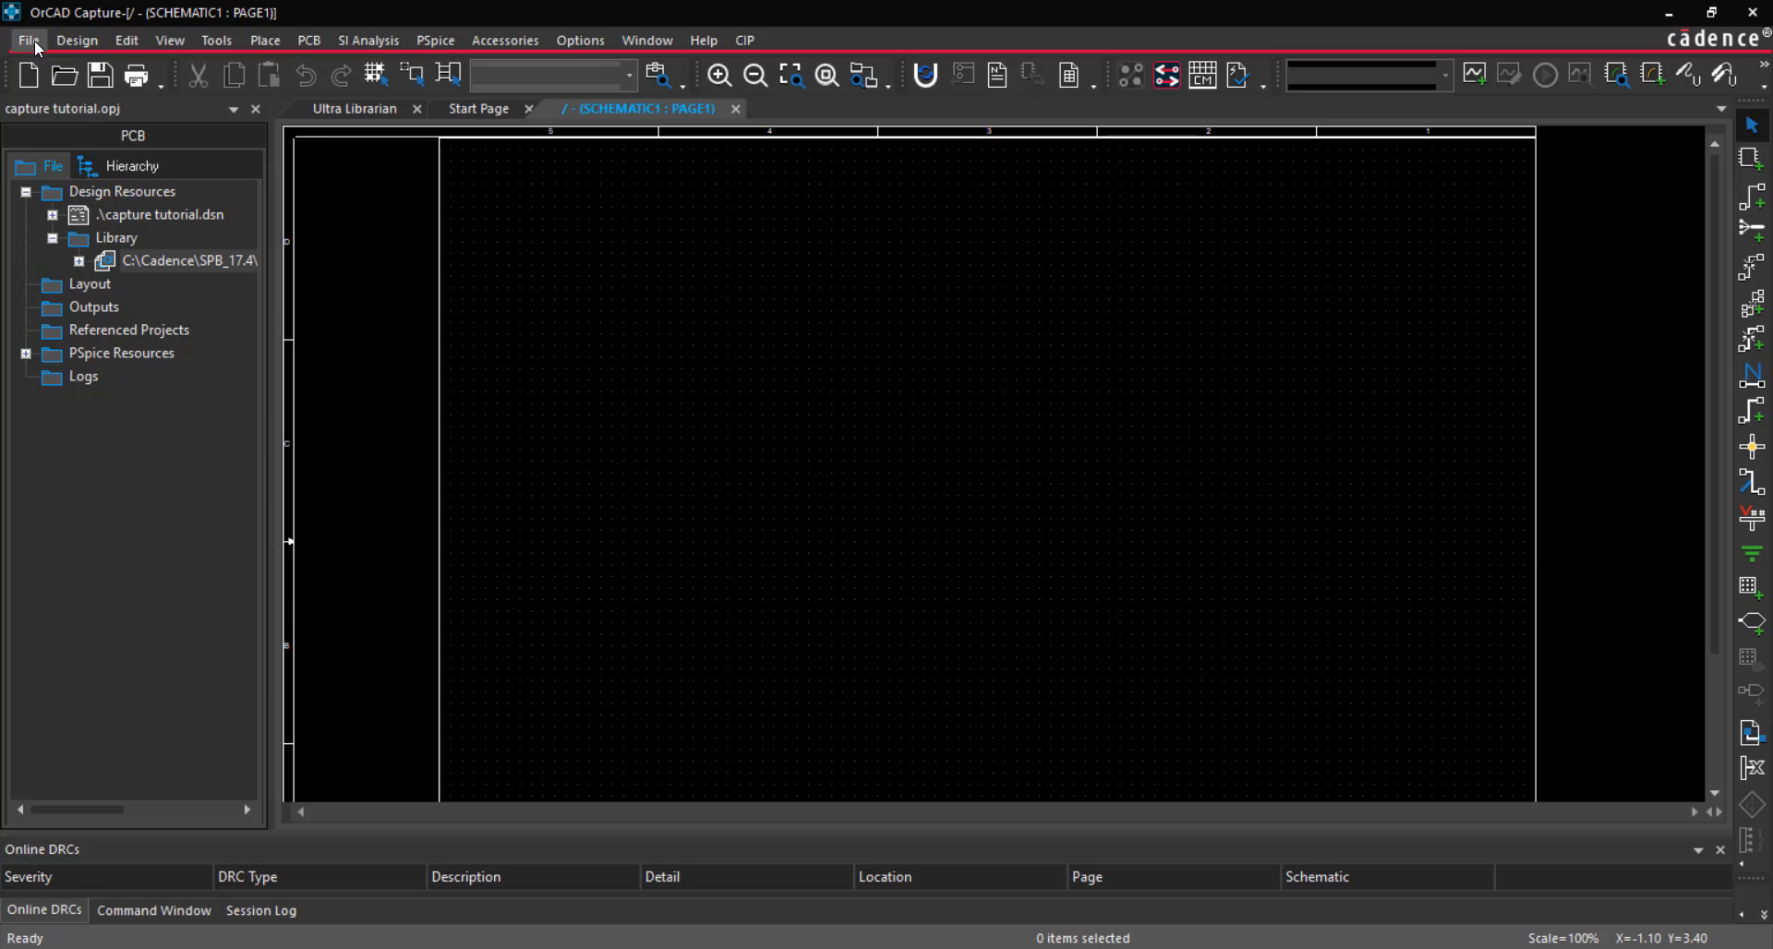
Open capsym.olb from the C:\Cadence\SPB_17.4\tools\capture\library folder
left_click(28, 39)
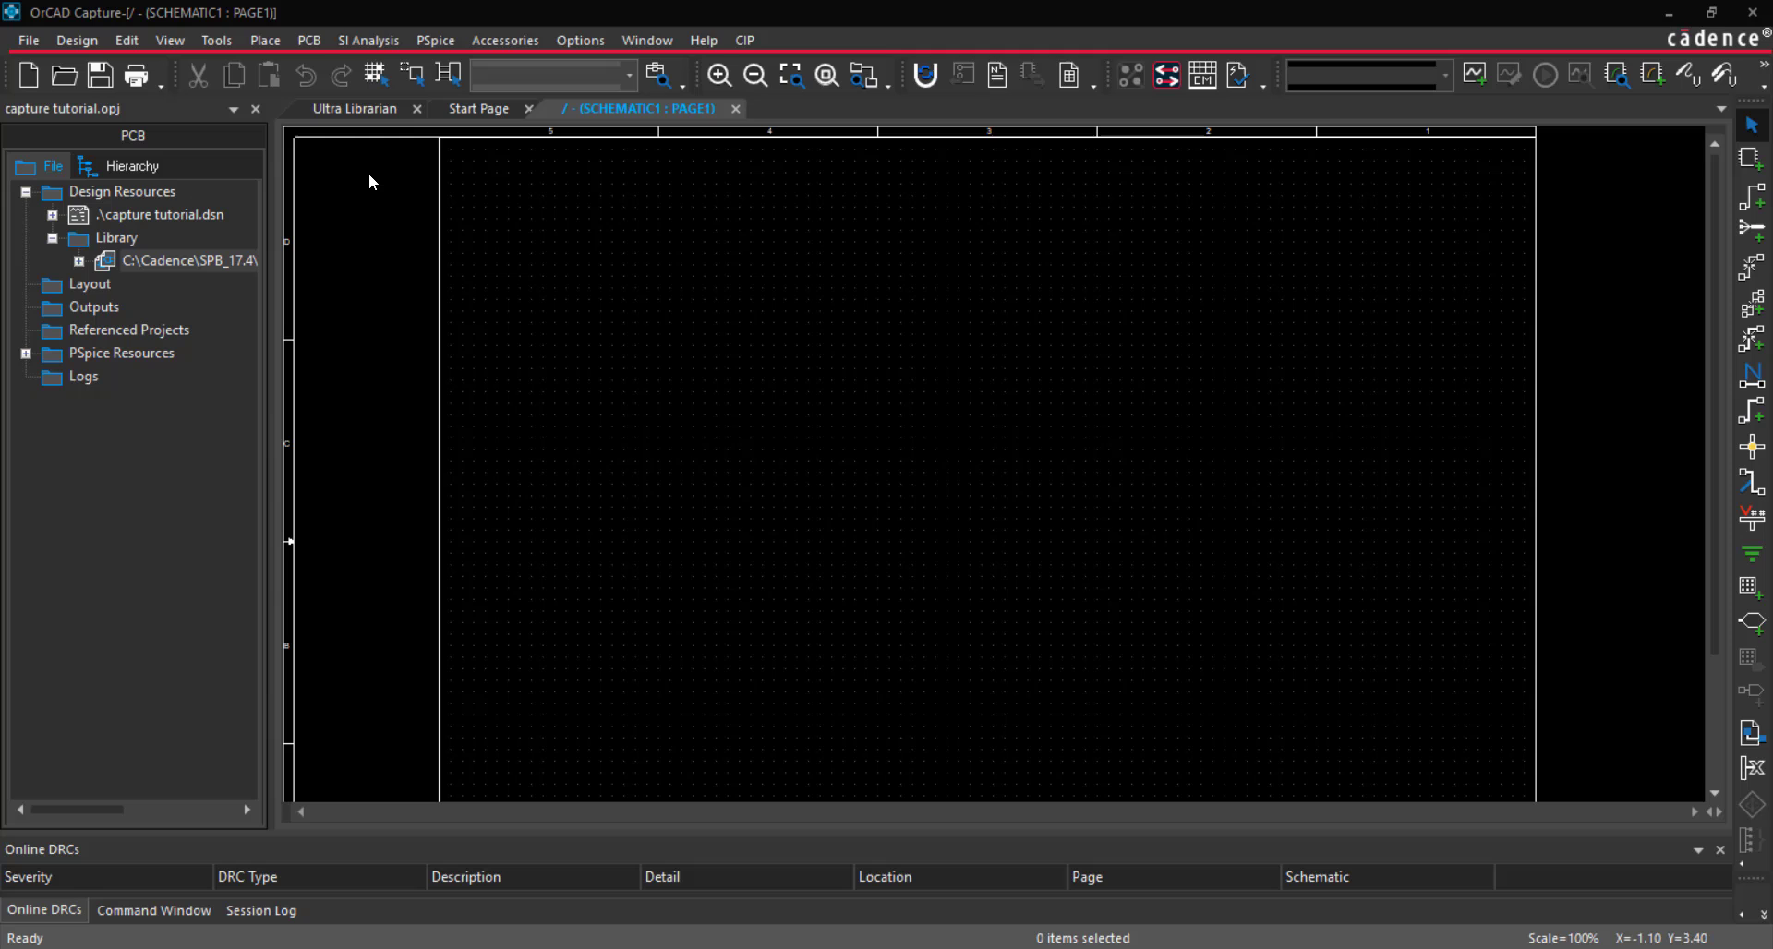
left_click(969, 286)
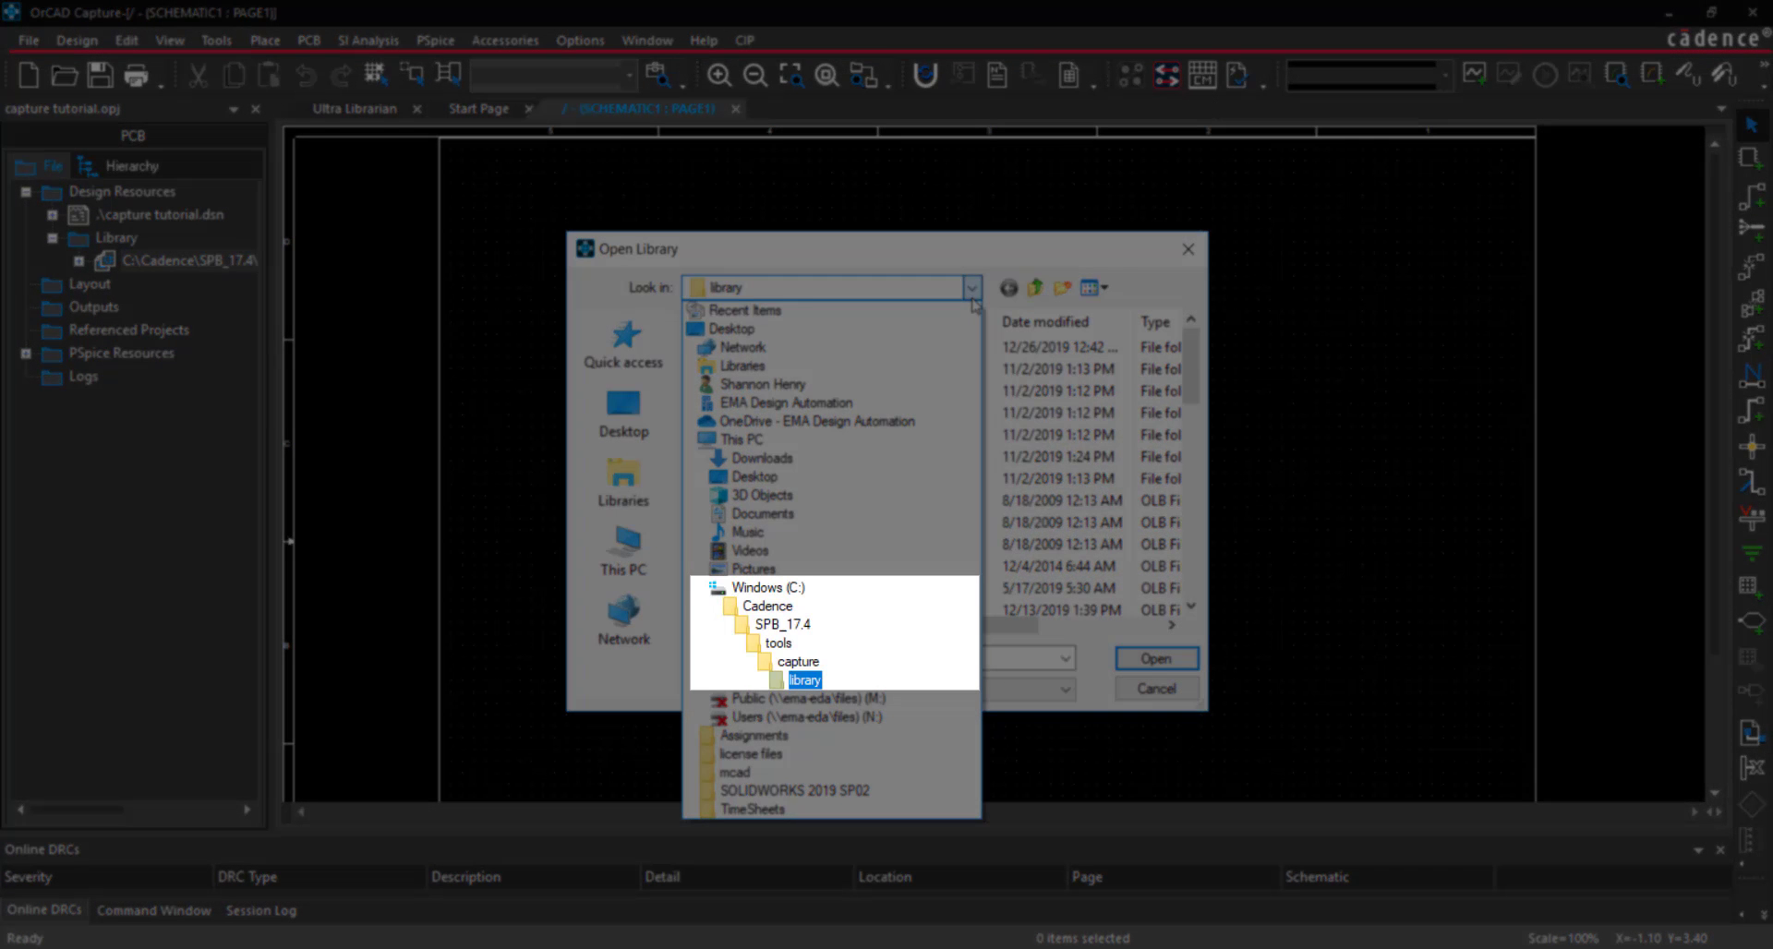
left_click(805, 680)
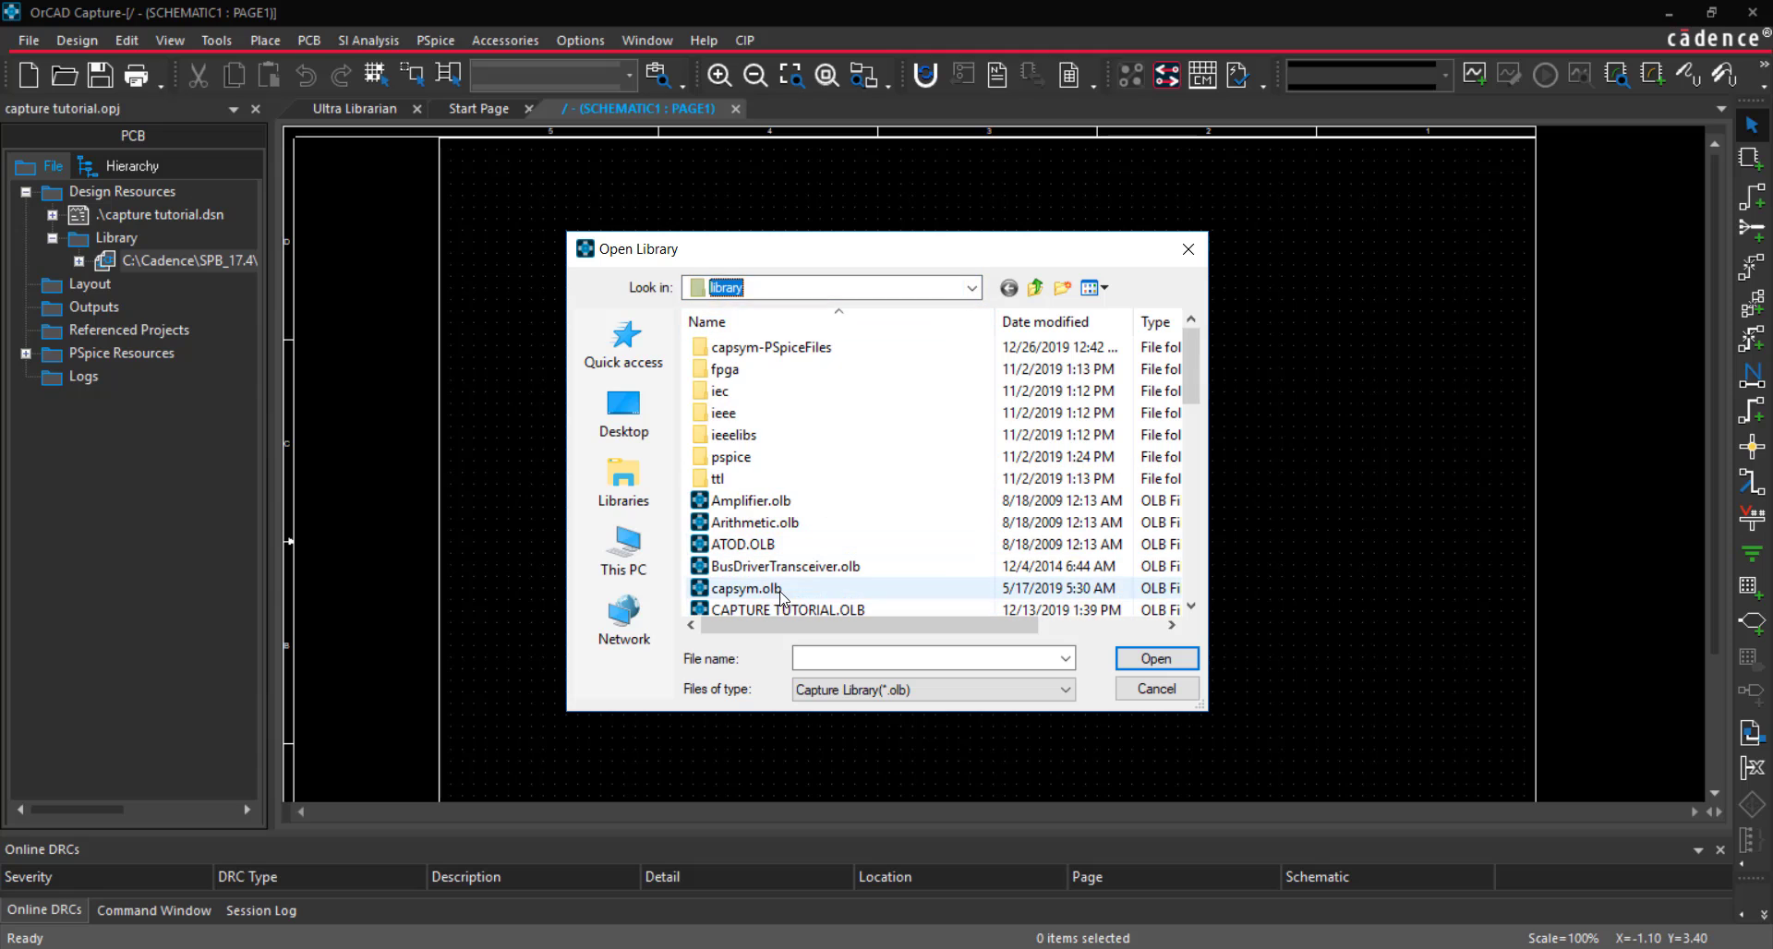
left_click(1154, 659)
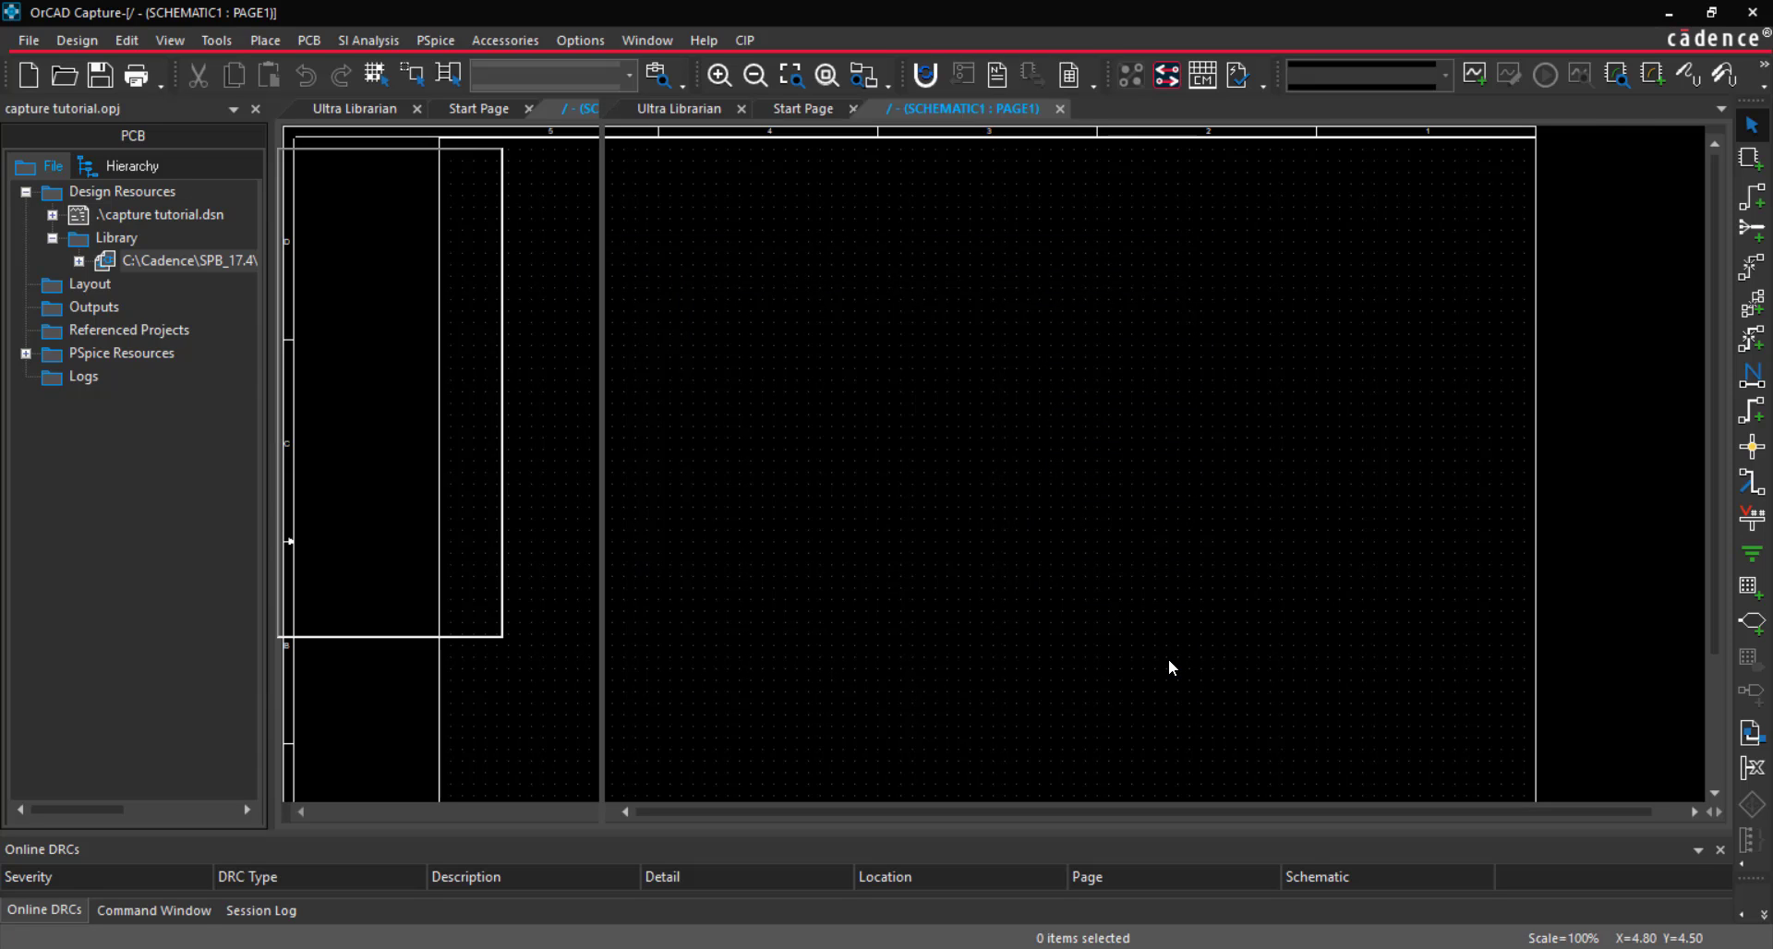
Float the capsym panel and copy GND_POWER and TitleBlock3 into the design library for renaming
left_click(235, 109)
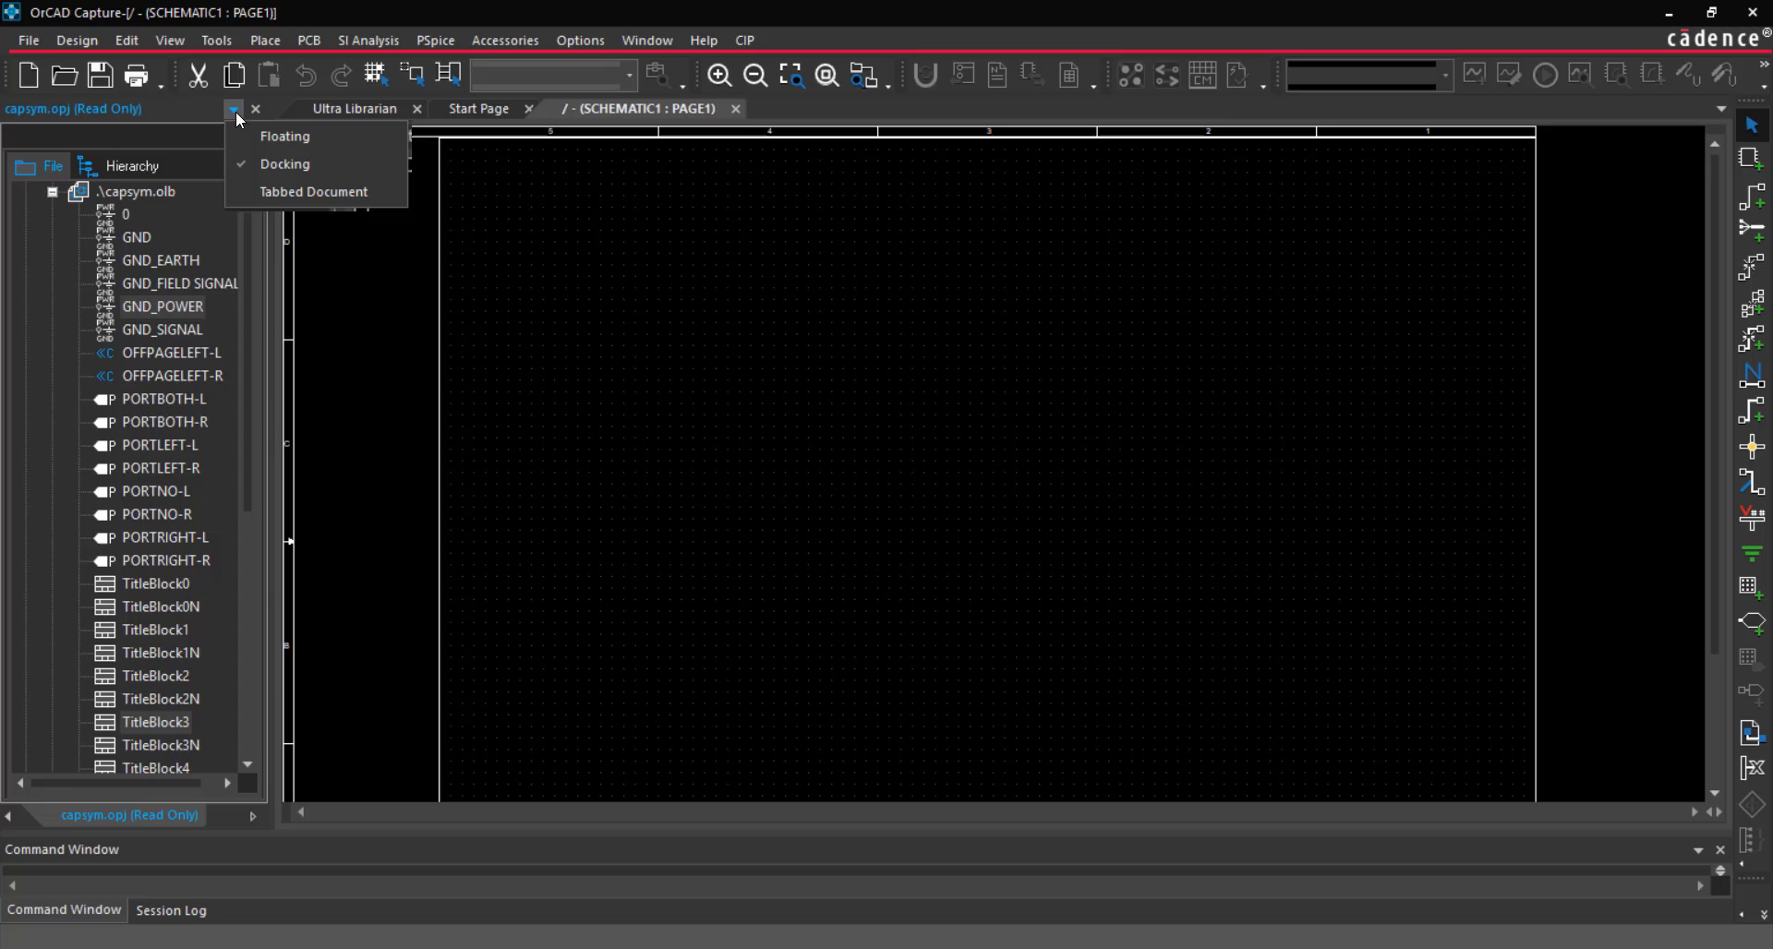
mouse_move(282, 135)
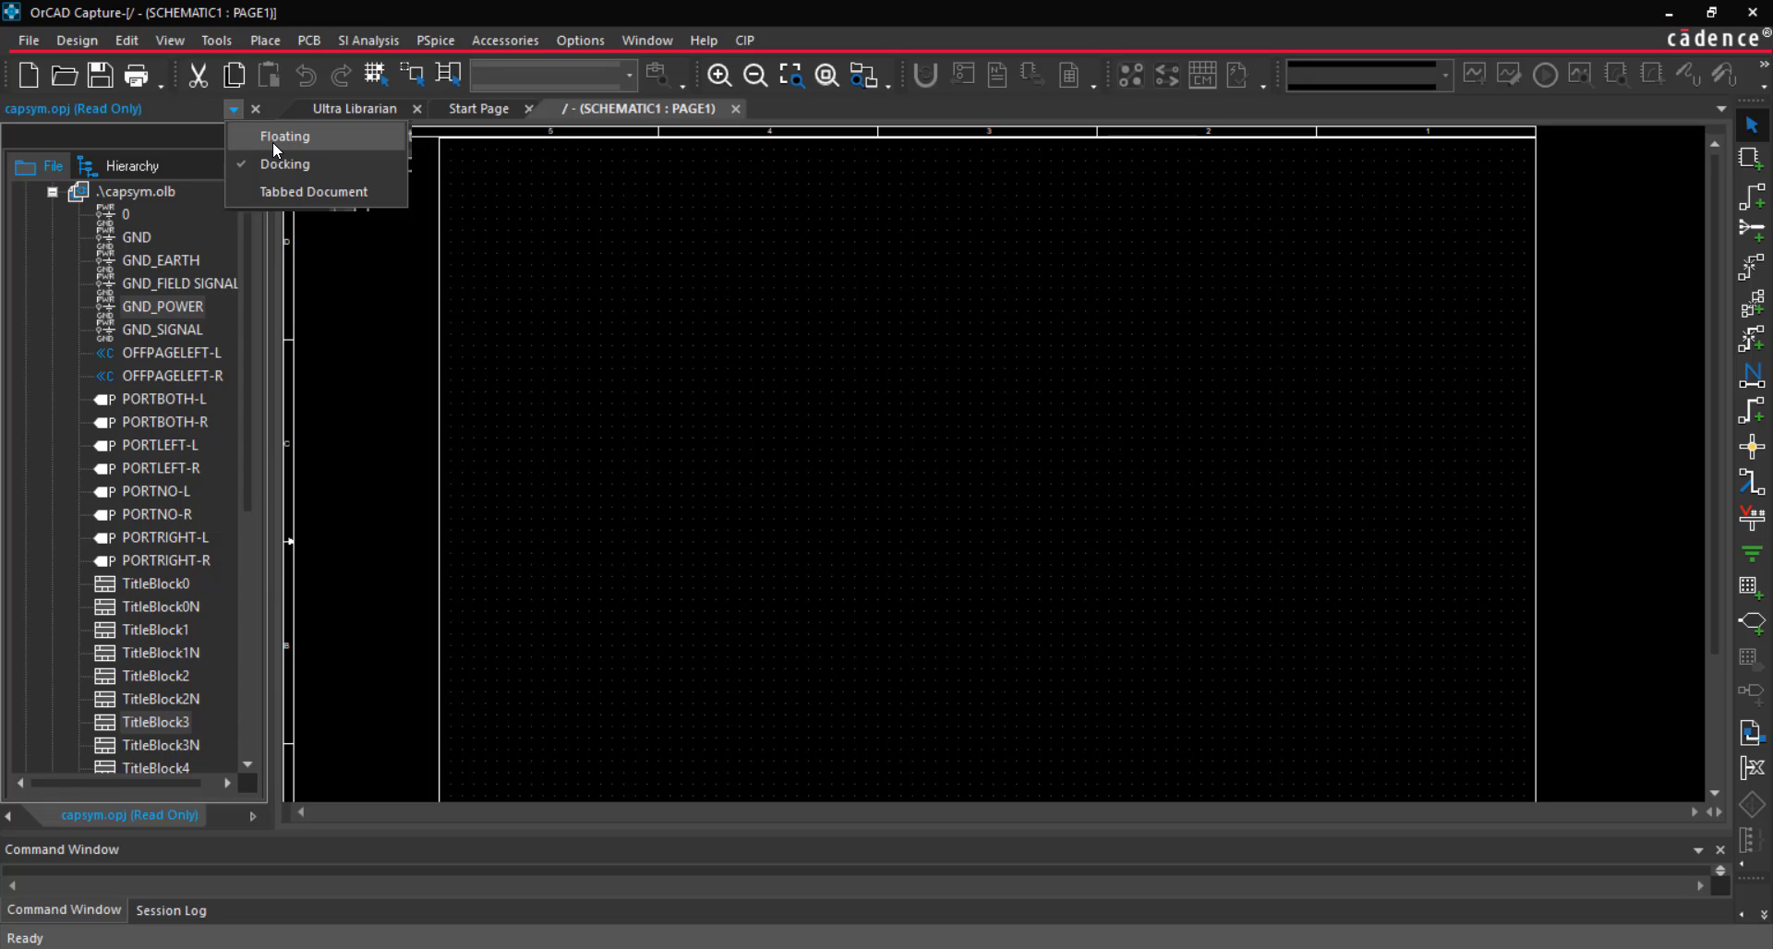
left_click(285, 134)
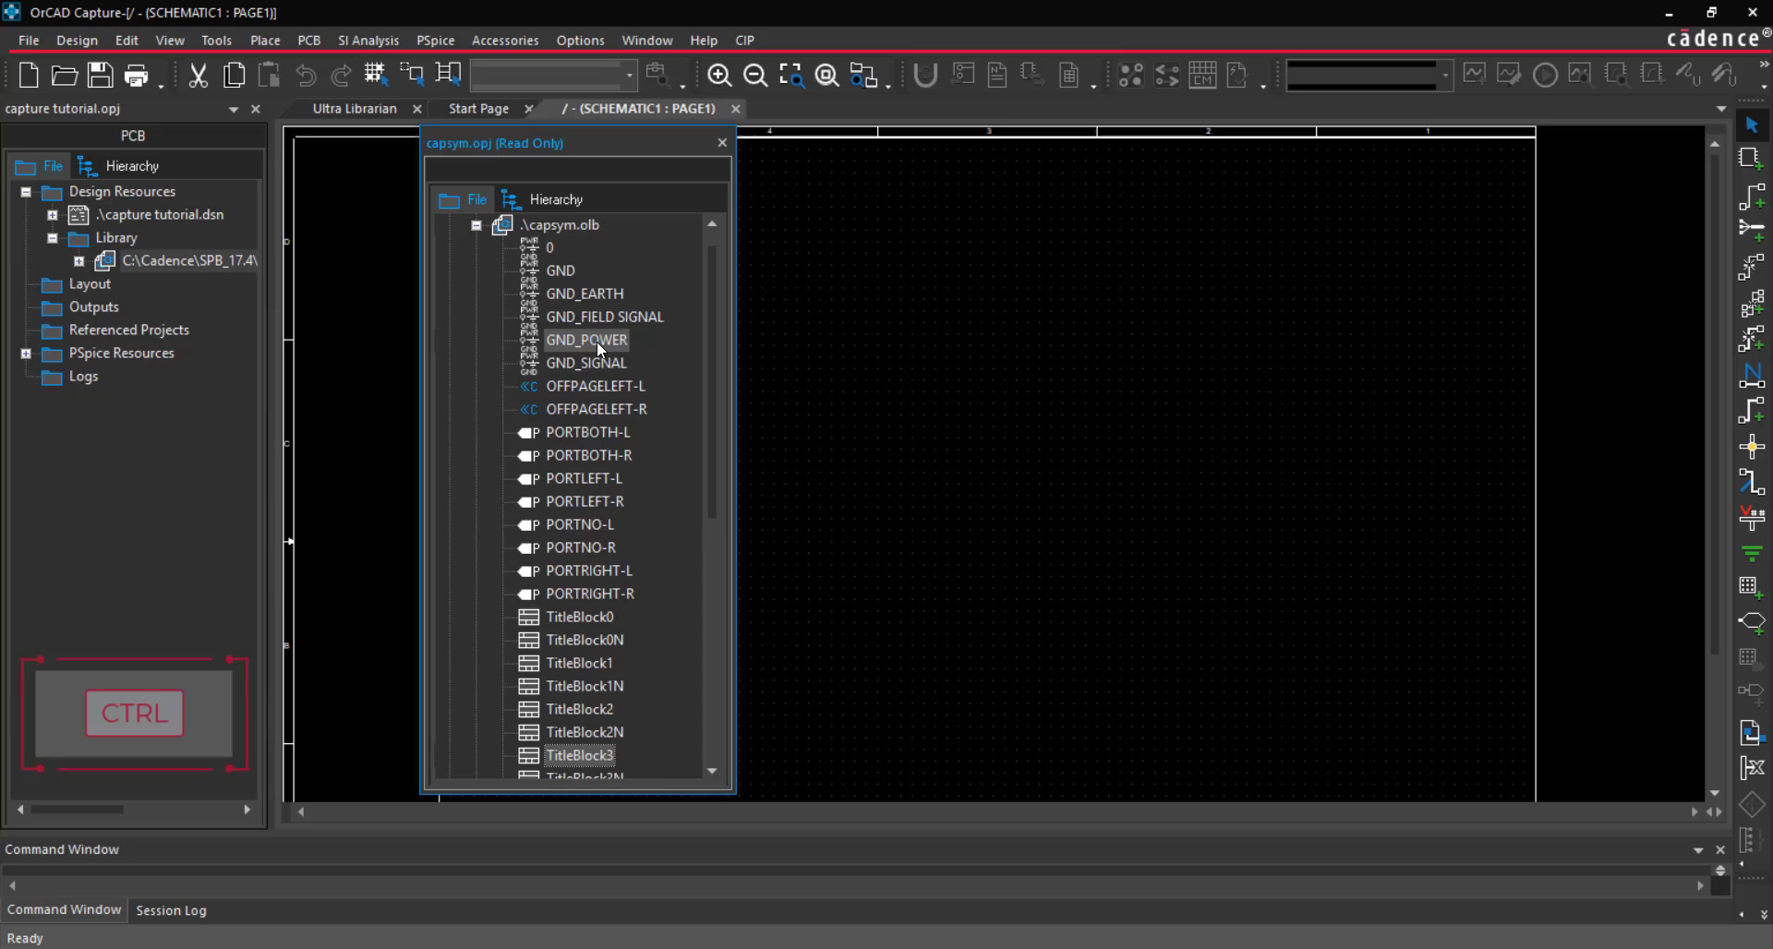
key("ctrl+c")
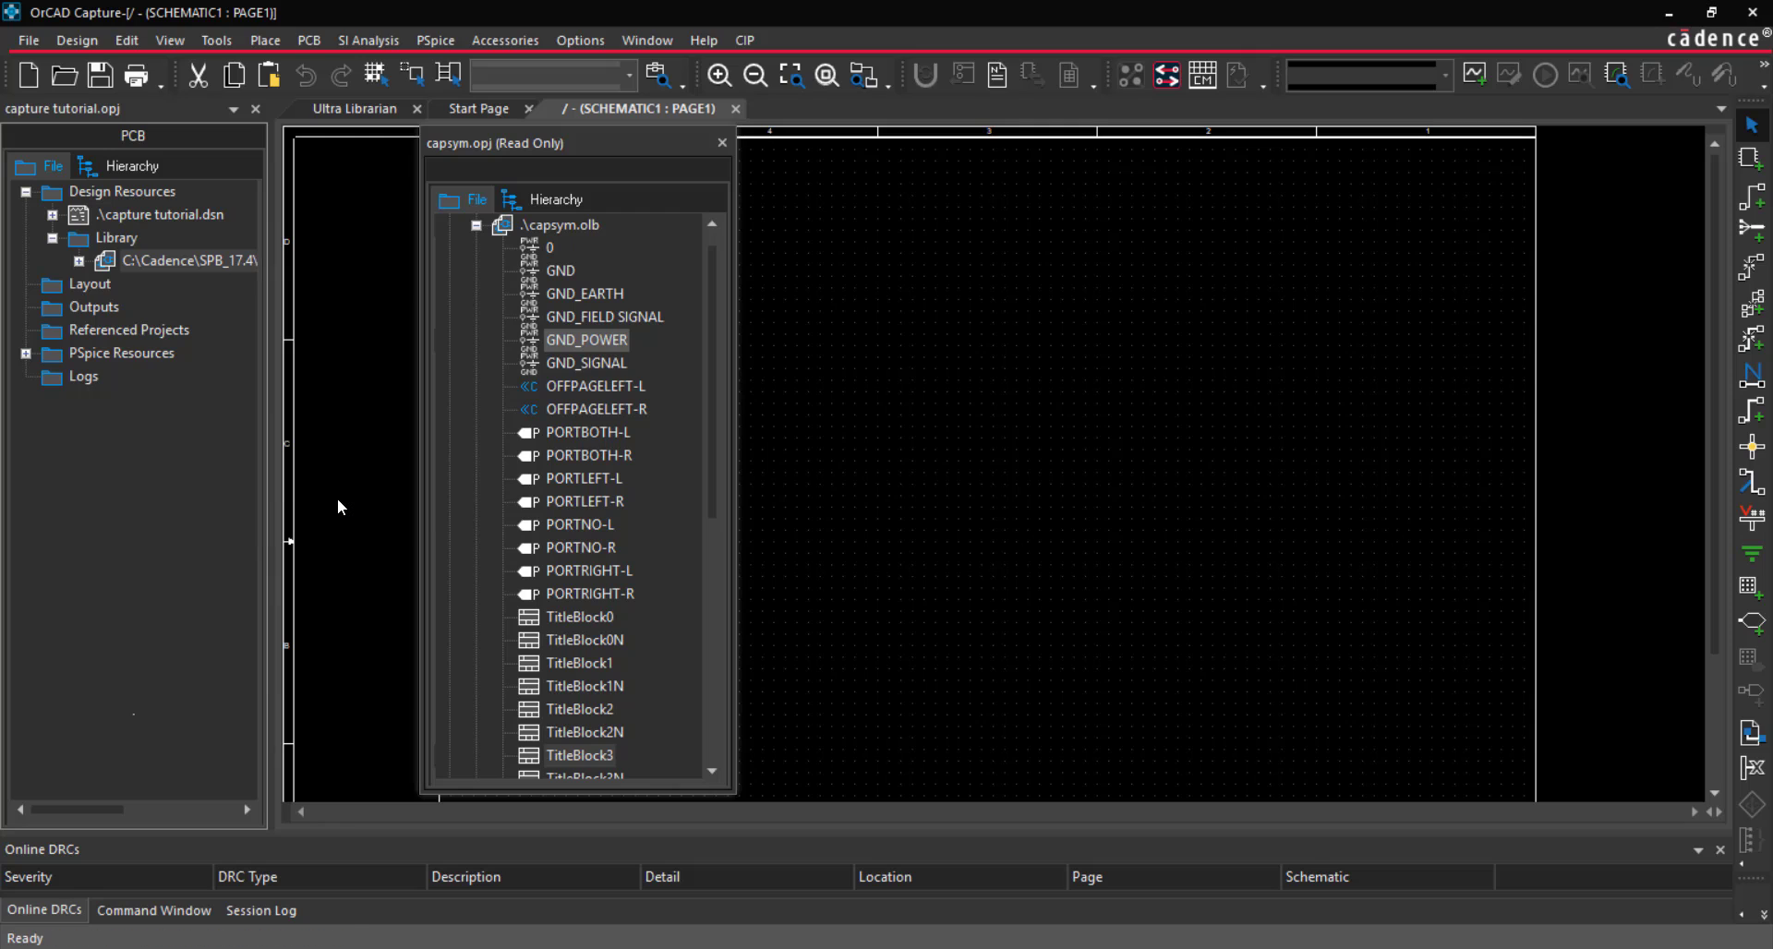
left_click(78, 260)
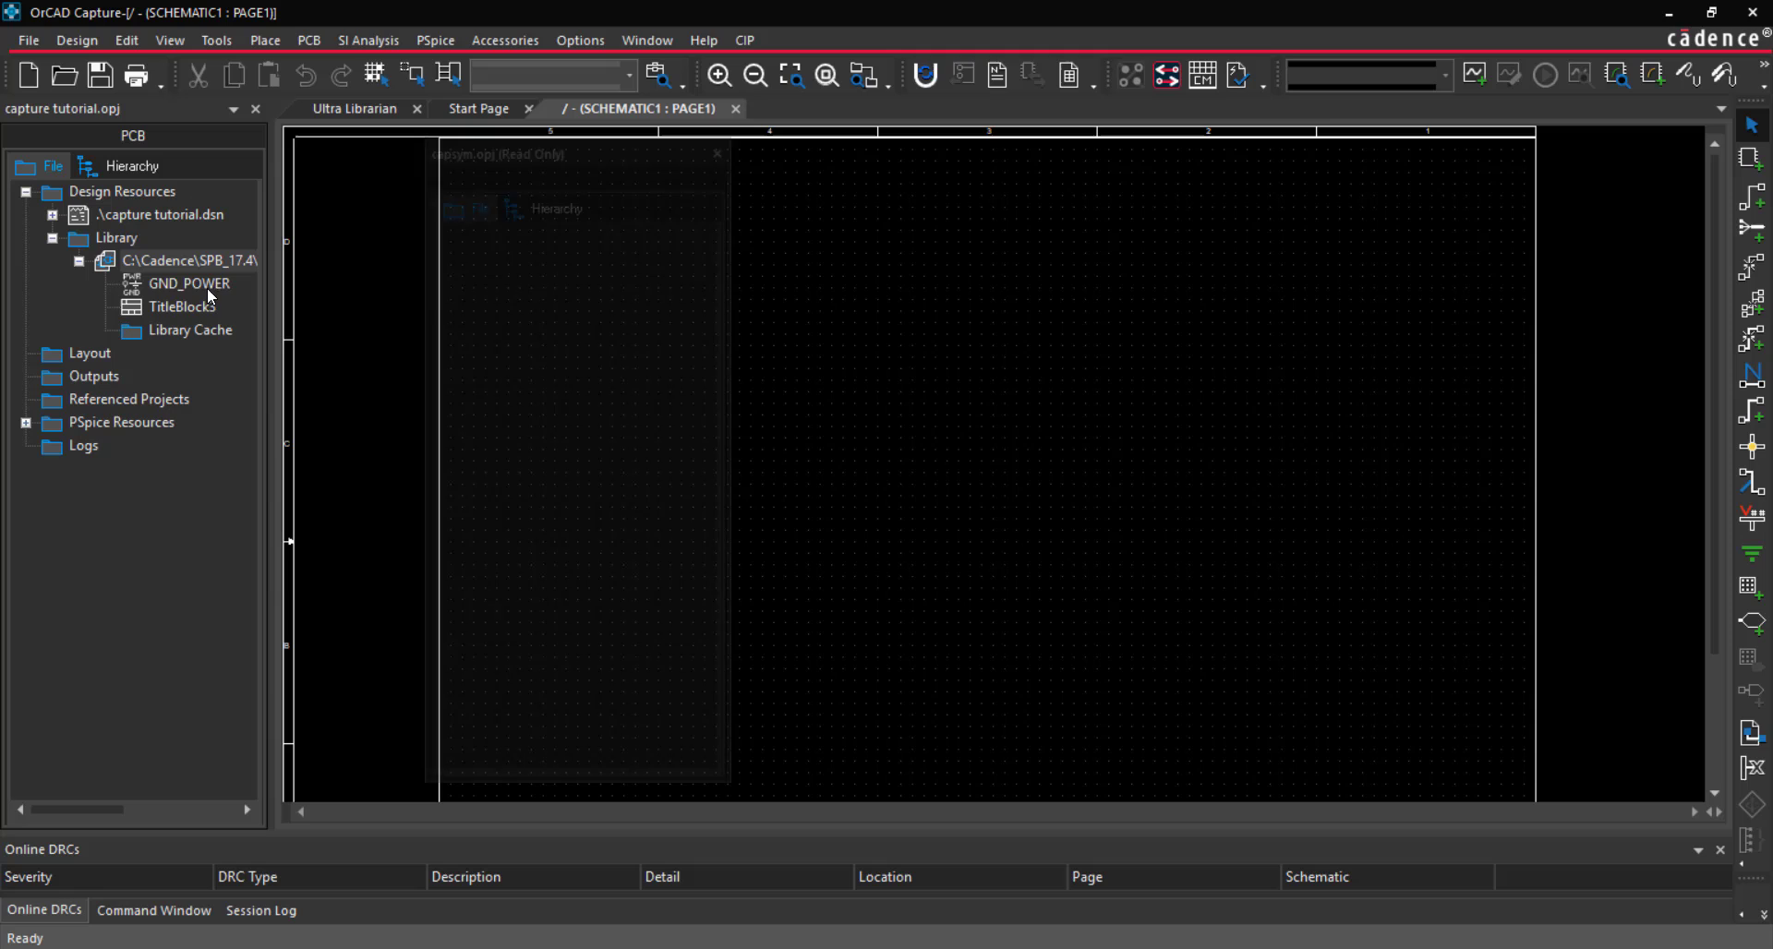
left_click(716, 153)
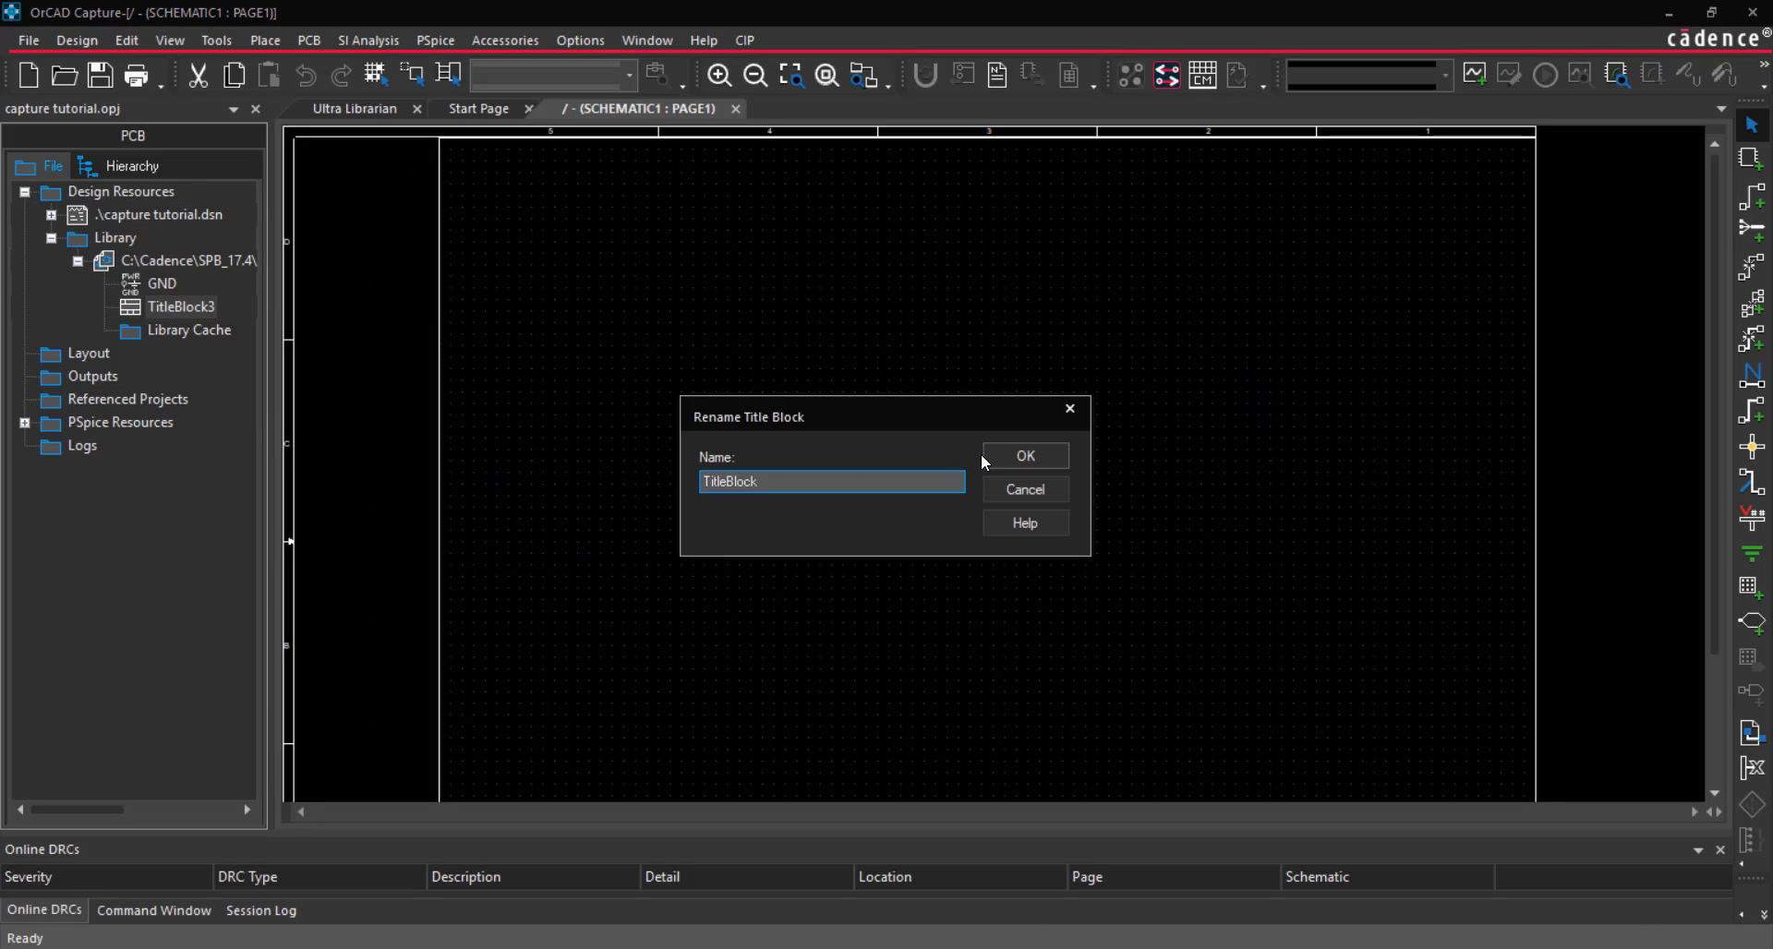
Create new part USB-MICROB with prefix X and PCB footprint USB-MICROB
right_click(189, 260)
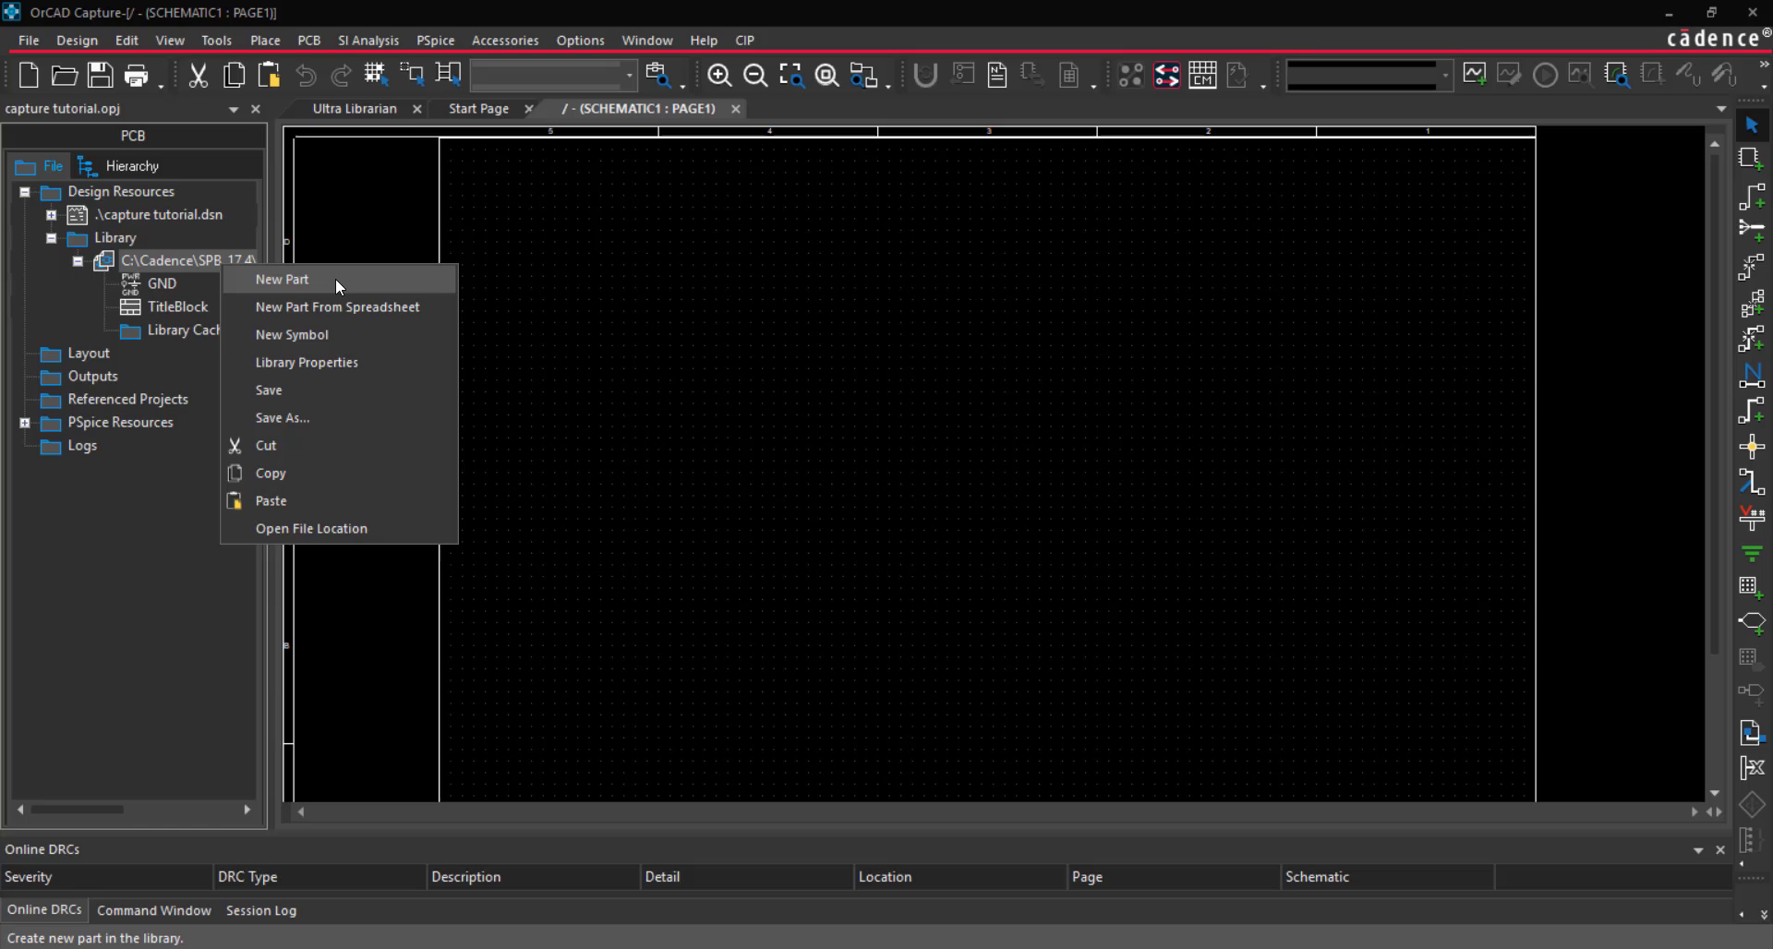
left_click(281, 279)
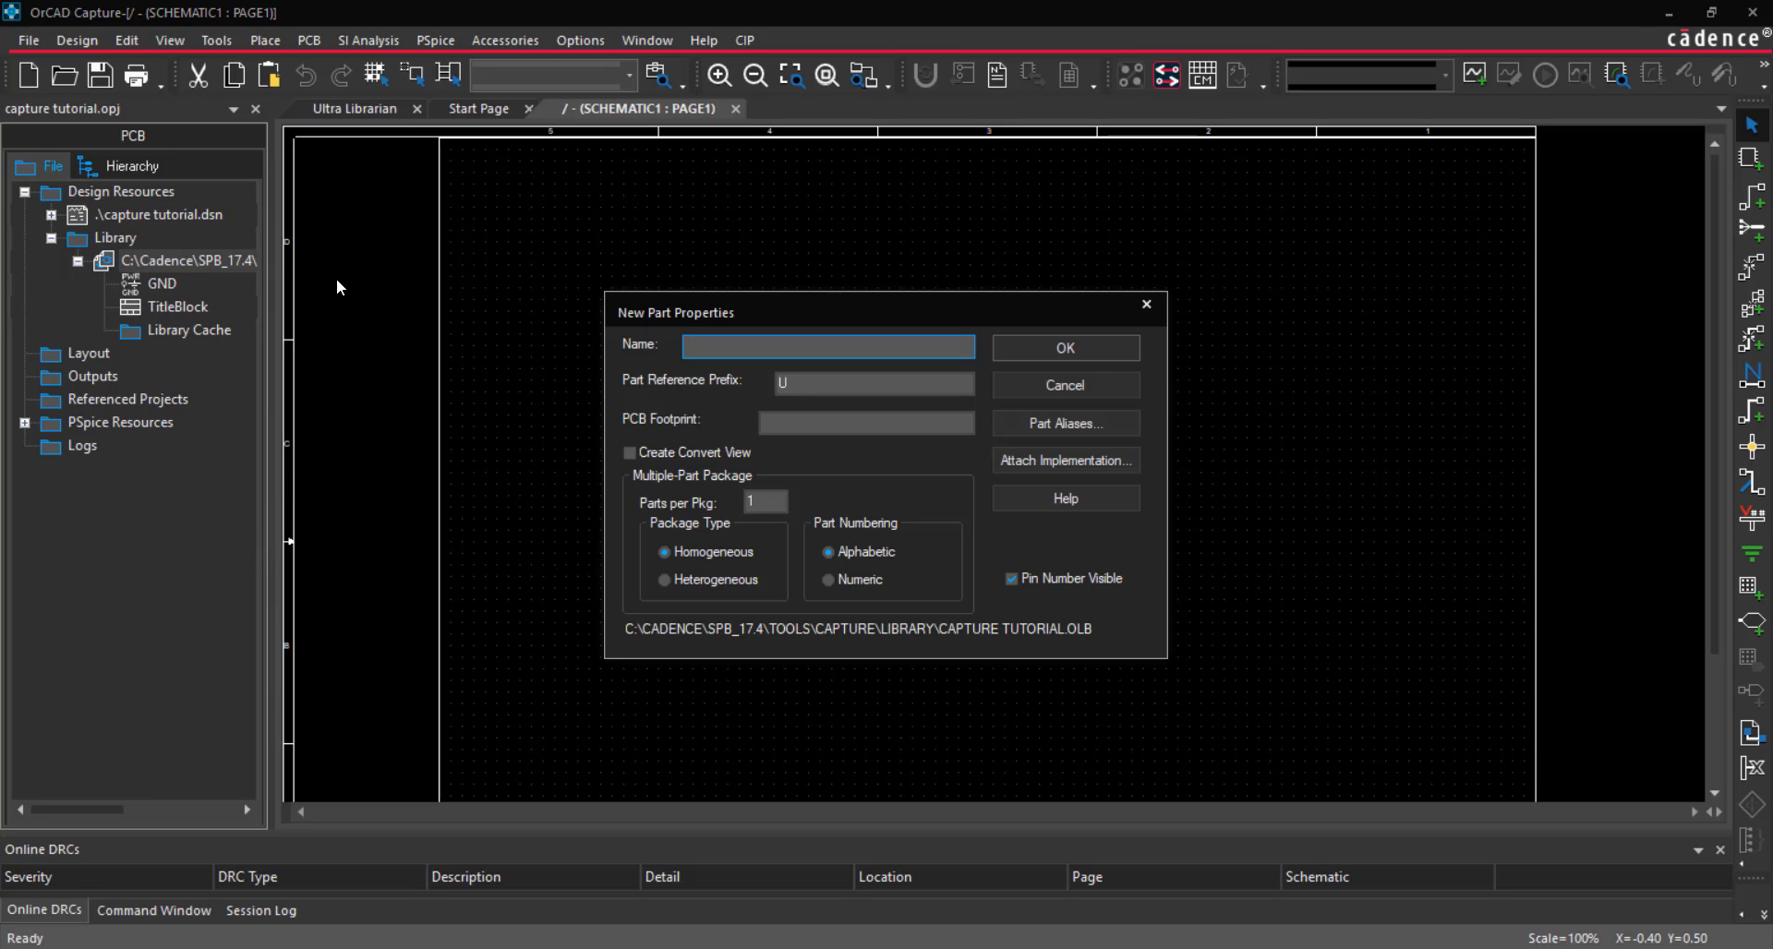
type("USB-MICROB")
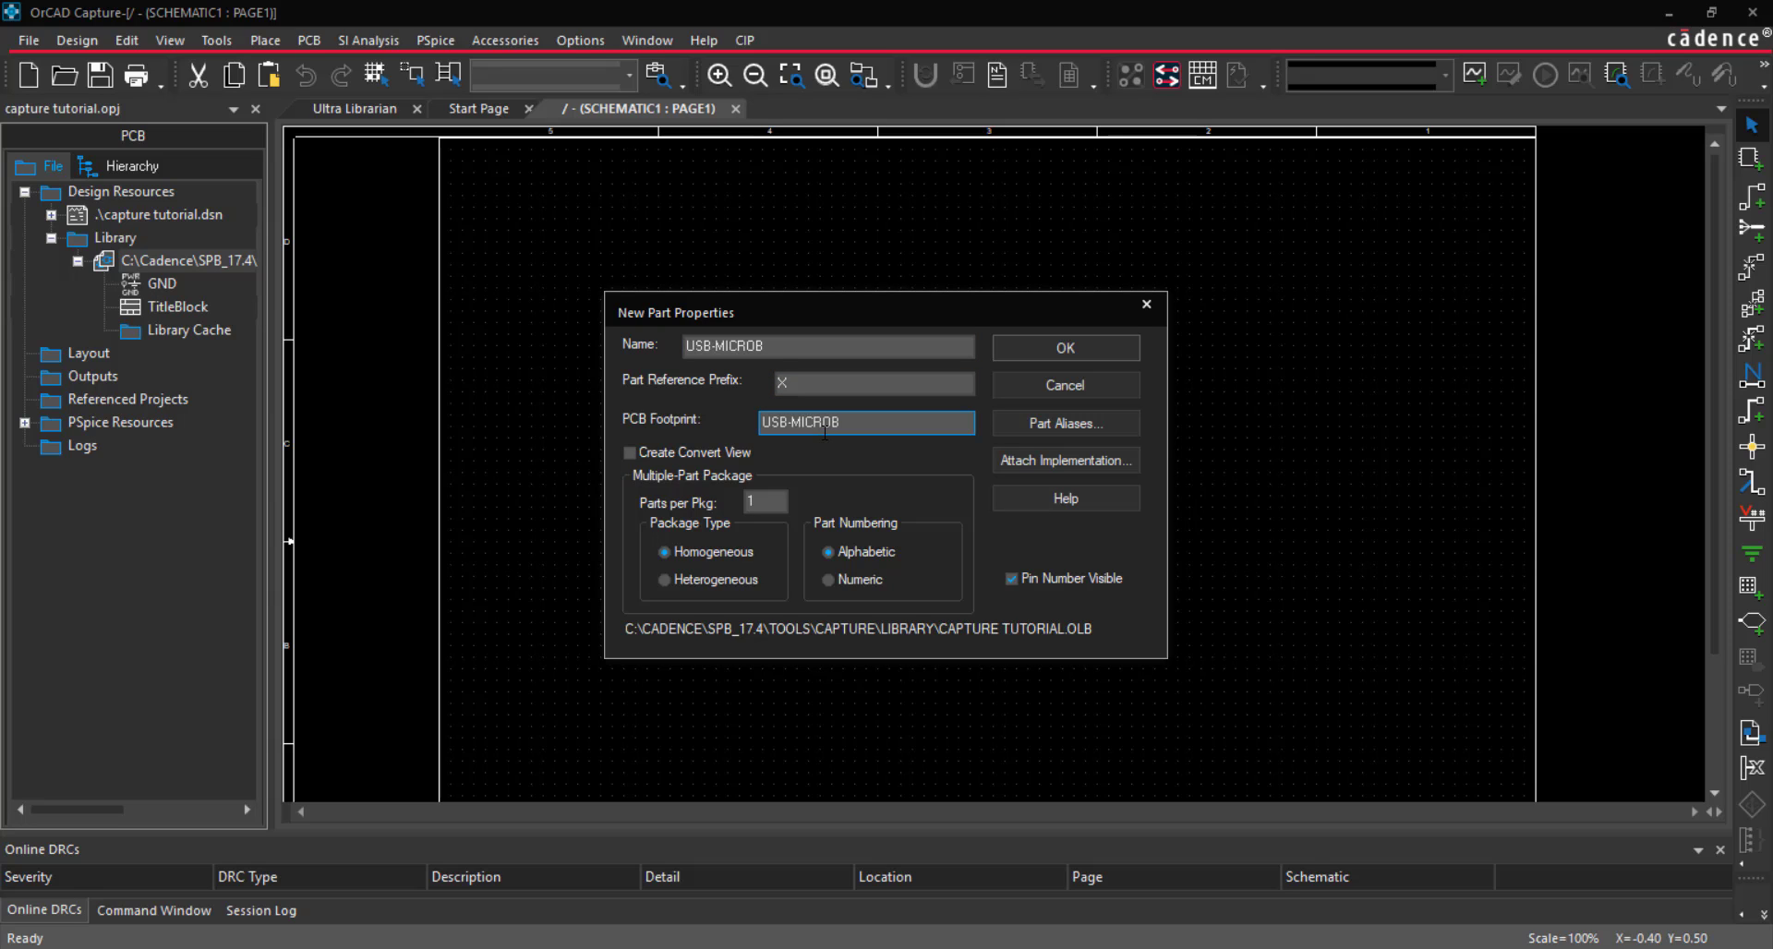
mouse_move(1064, 348)
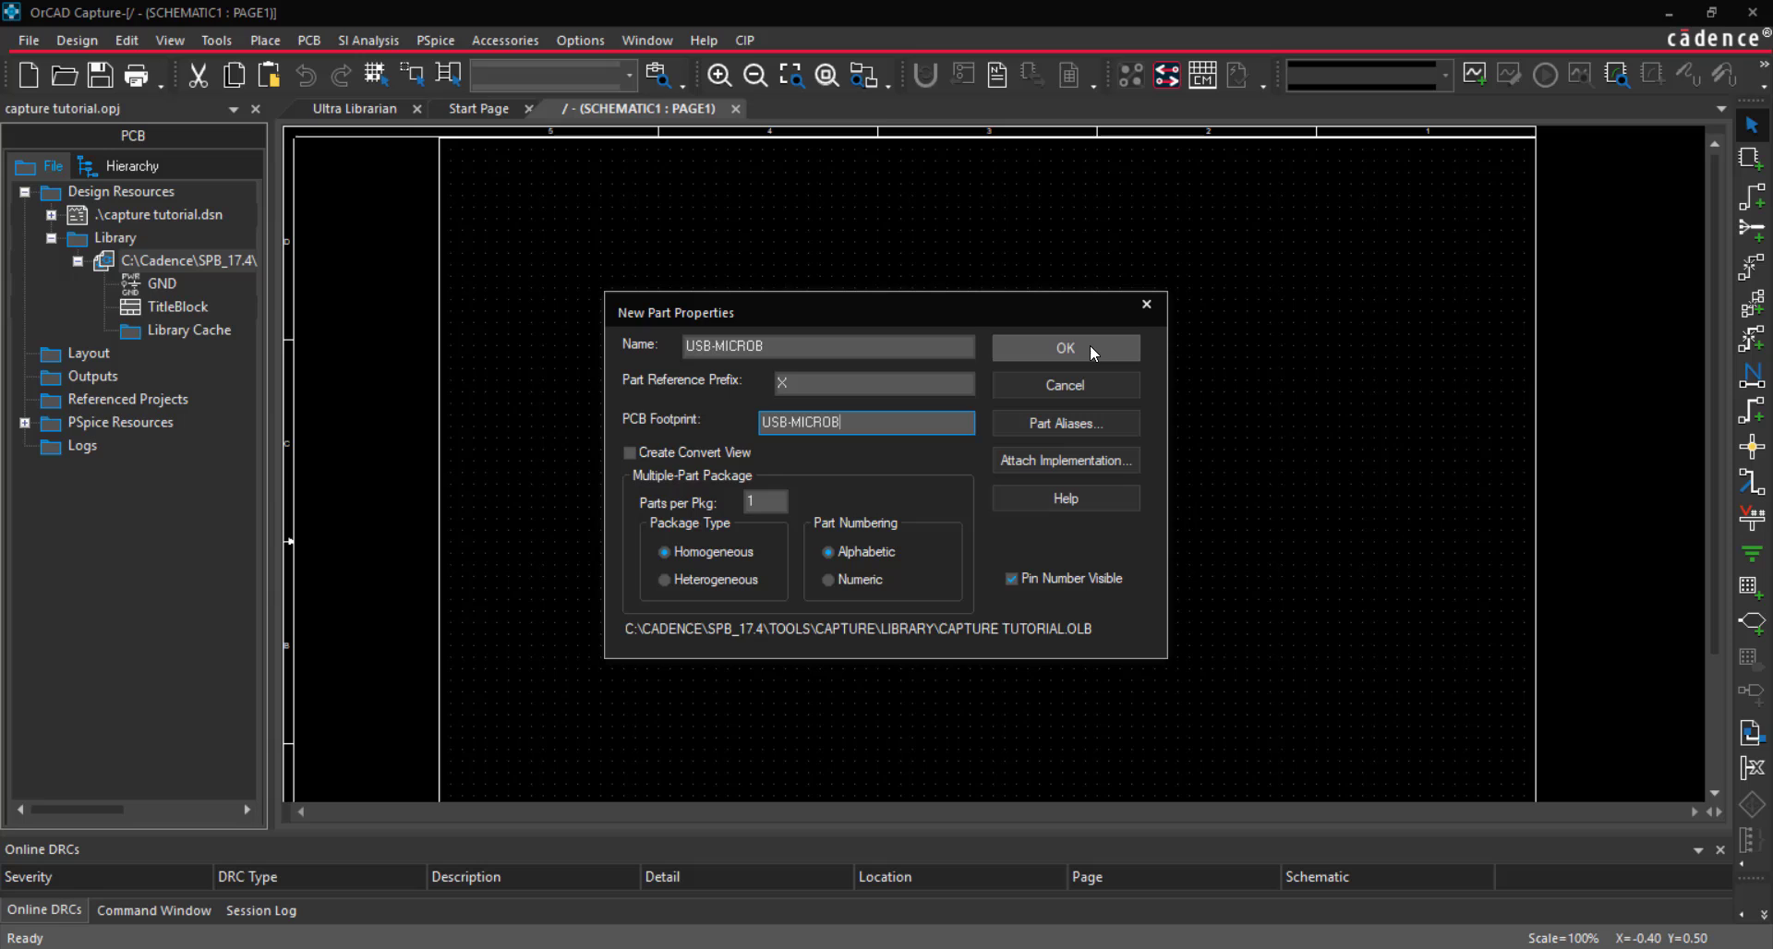
left_click(1064, 347)
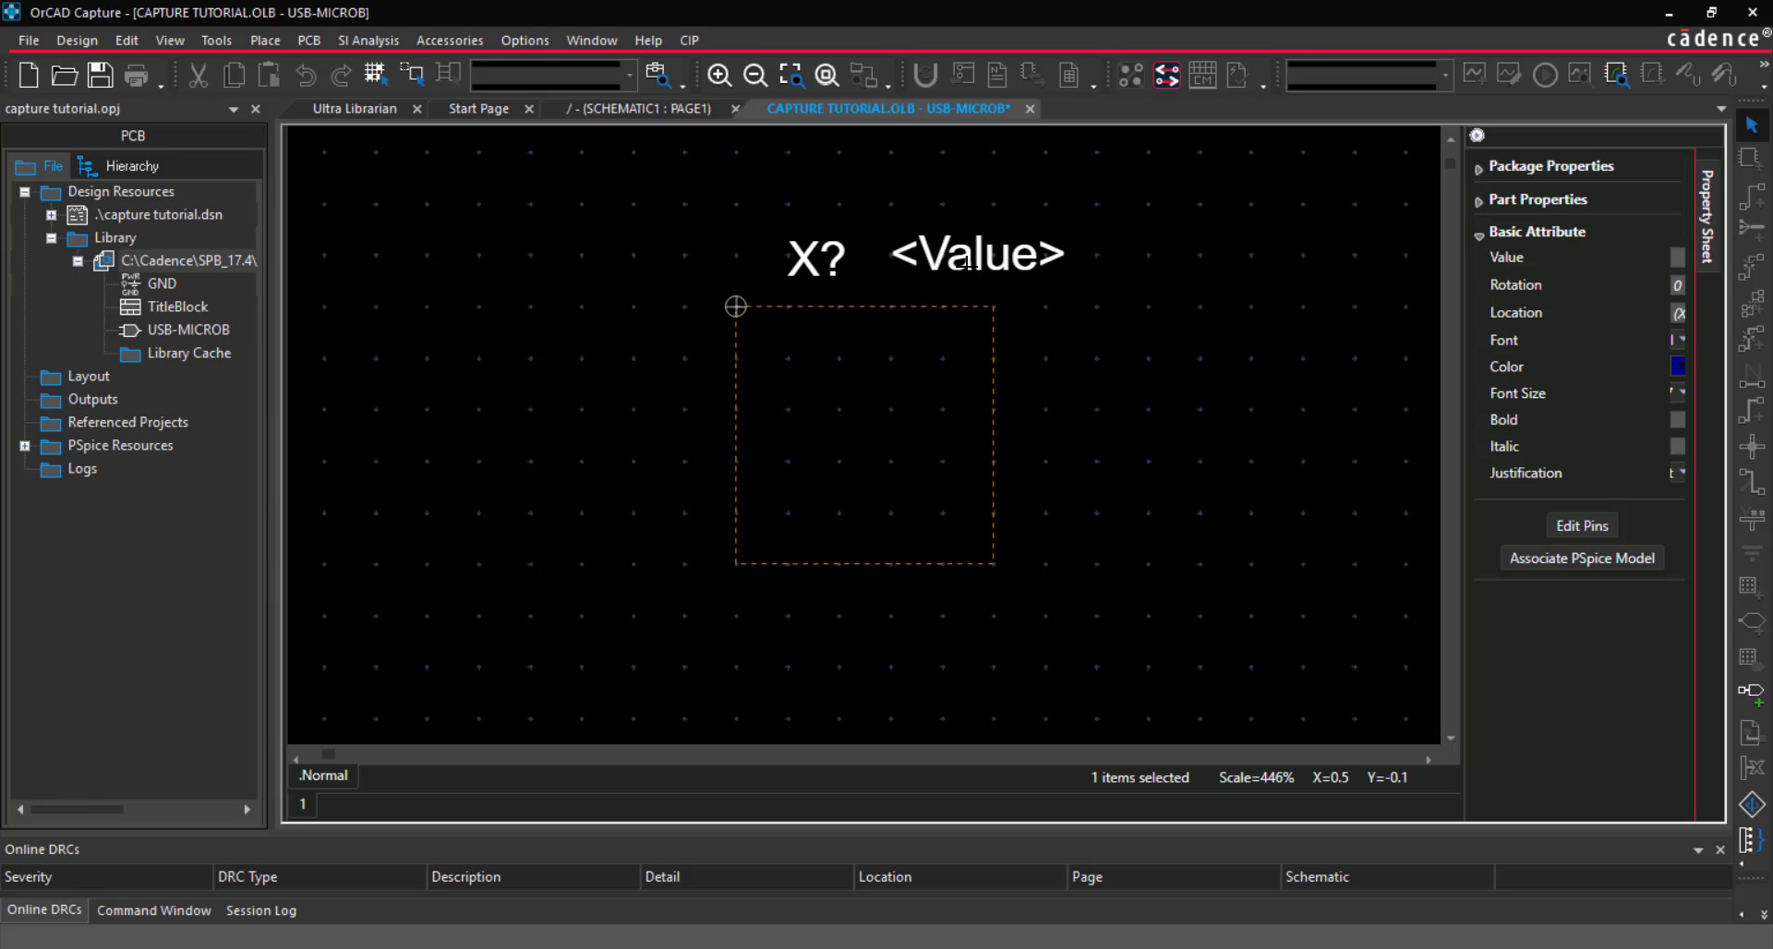
Stretch the part body outline into a taller upright rectangle
left_click(974, 259)
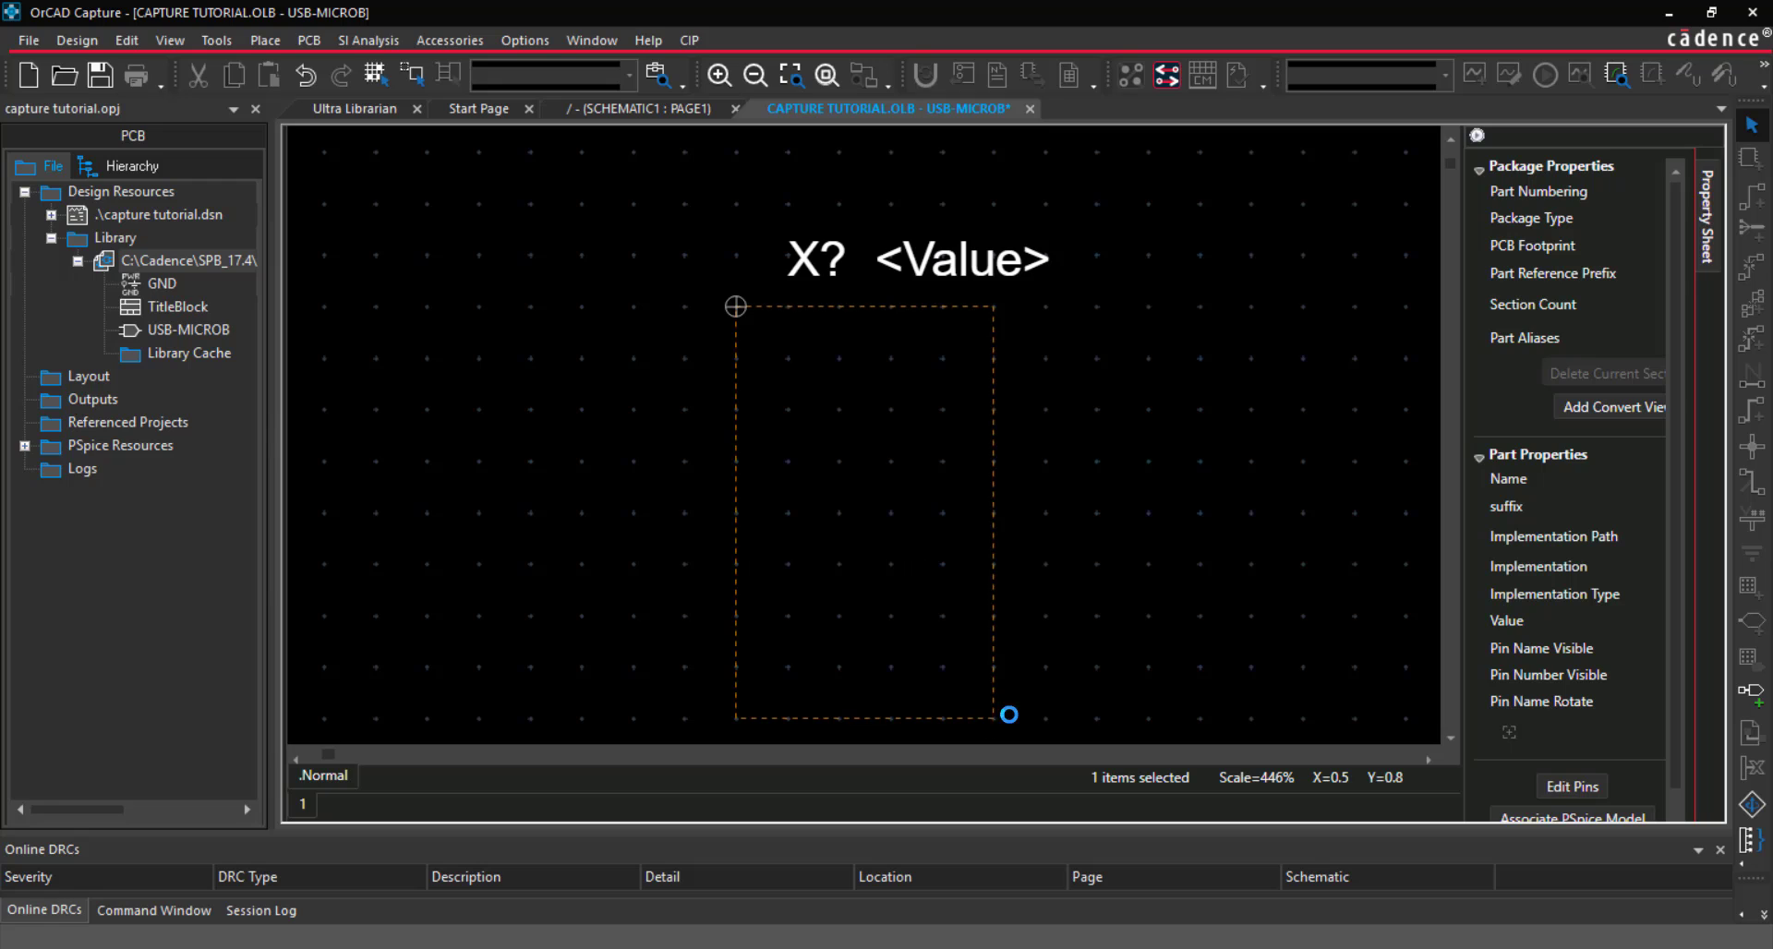
left_click(264, 38)
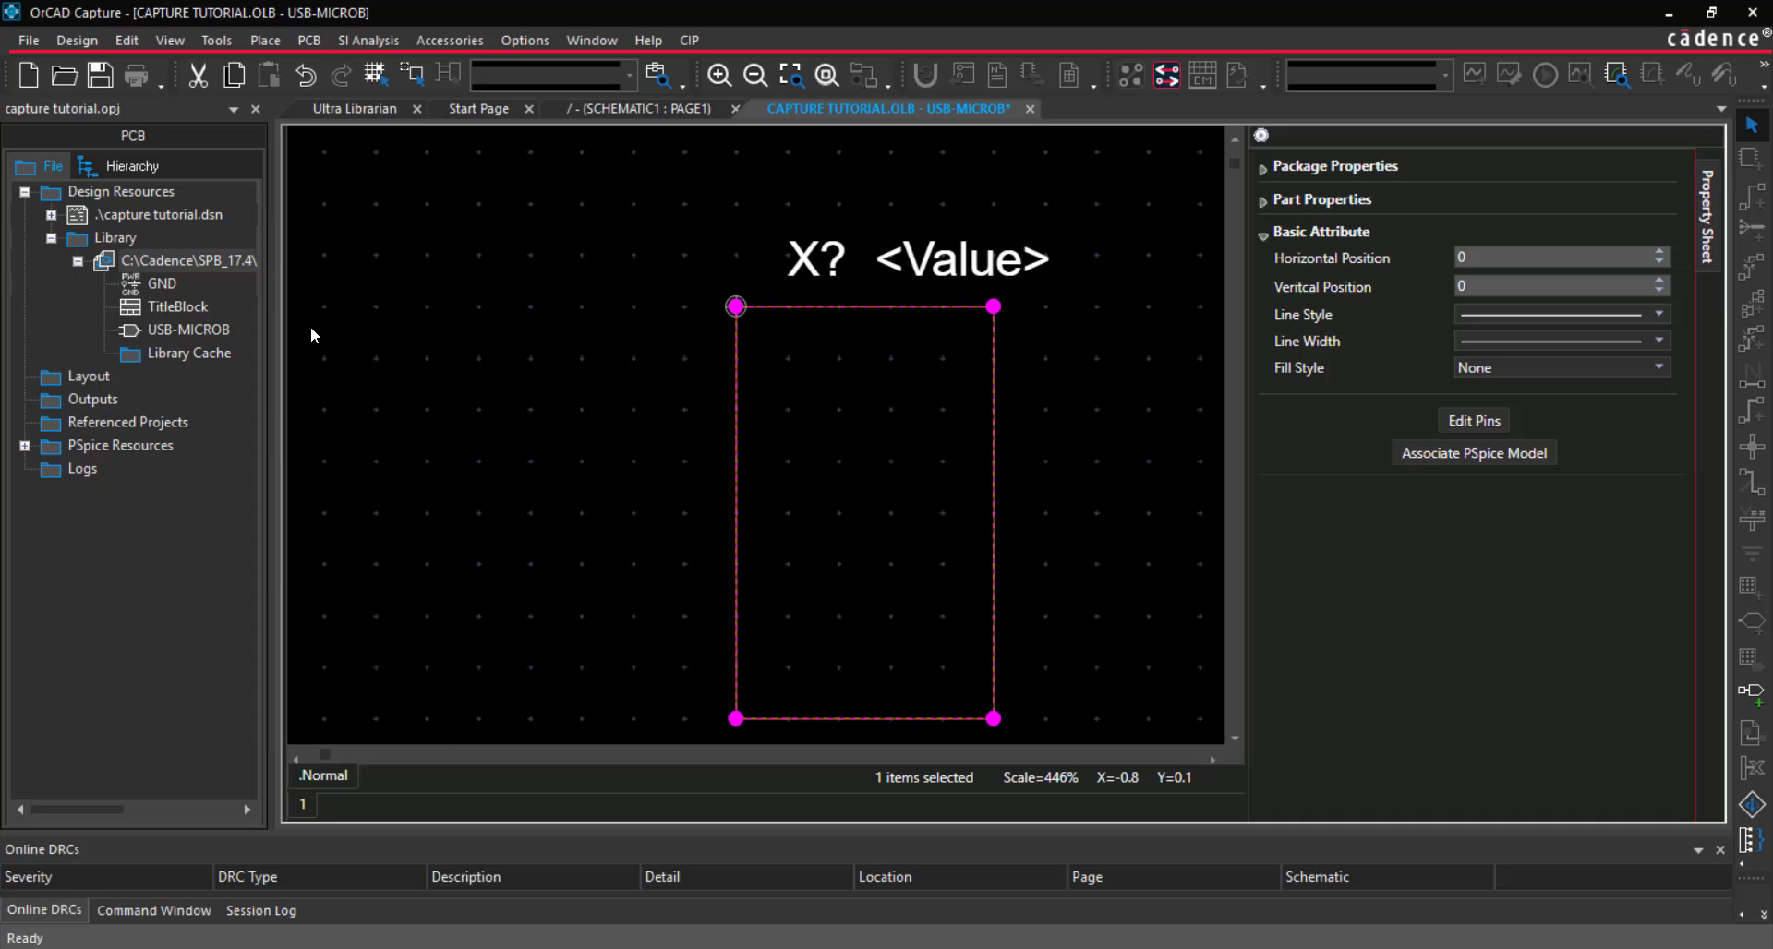
Add the ID, D+, D- and VBUS pins to the USB-MICROB part
left_click(264, 38)
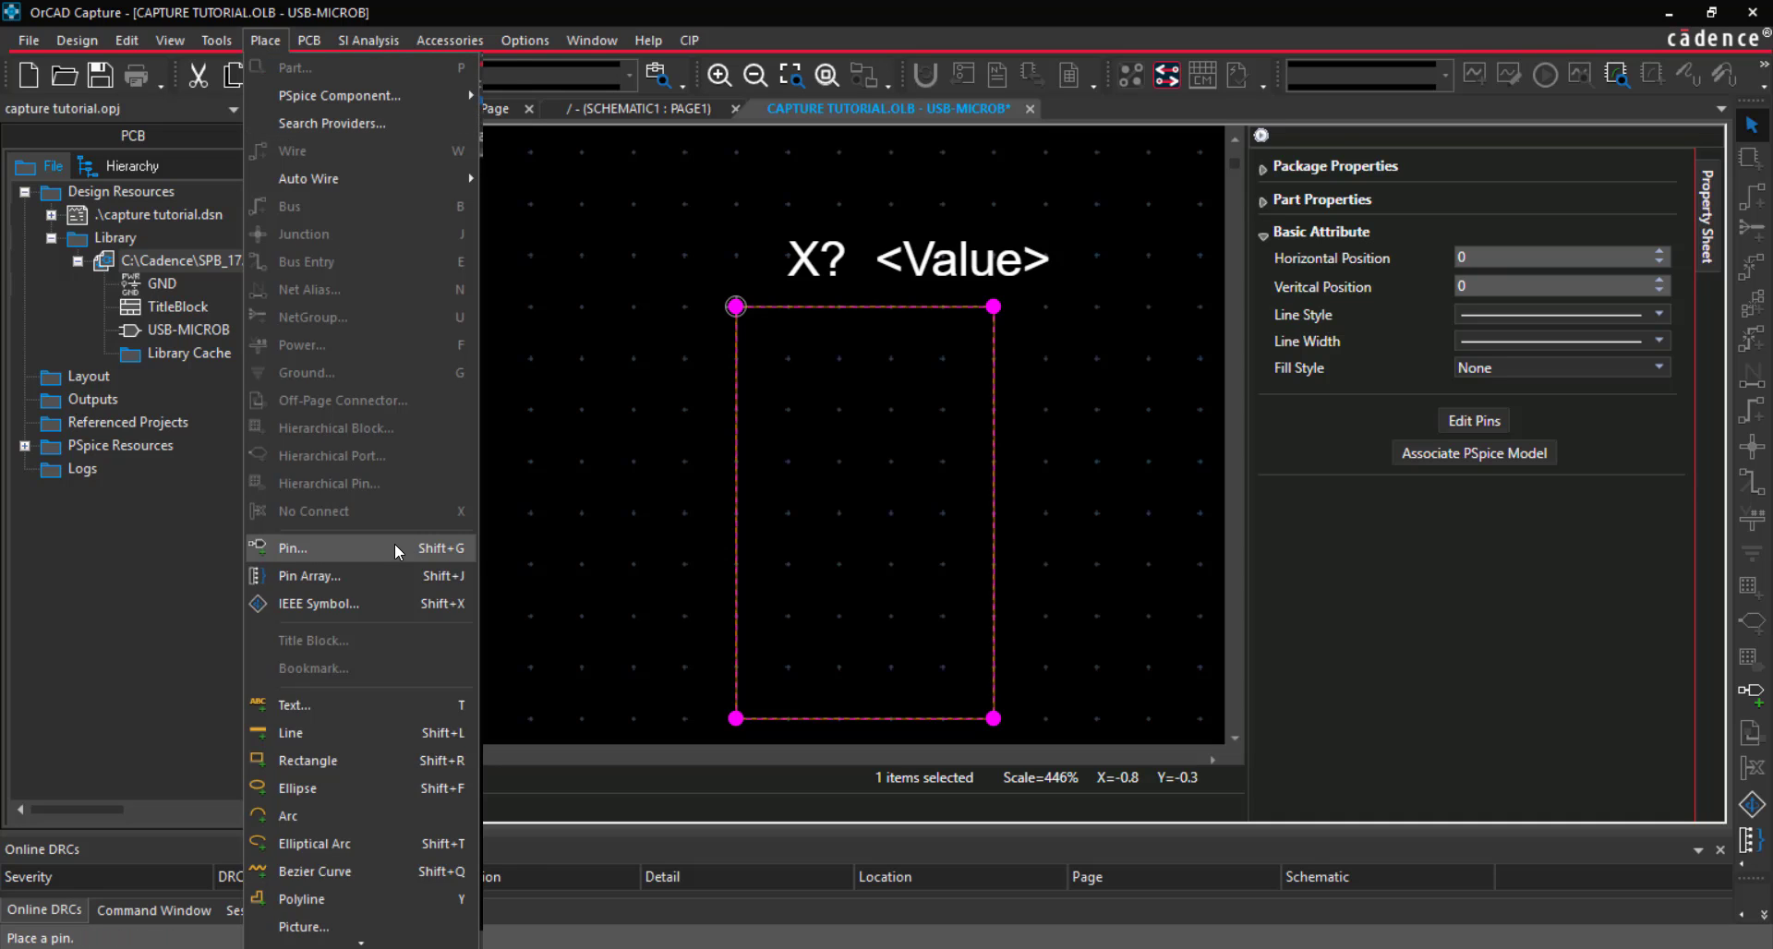
left_click(292, 547)
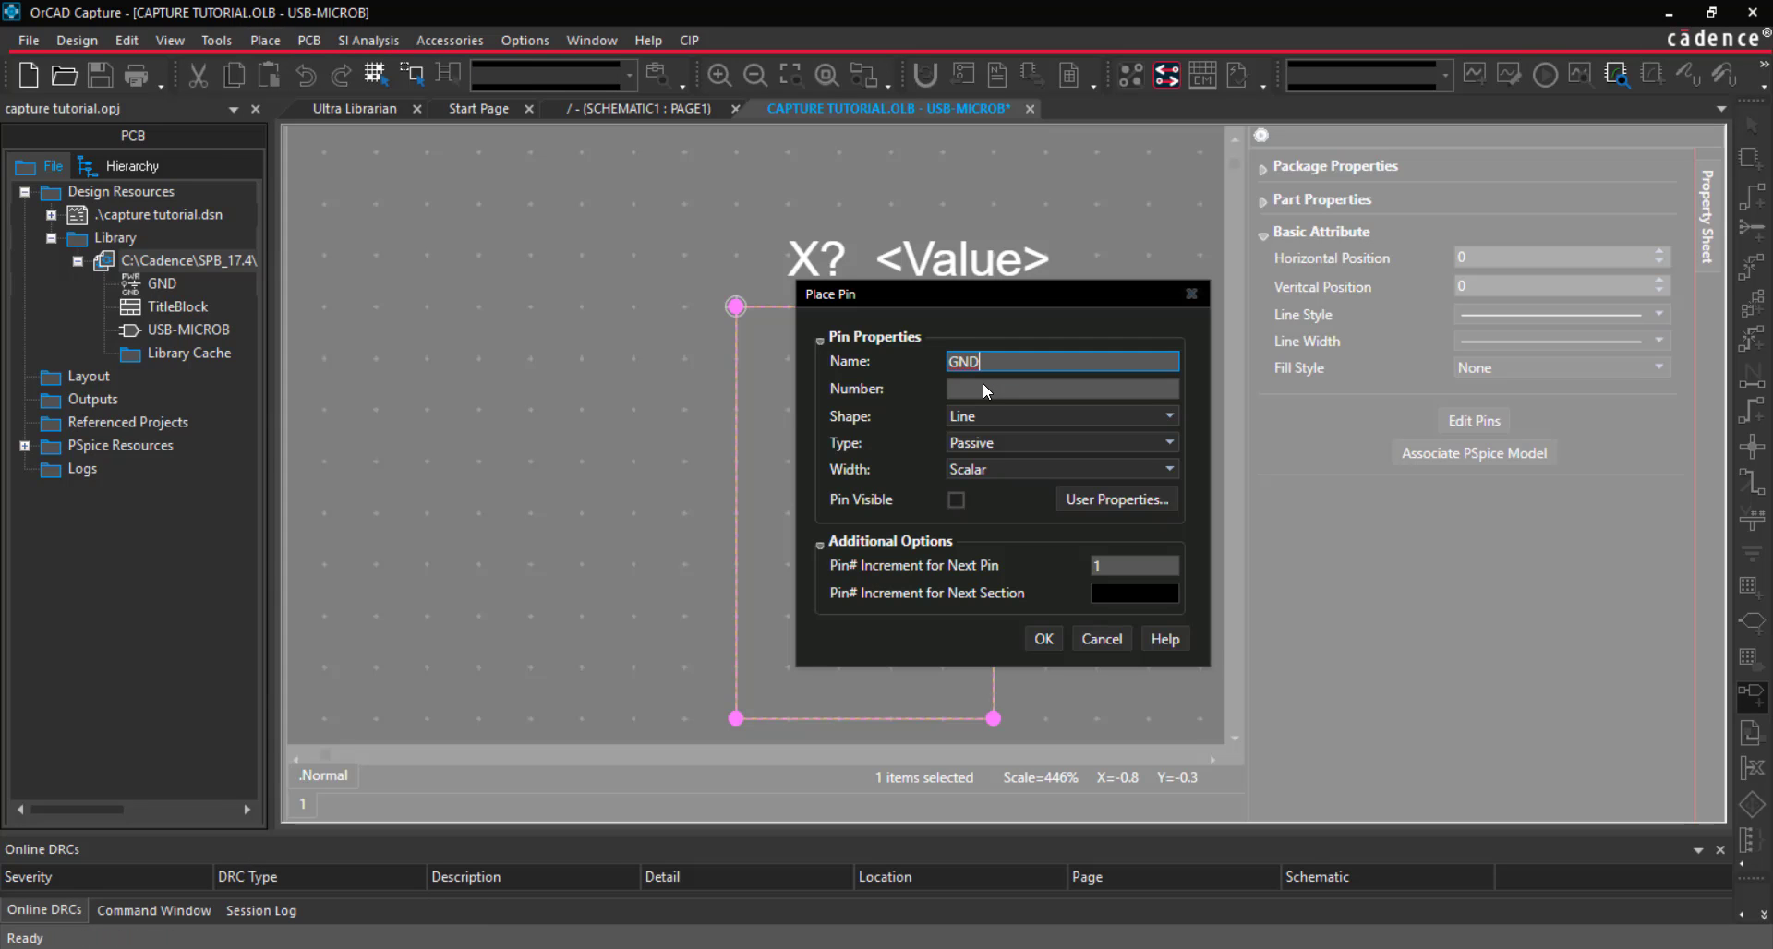
left_click(1167, 416)
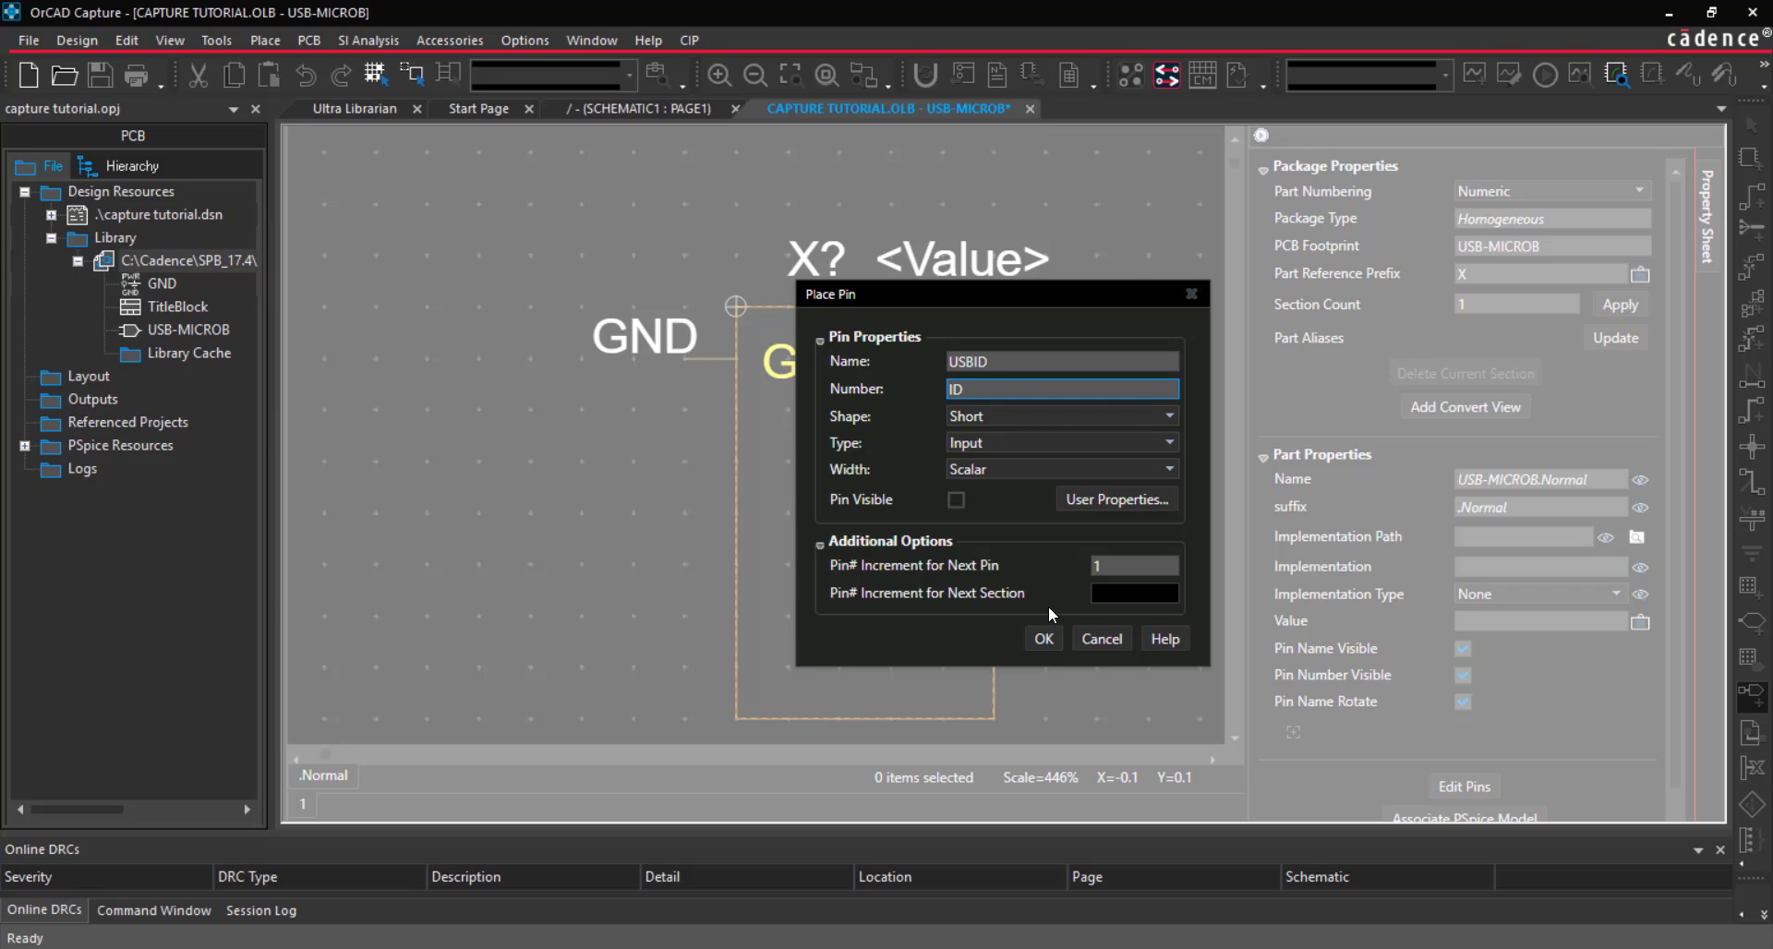
left_click(1042, 639)
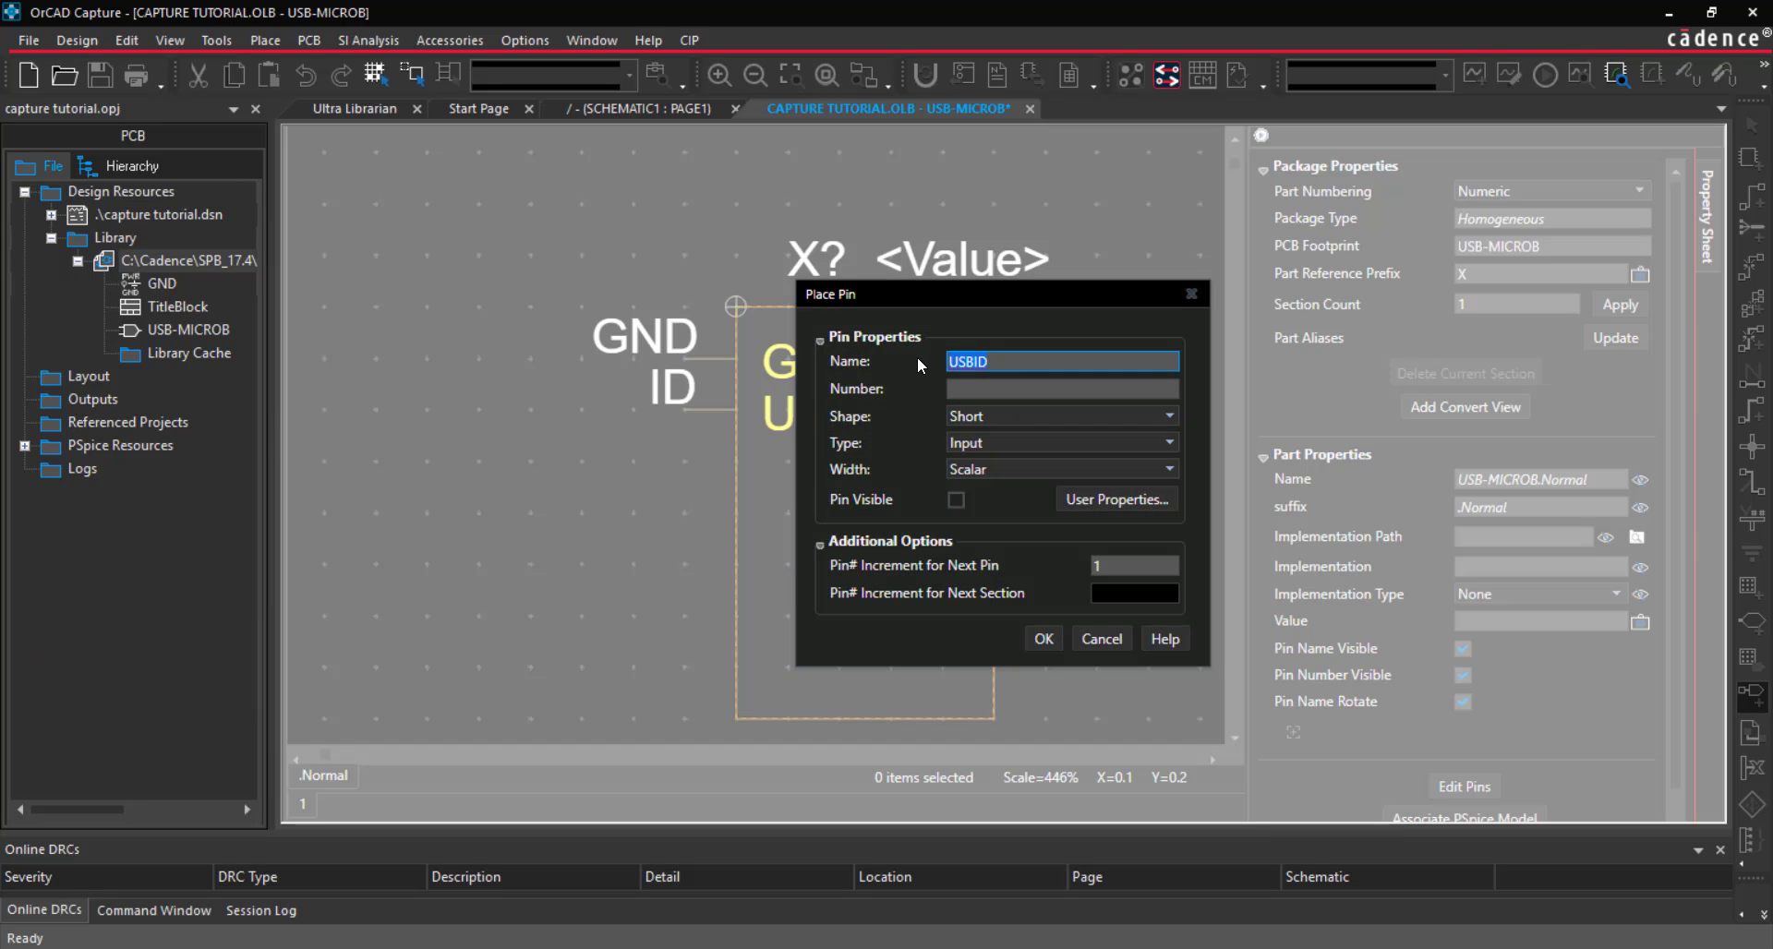
type("D+")
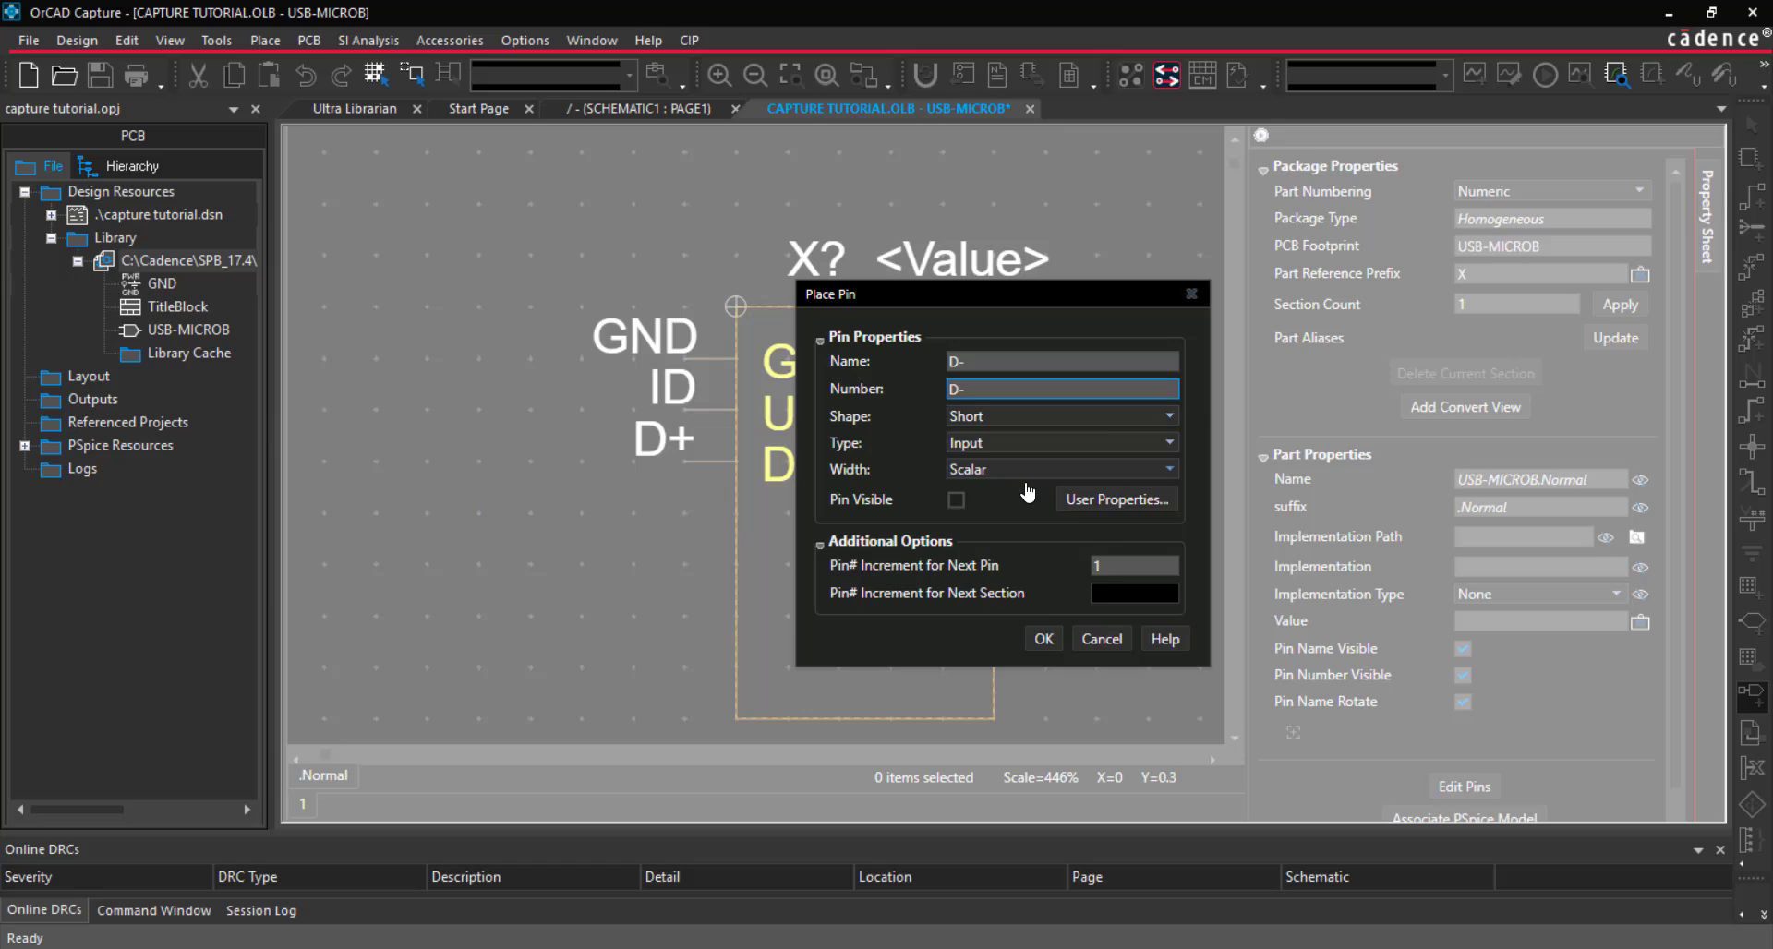
type("VBUS")
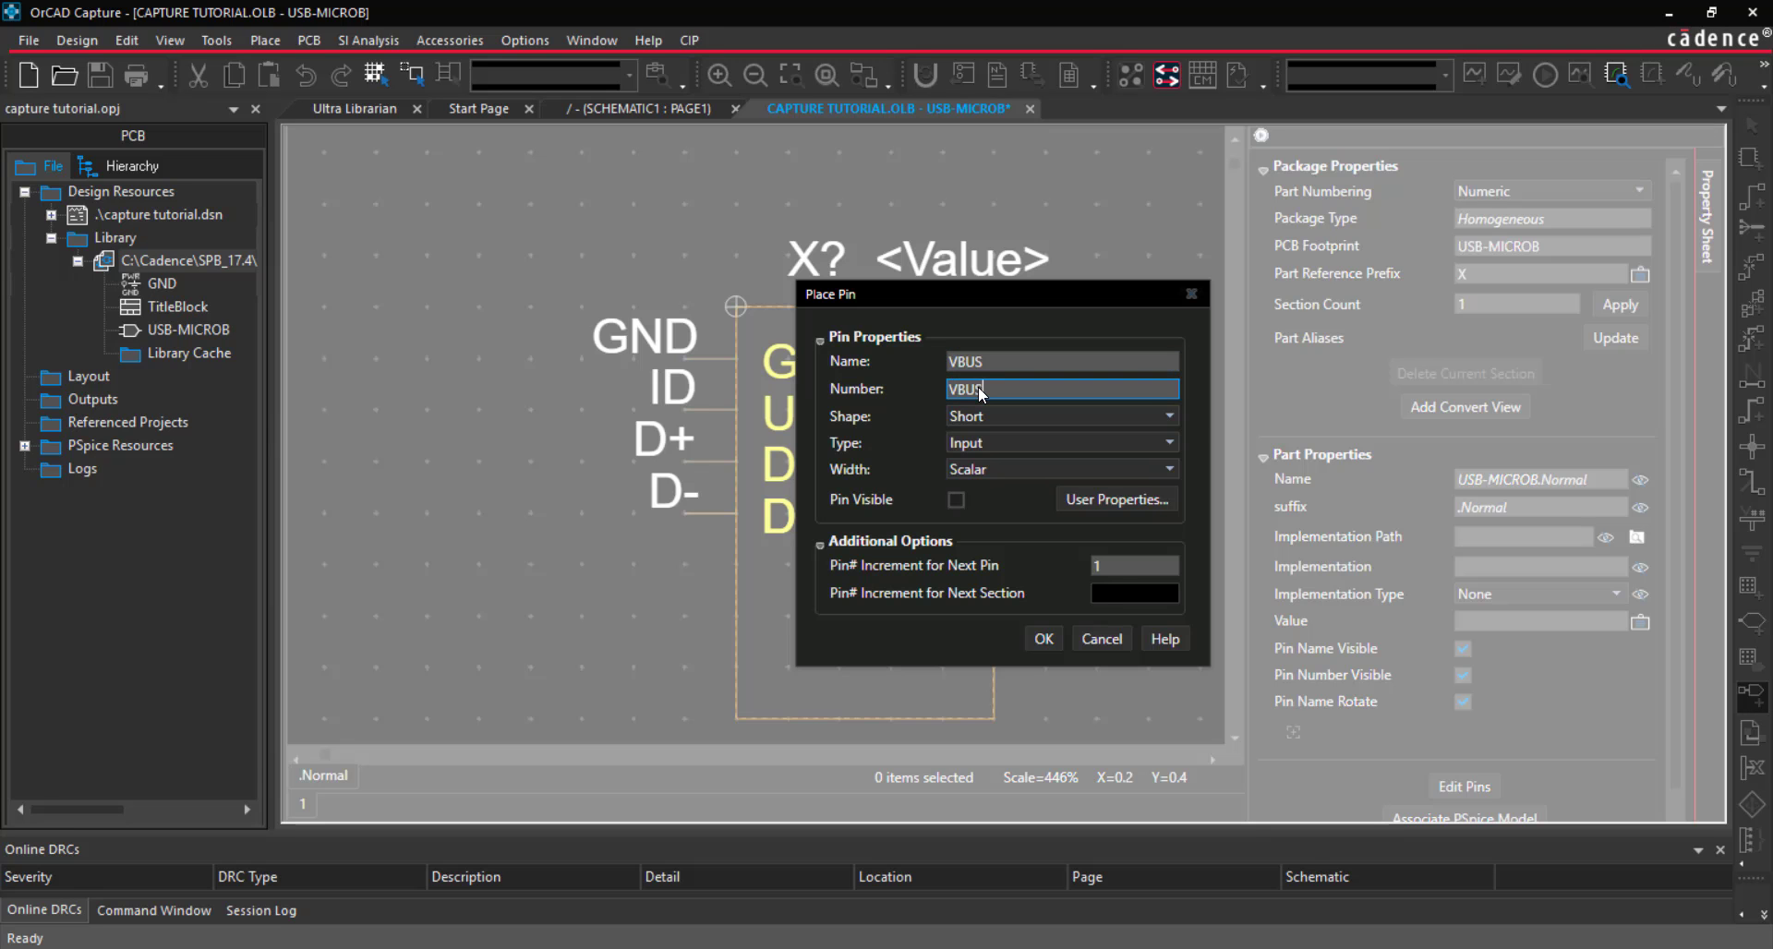
left_click(1060, 360)
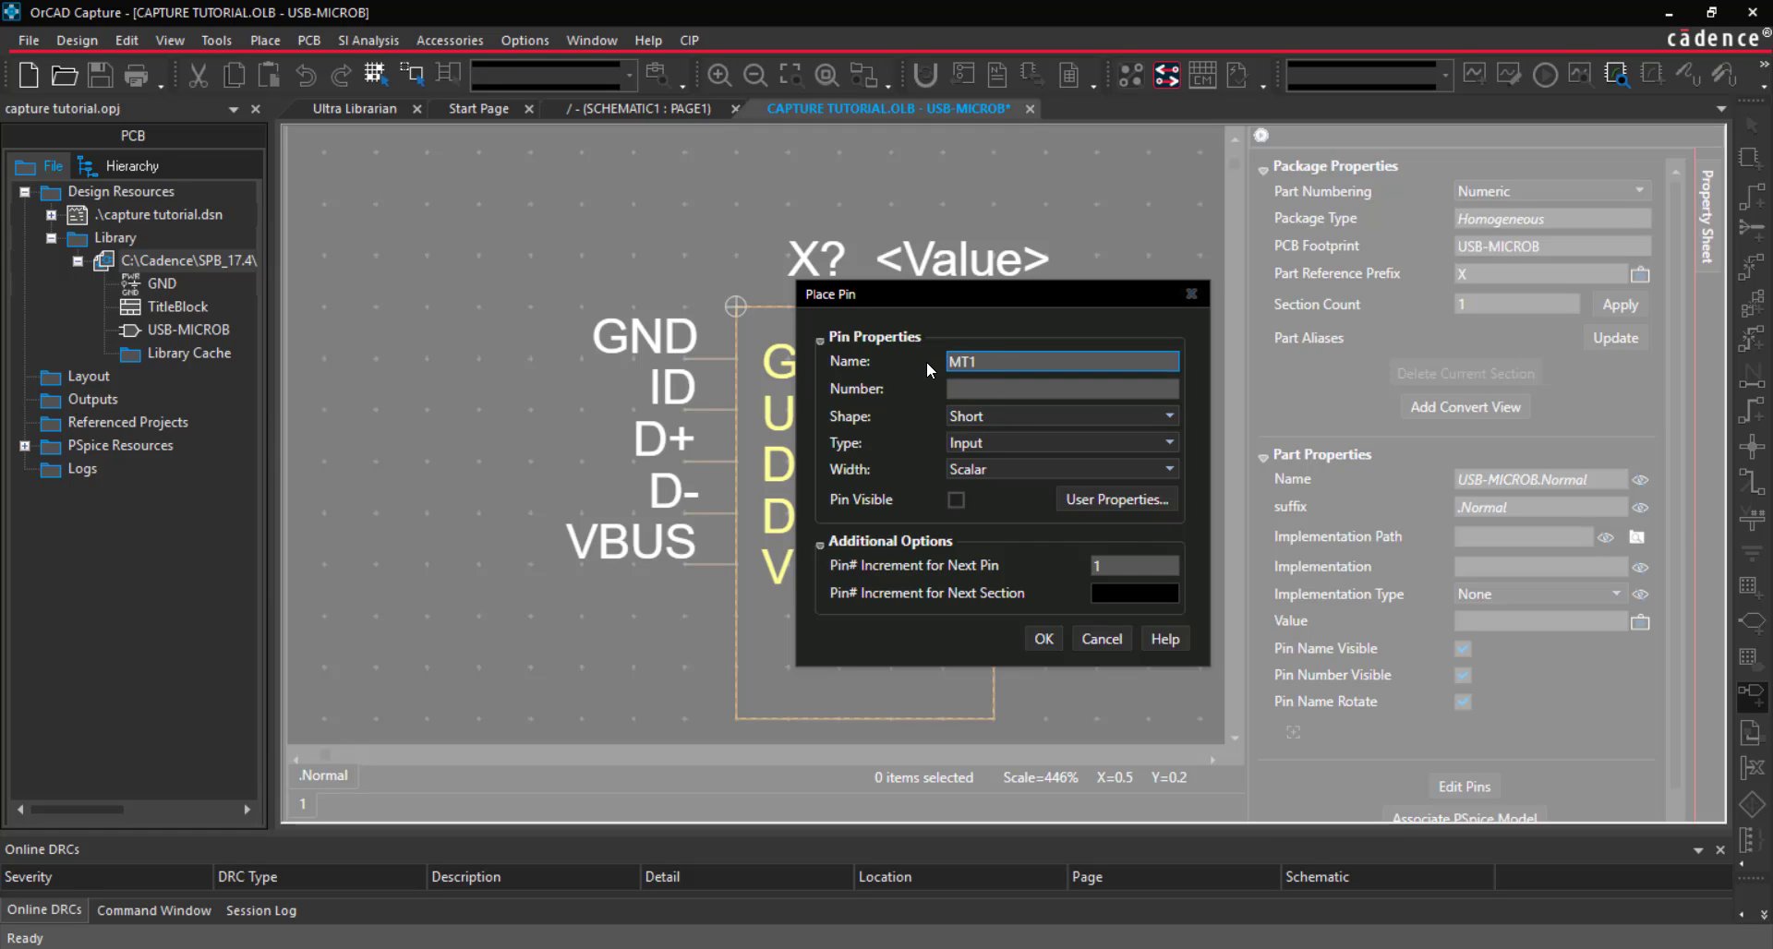
Add zero-length bidirectional MT1–MT4 and P_1/P_2 pins
left_click(1172, 415)
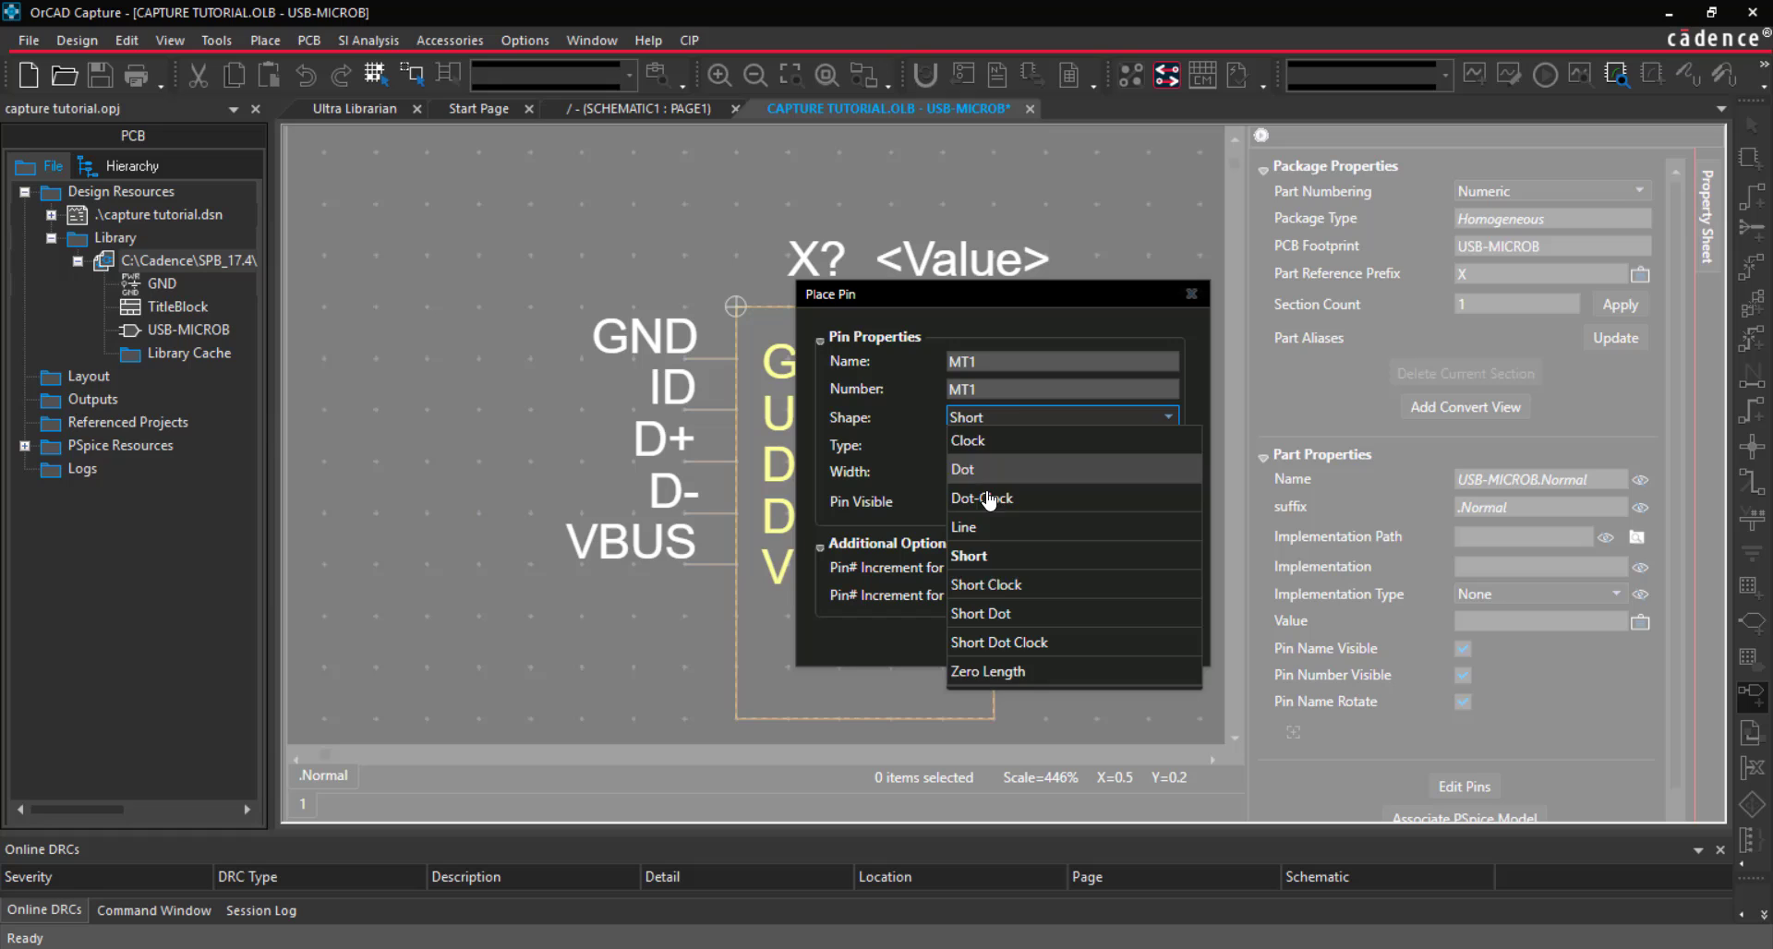
left_click(986, 671)
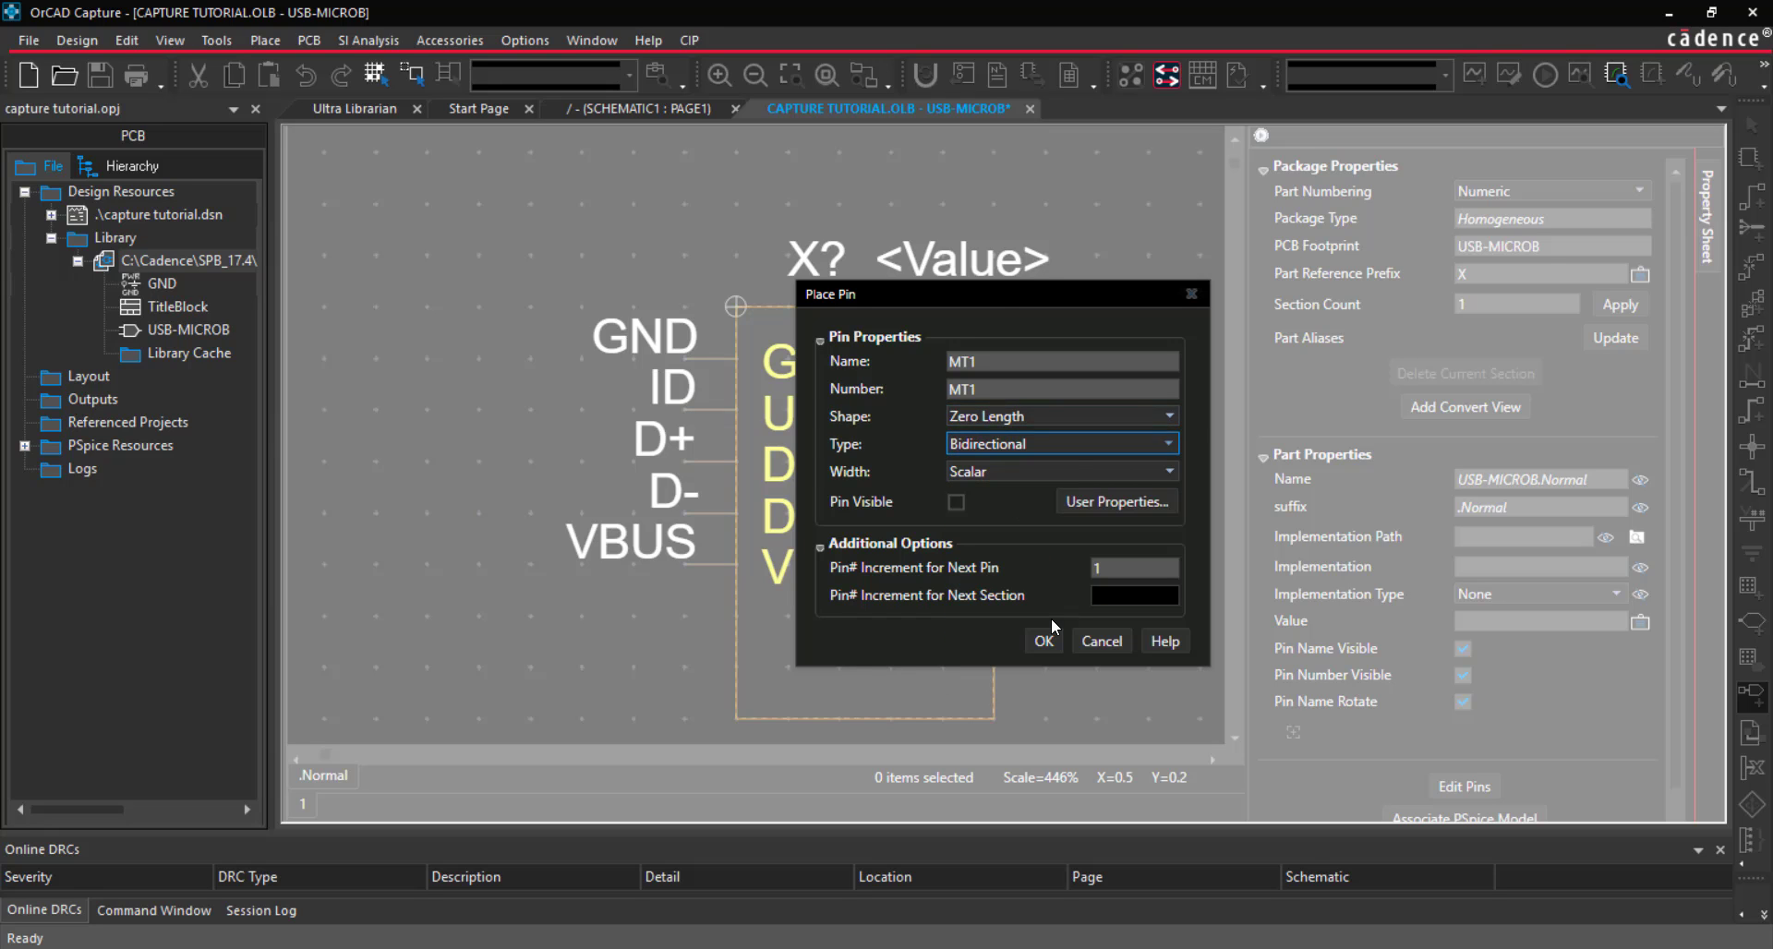
left_click(1042, 641)
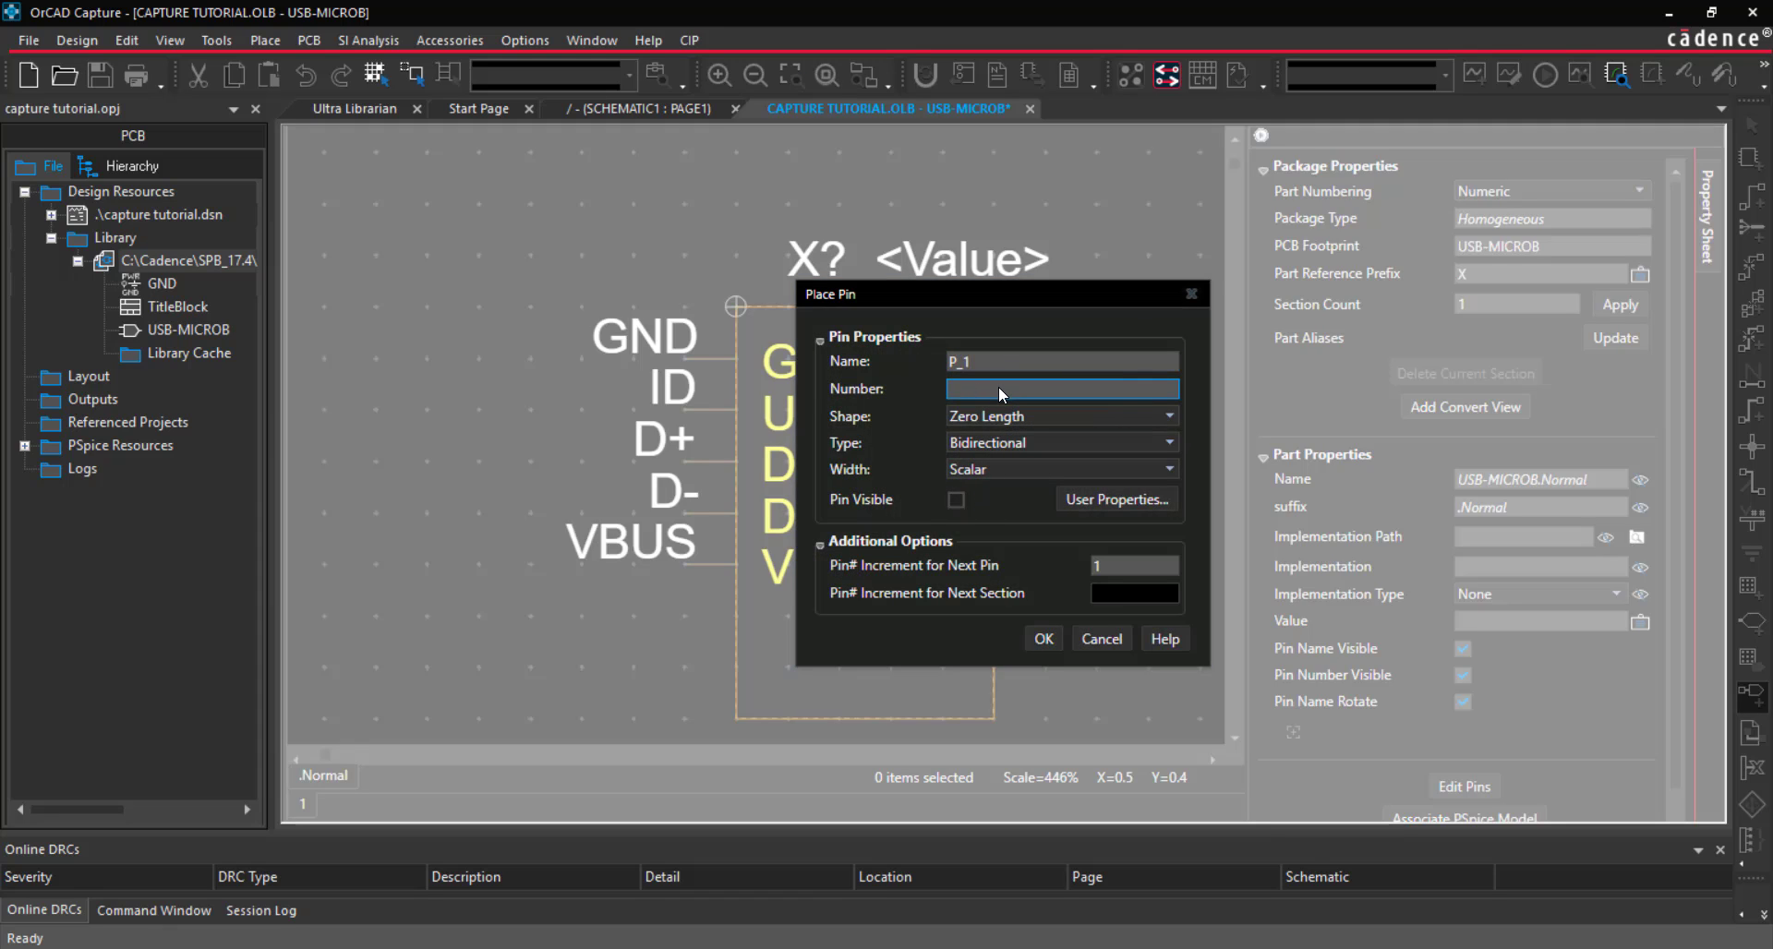
left_click(1041, 639)
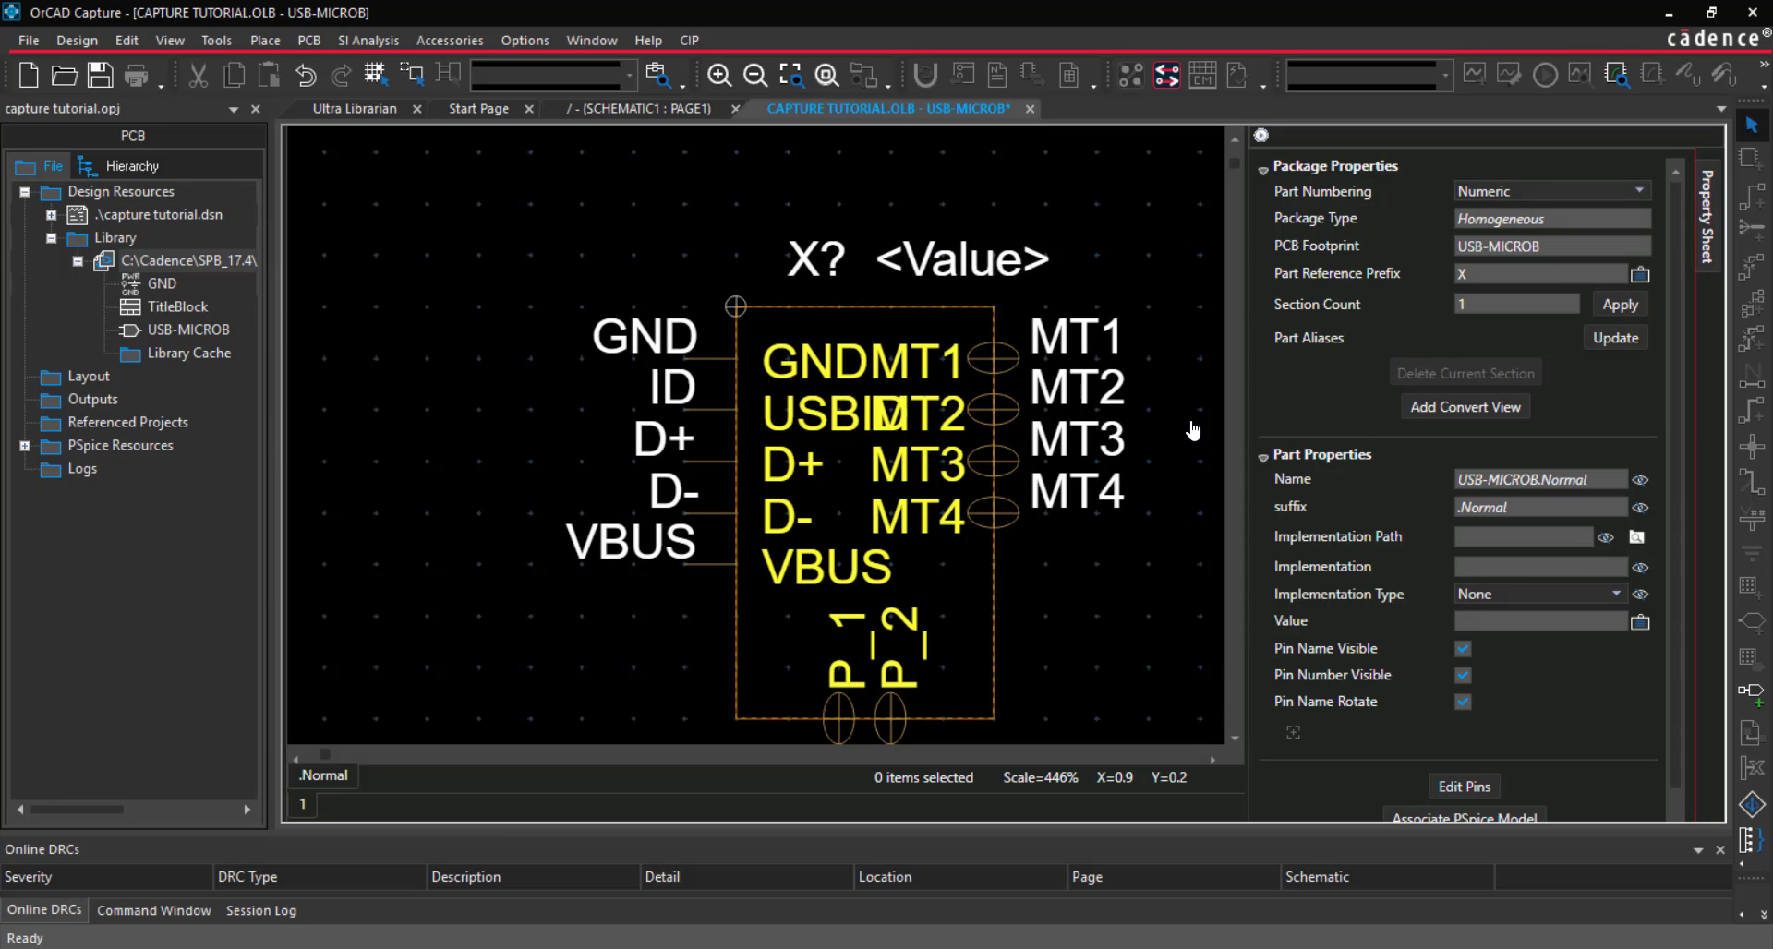
mouse_move(1378, 613)
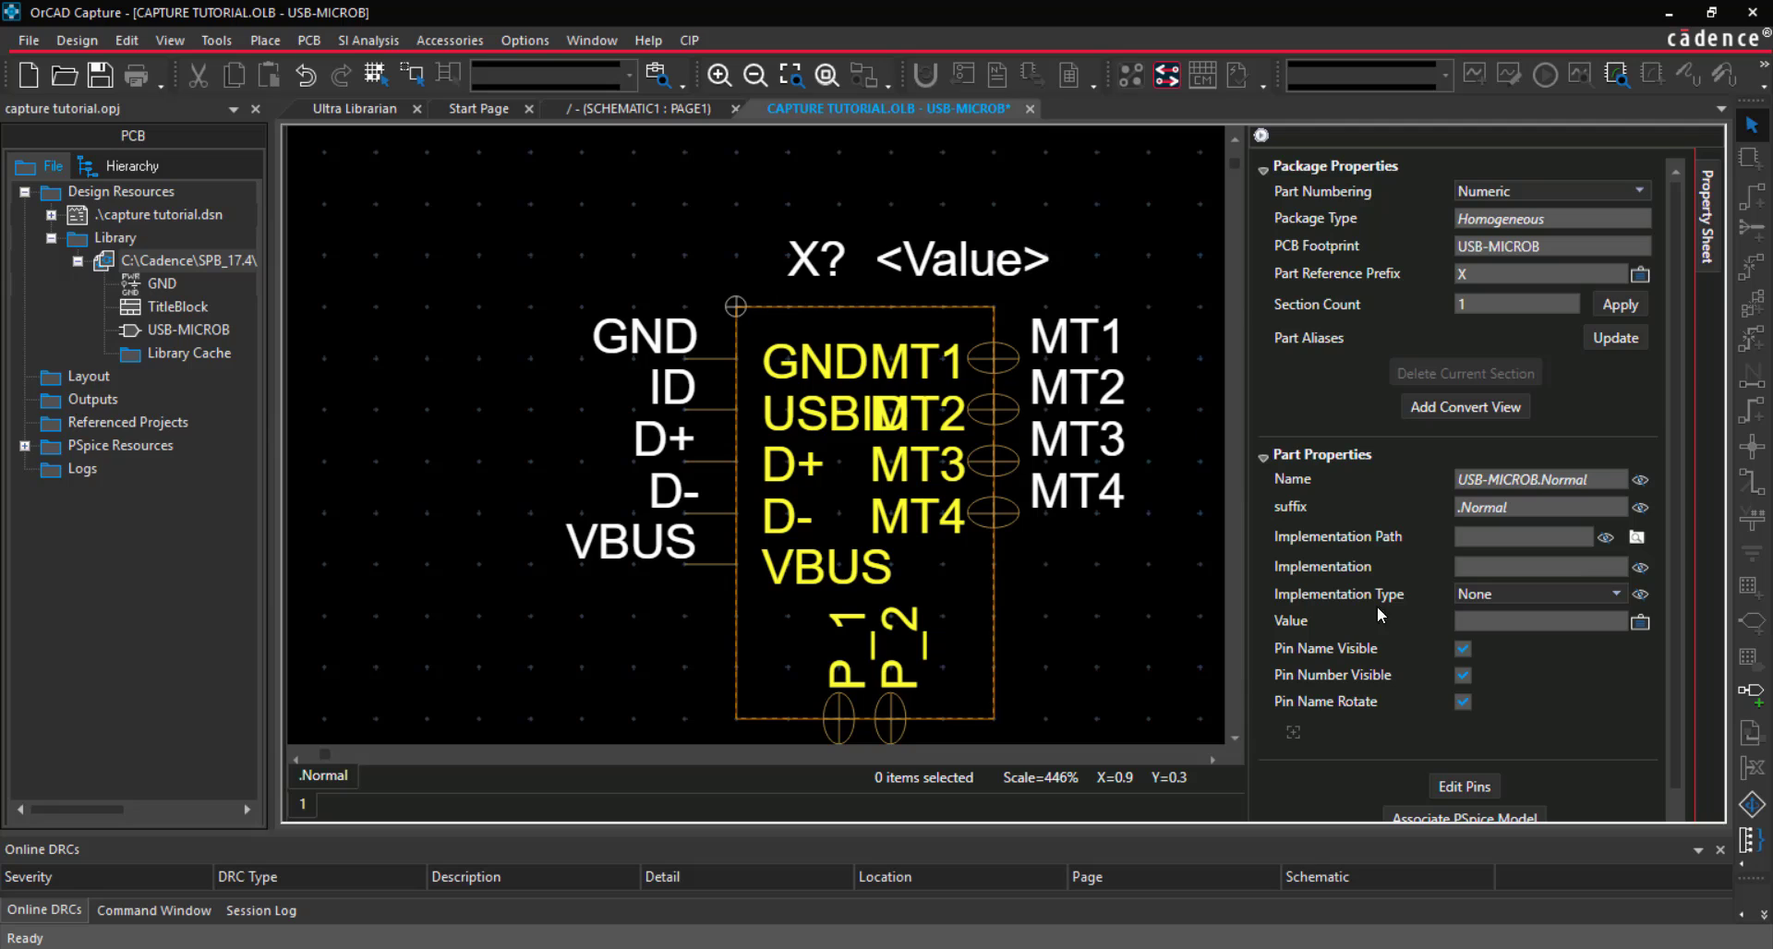
Hide pin names and set Value to USB-B, rotated 90 degrees inside the body
left_click(1463, 648)
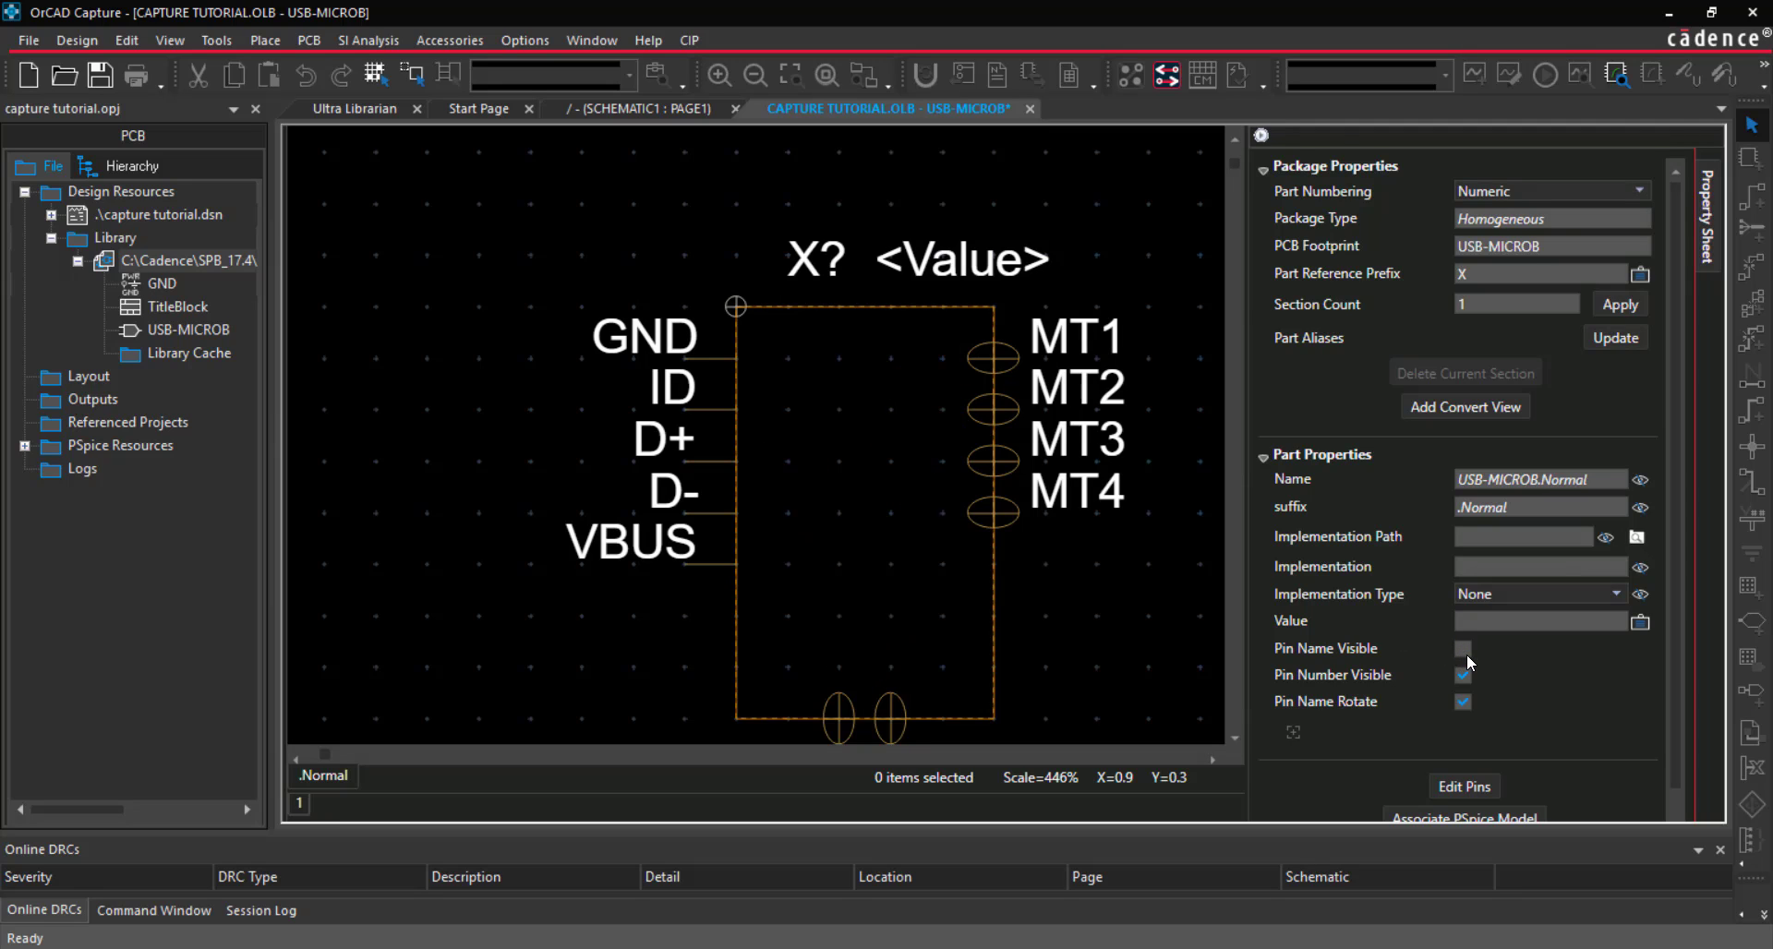
mouse_move(1227, 218)
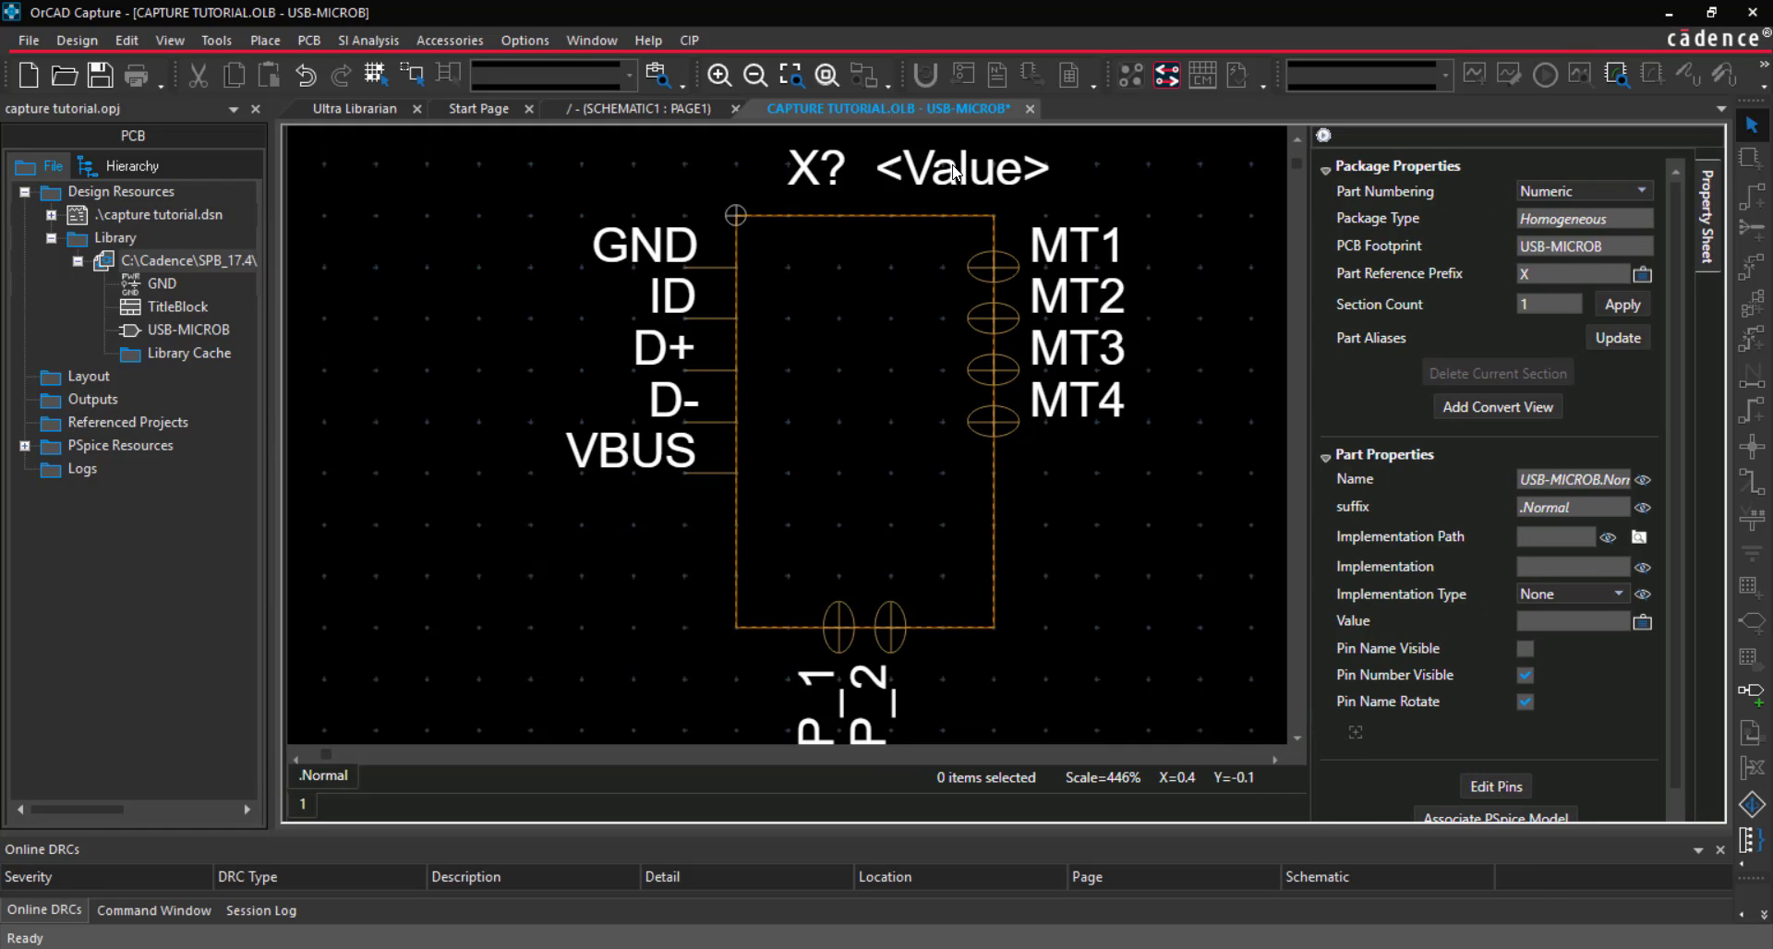
left_click(961, 168)
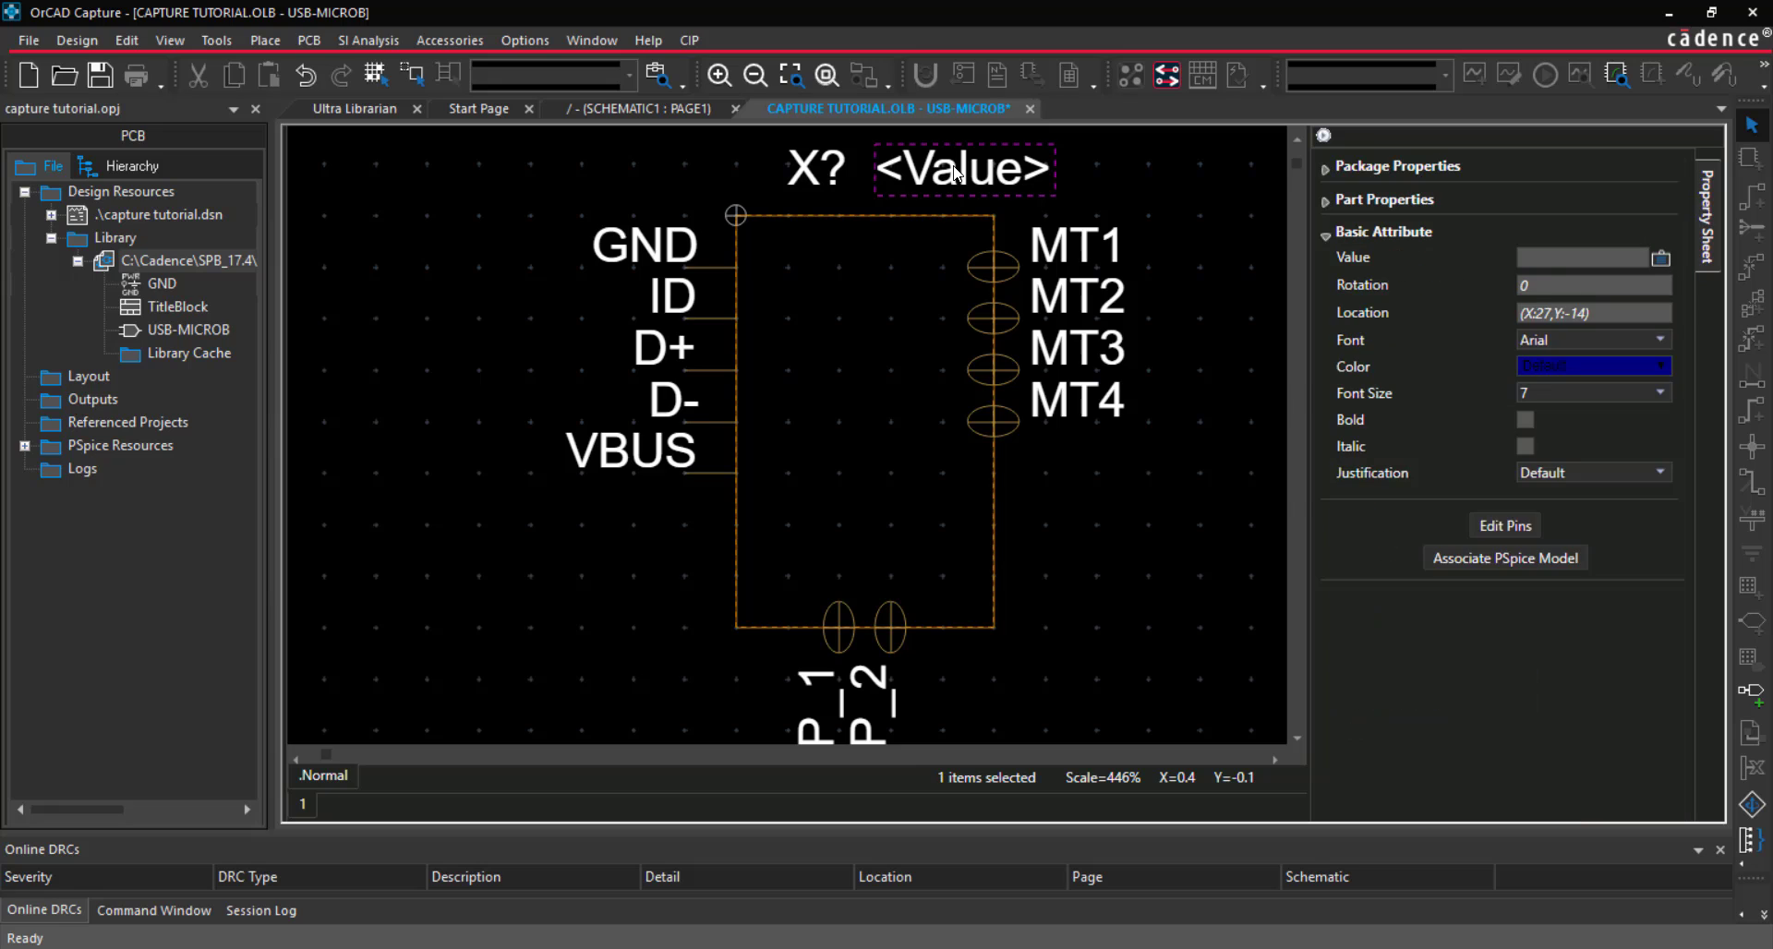
right_click(960, 168)
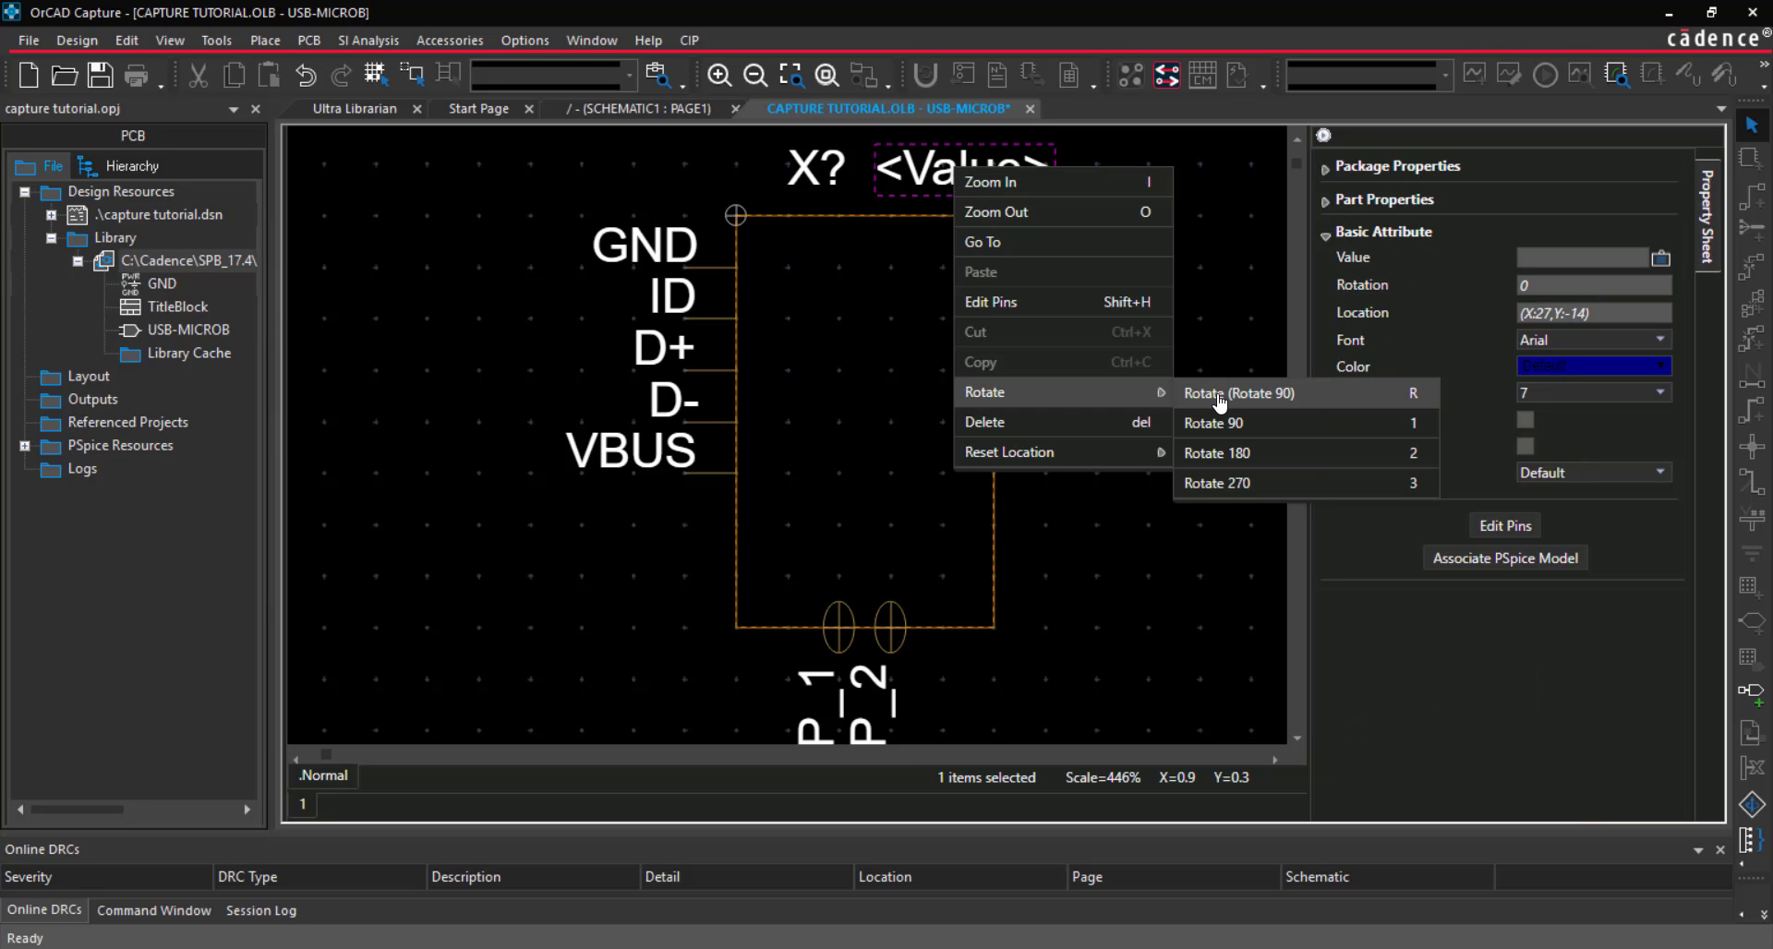
left_click(1239, 391)
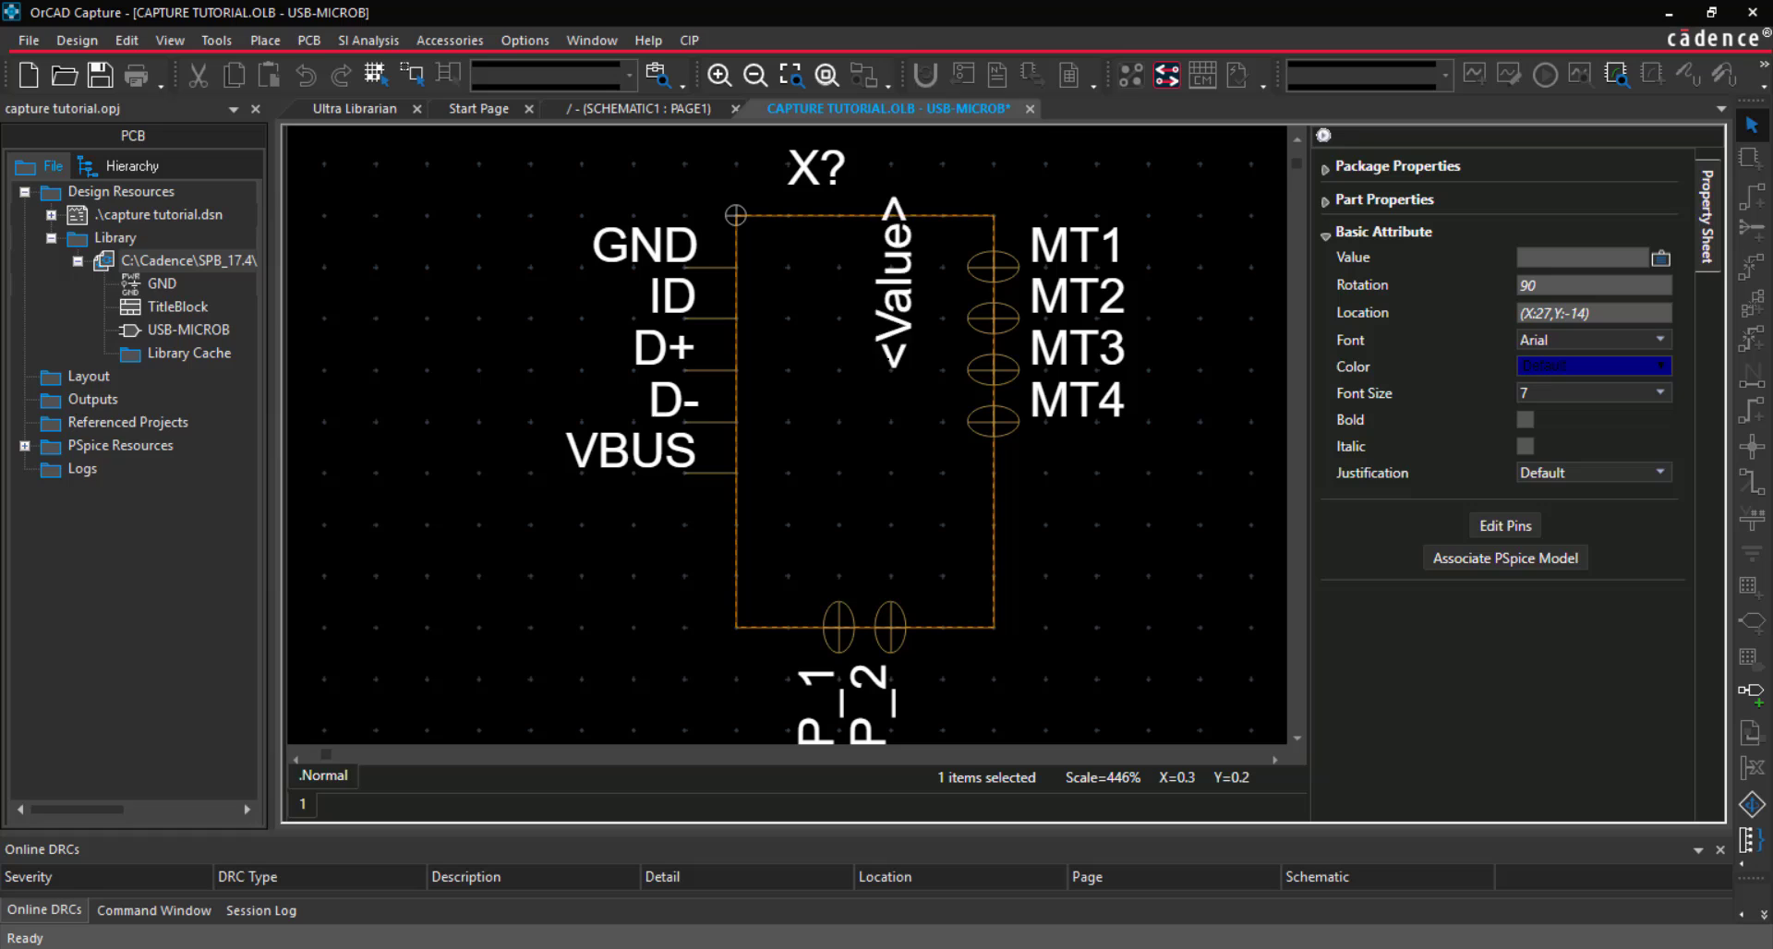
left_click_drag(894, 283, 842, 423)
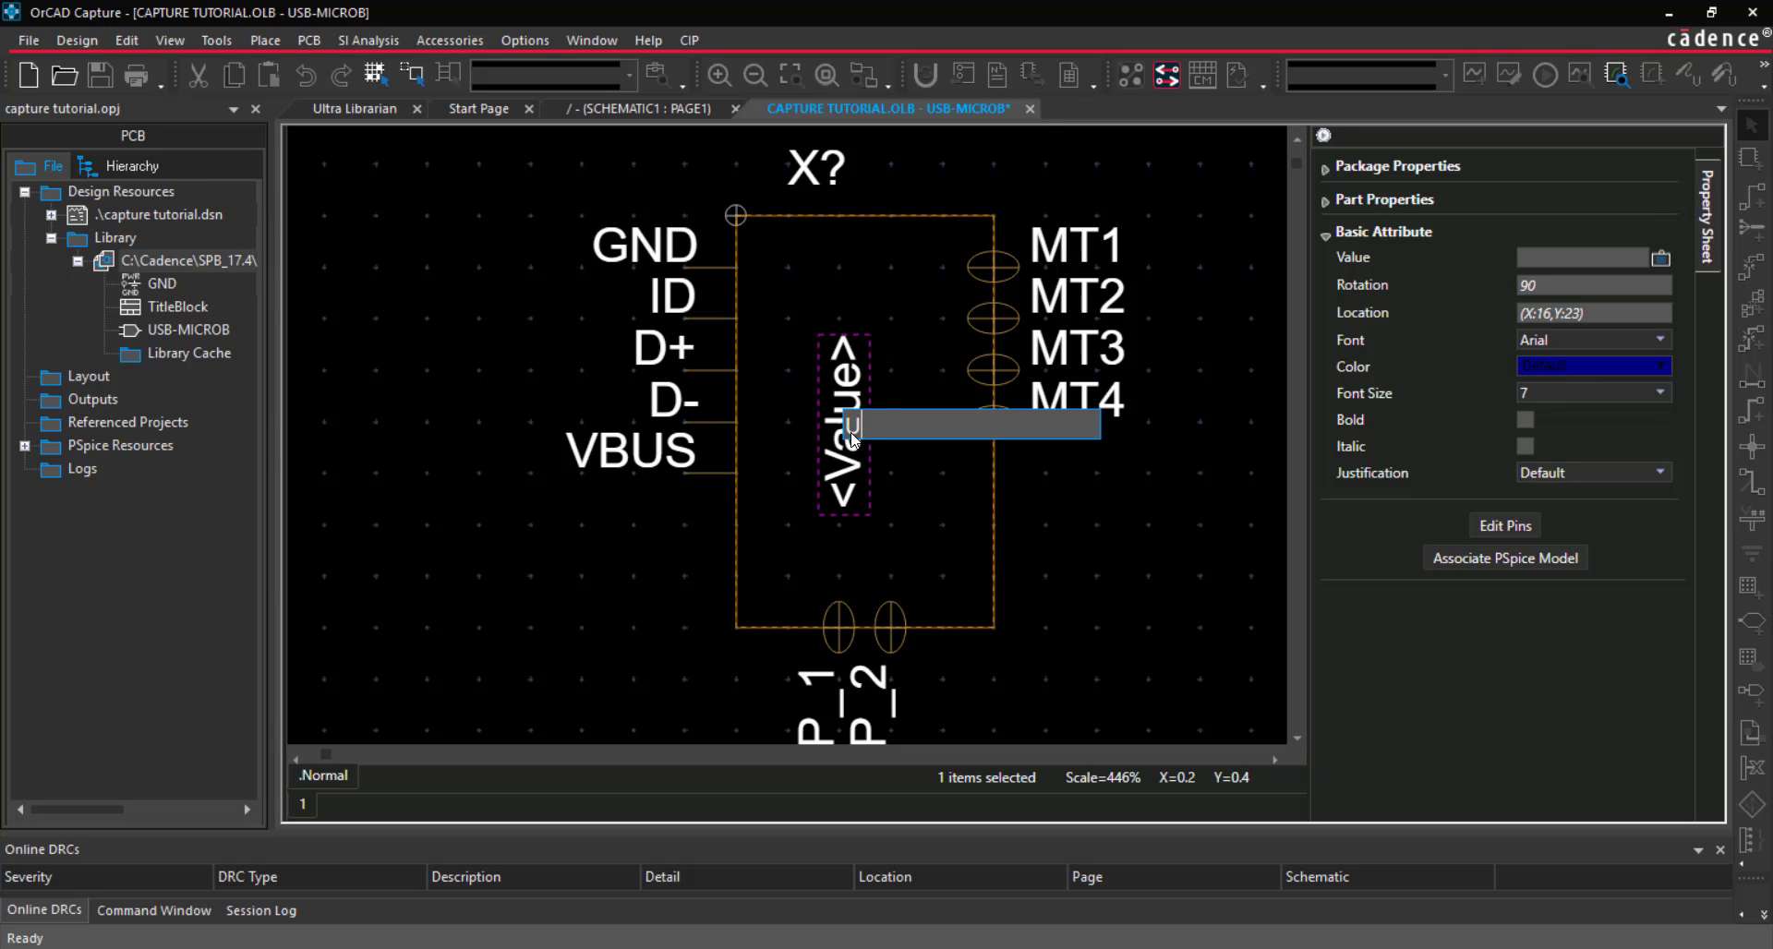
type("USB-B")
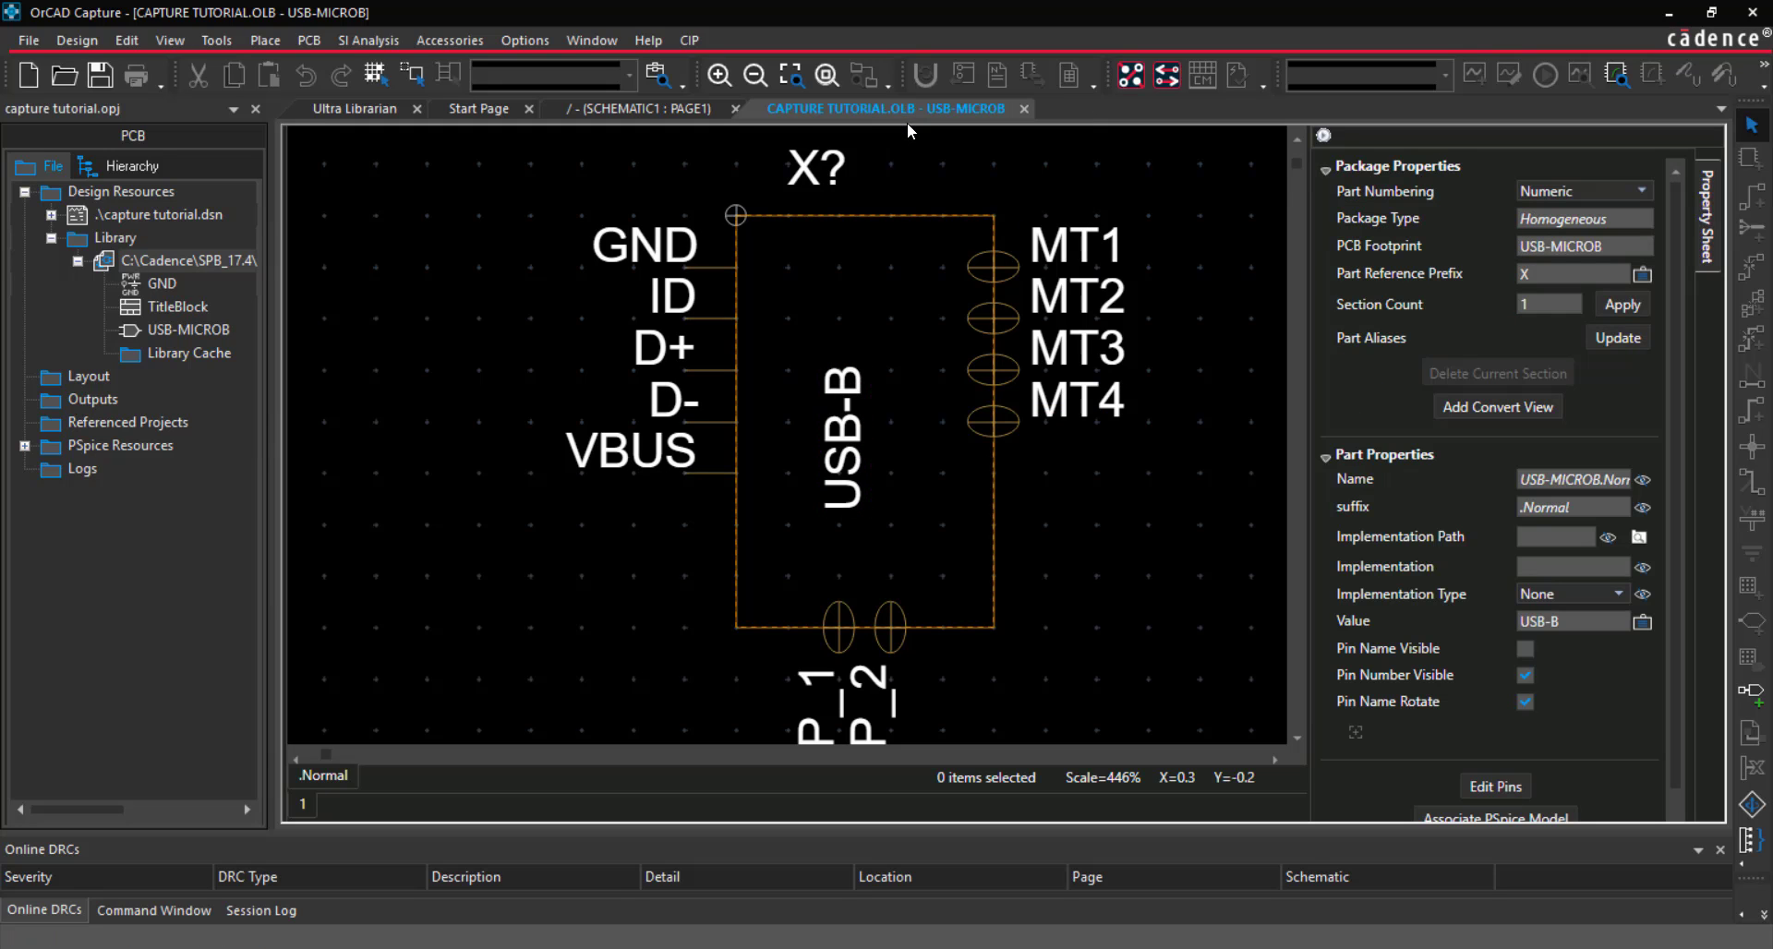
left_click(1024, 109)
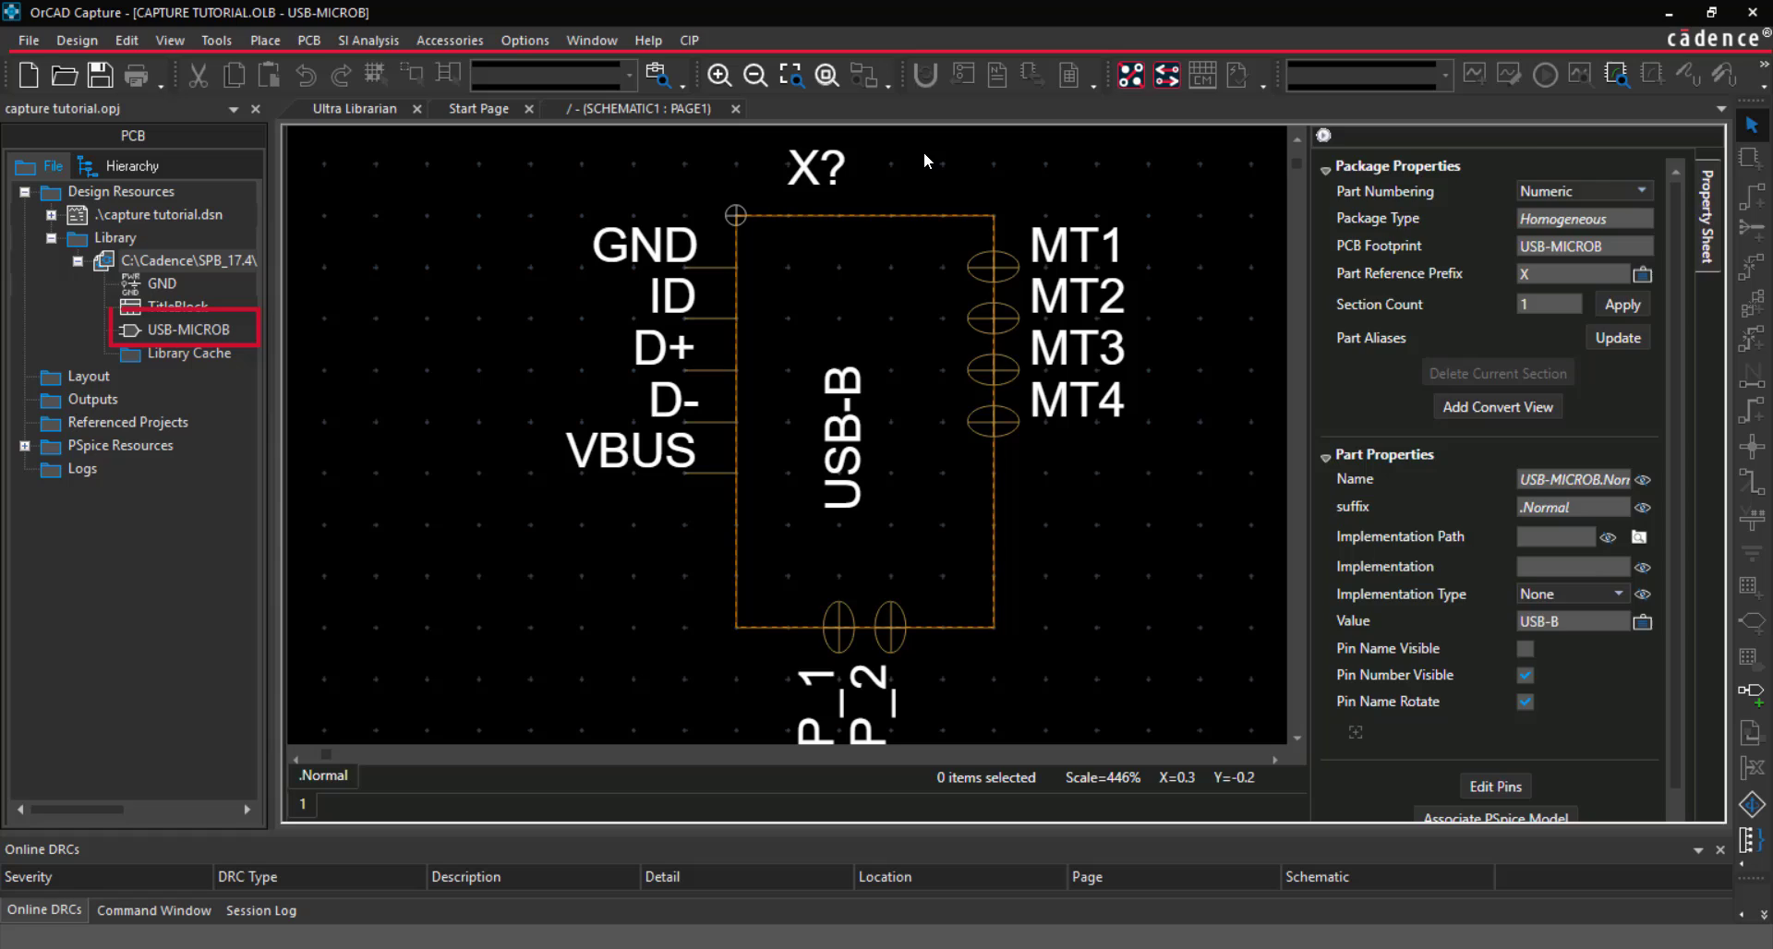
left_click(649, 109)
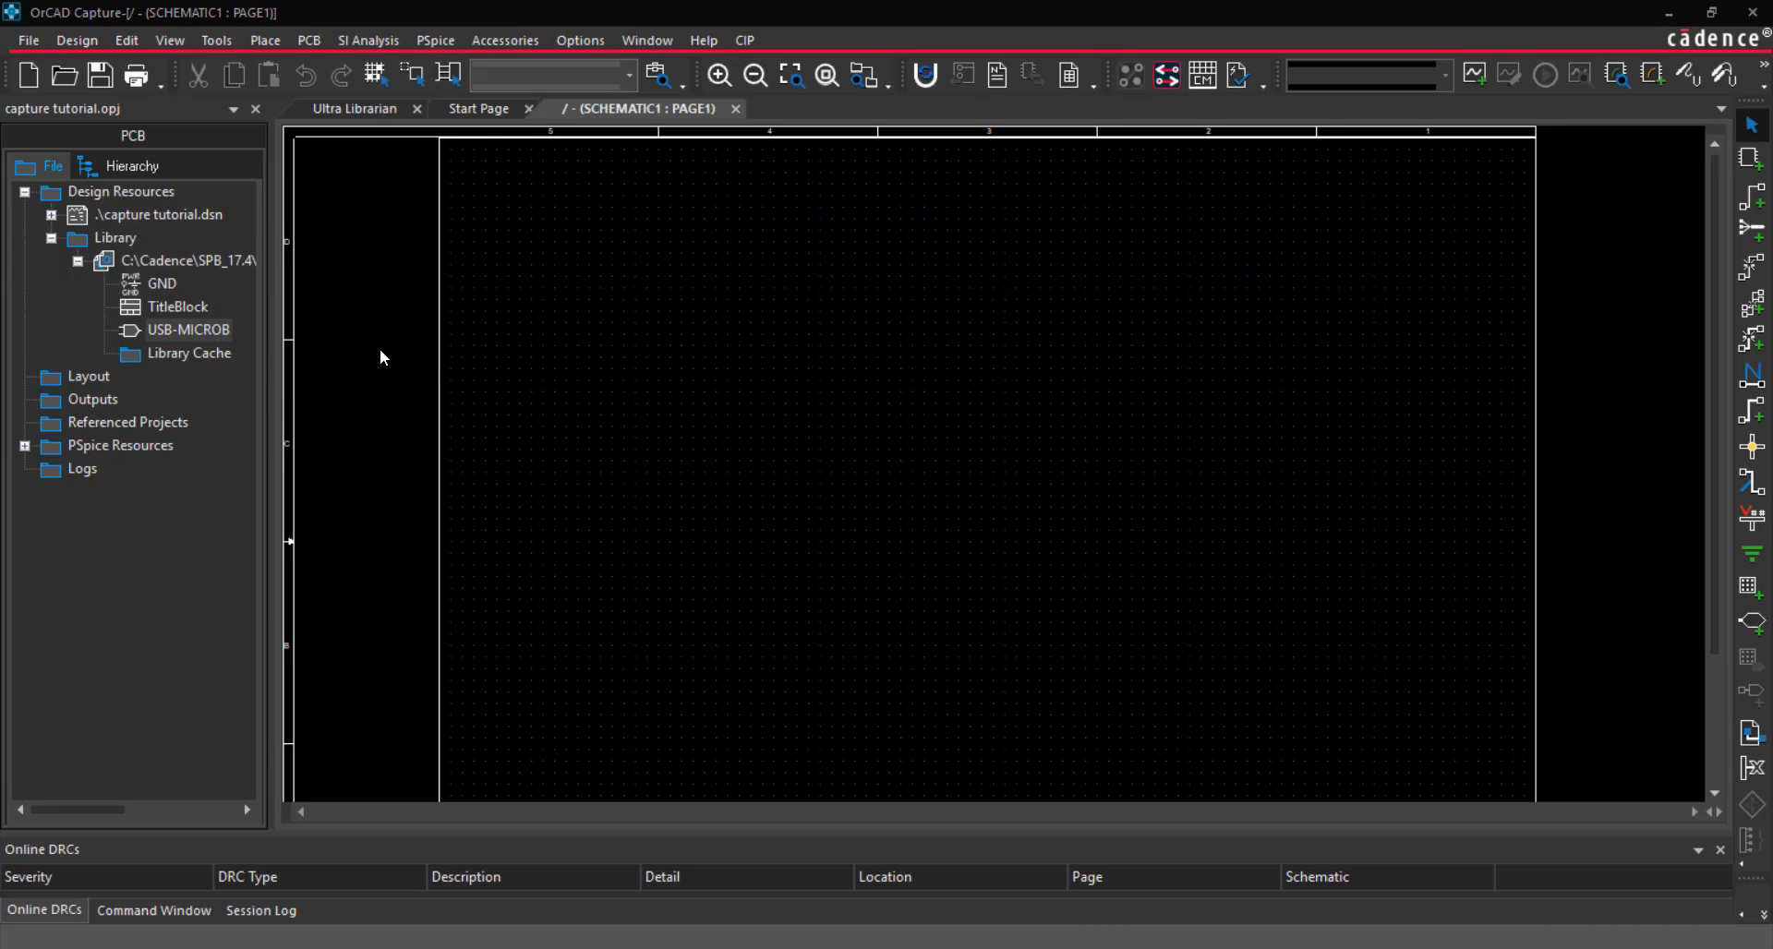
double_click(190, 328)
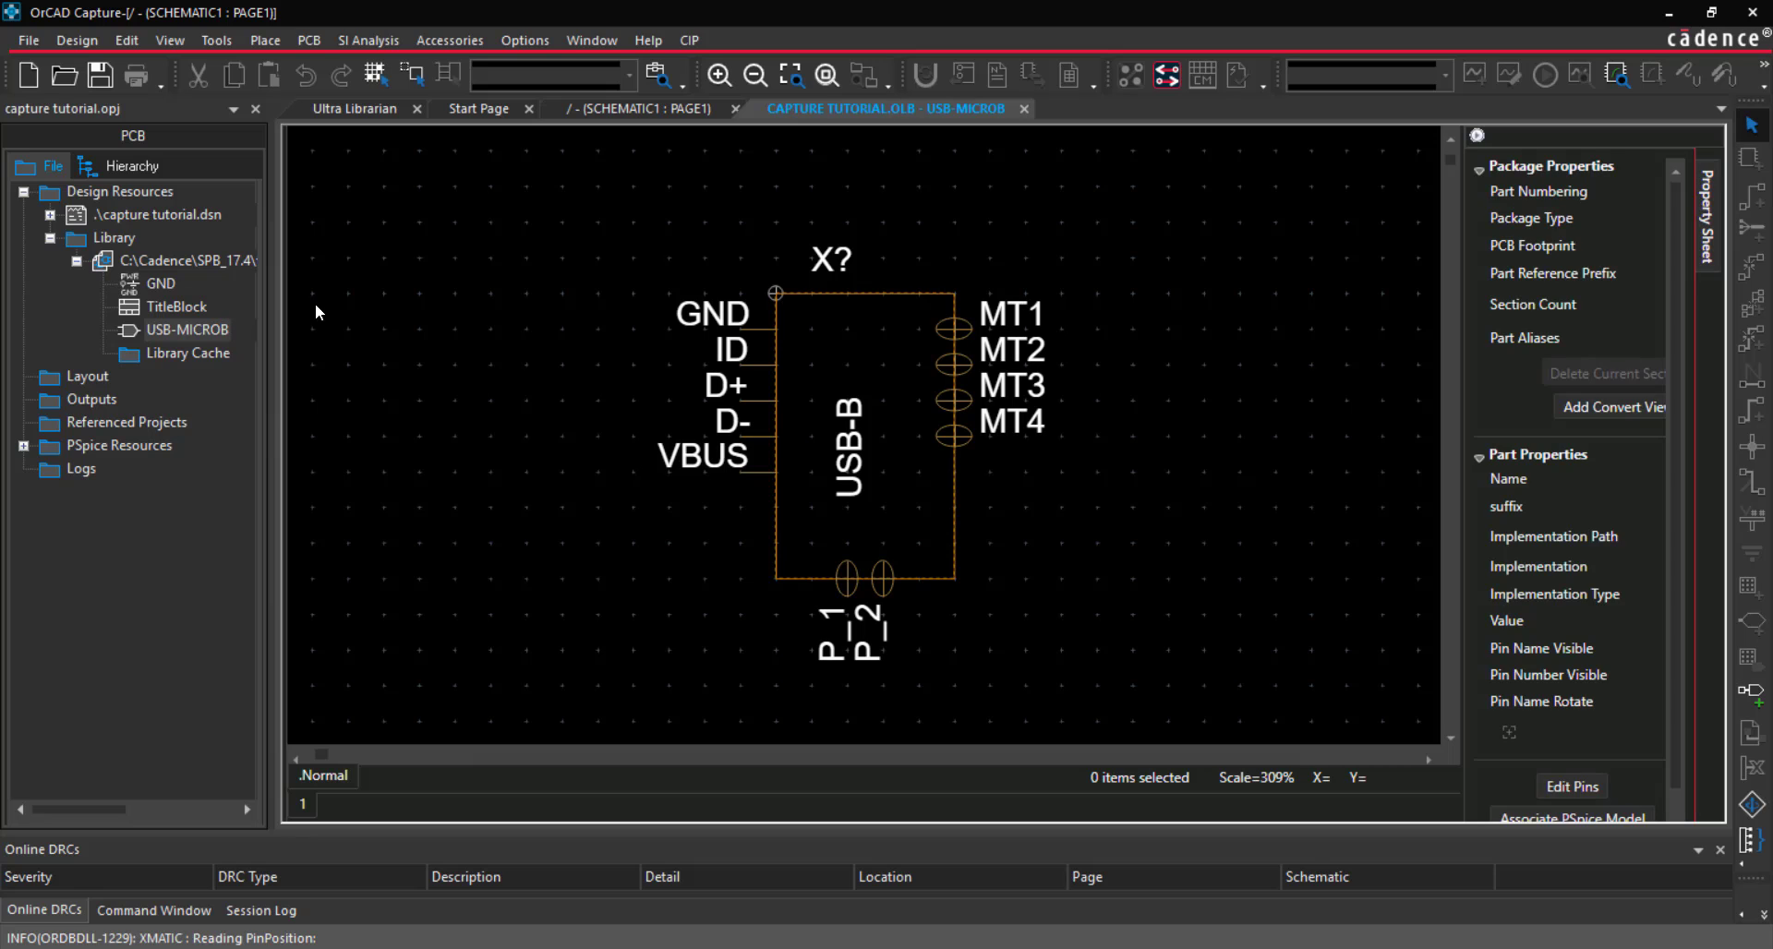
mouse_move(1570, 785)
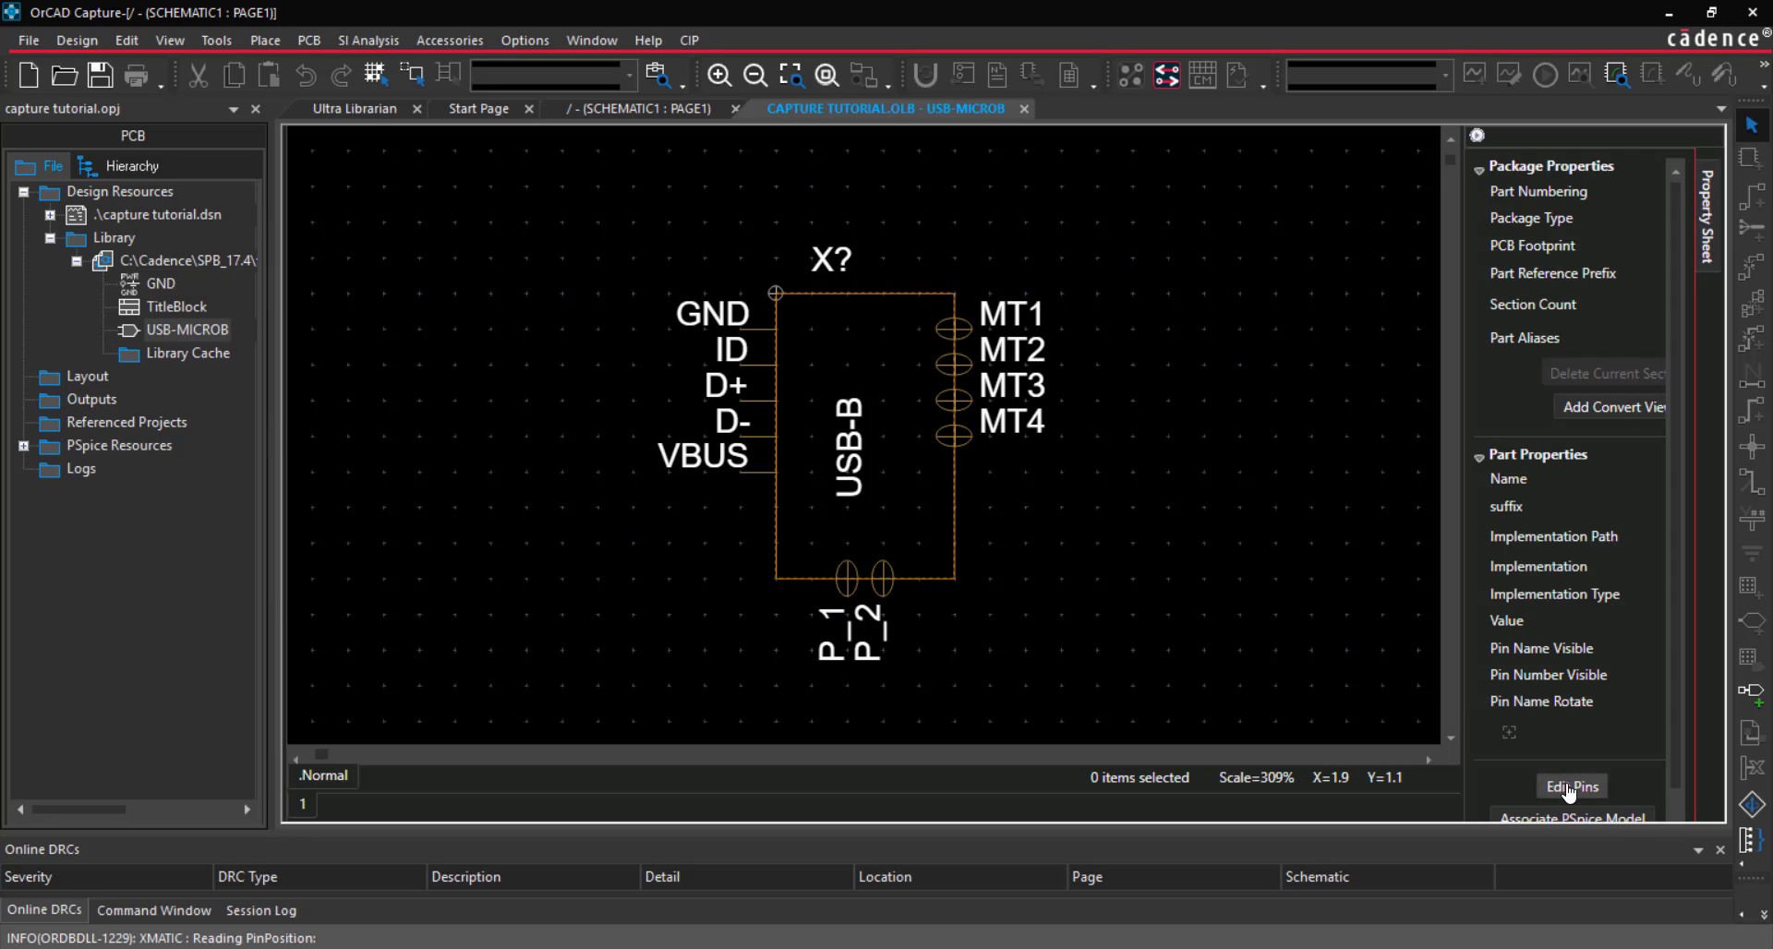
left_click(1570, 787)
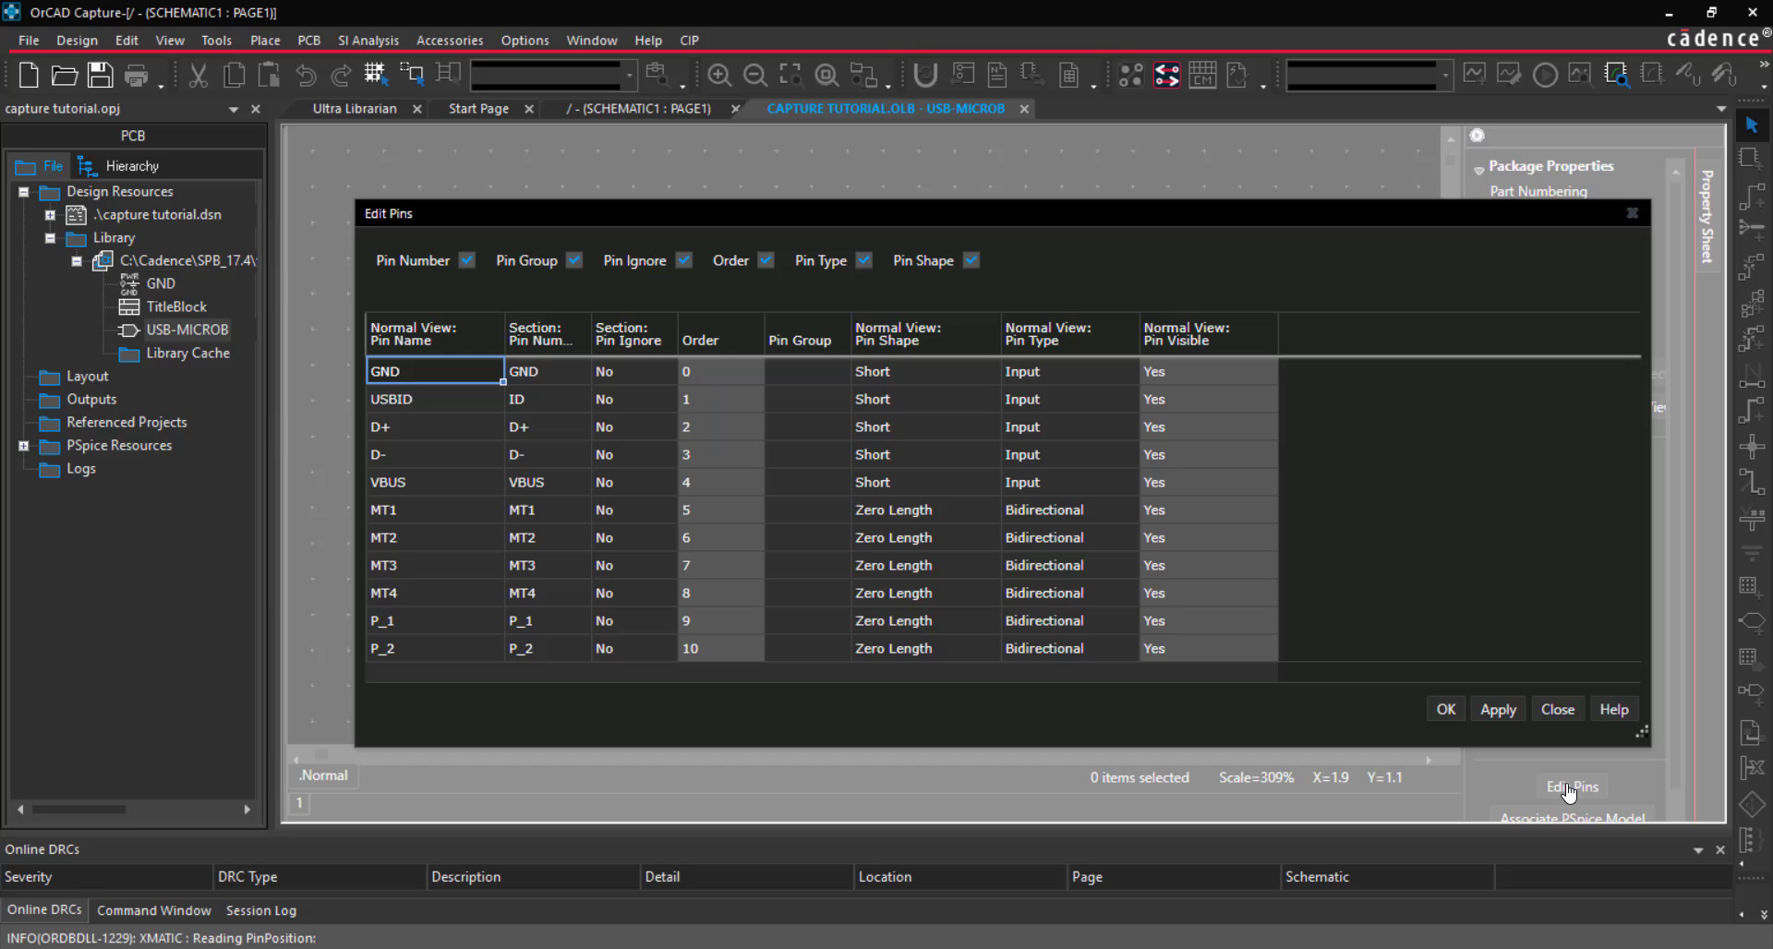
left_click(1556, 709)
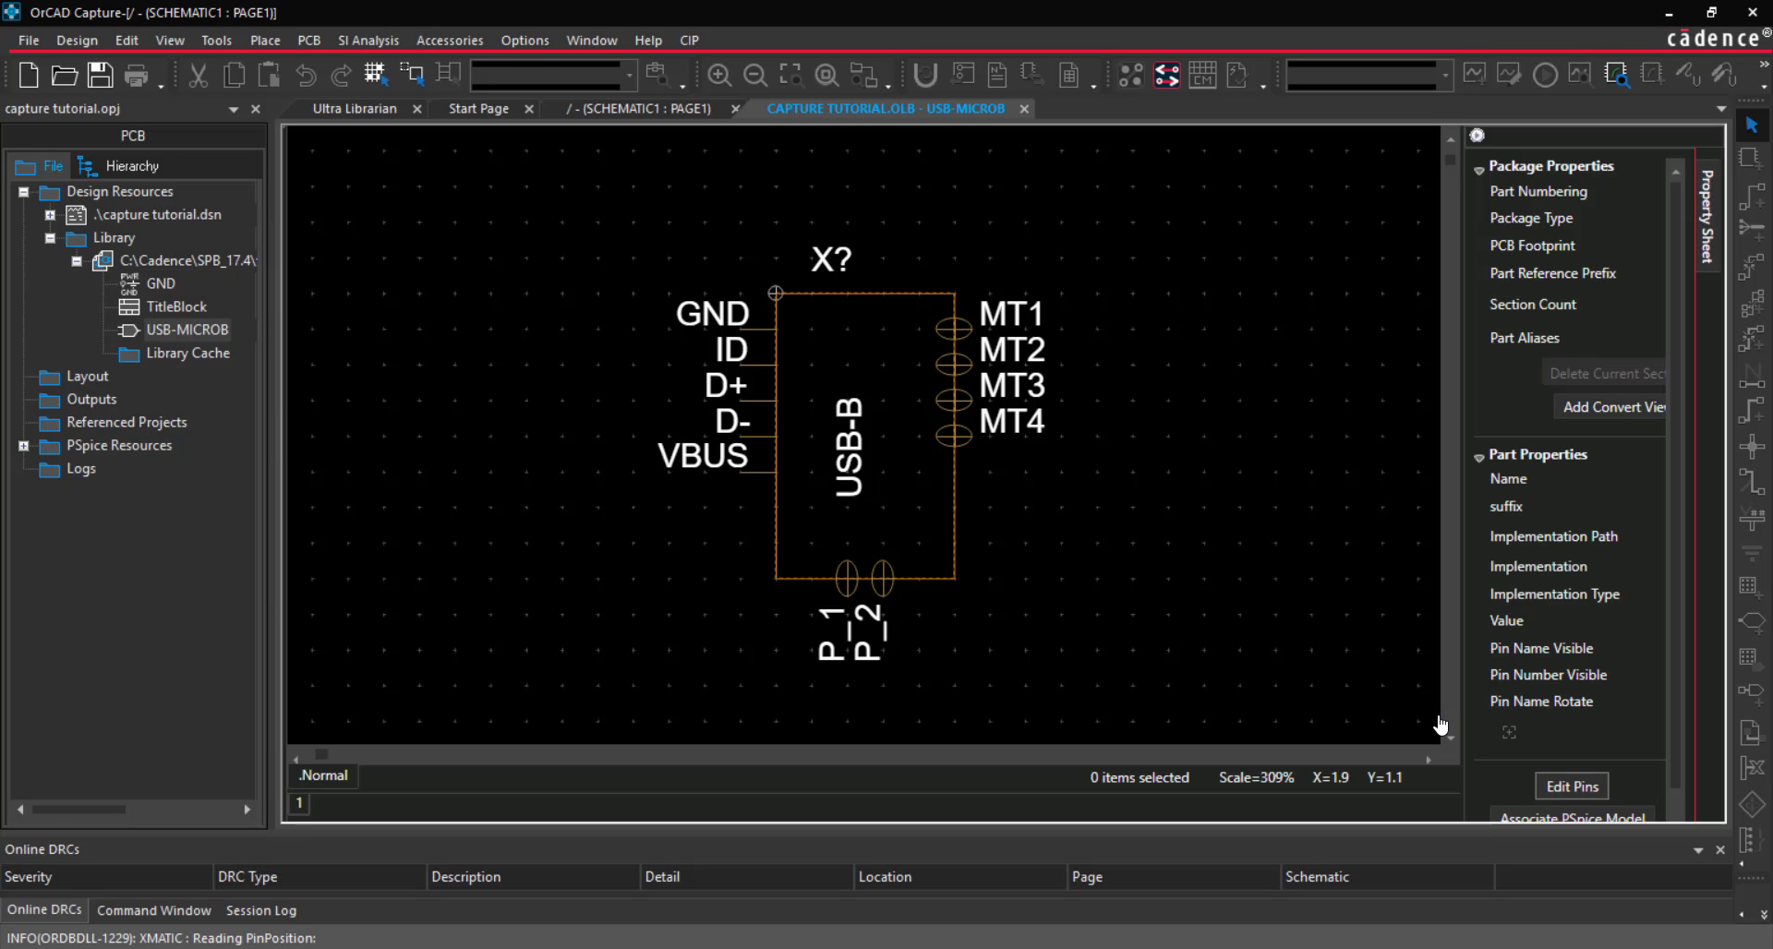
left_click(1021, 109)
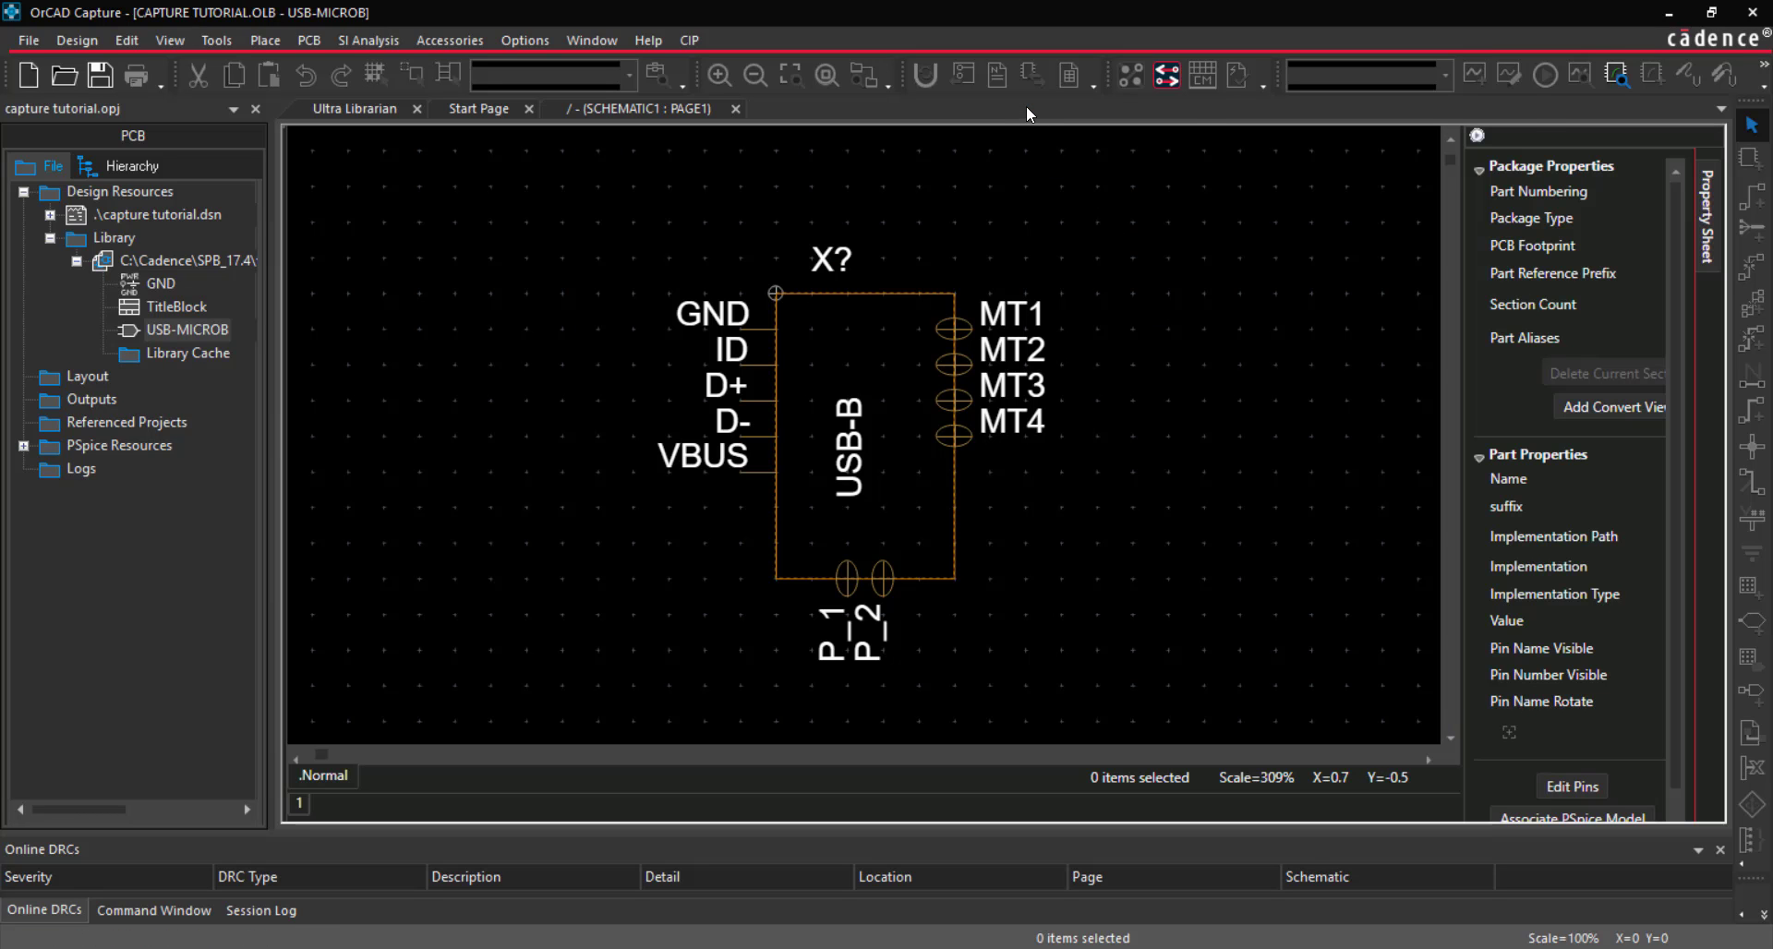